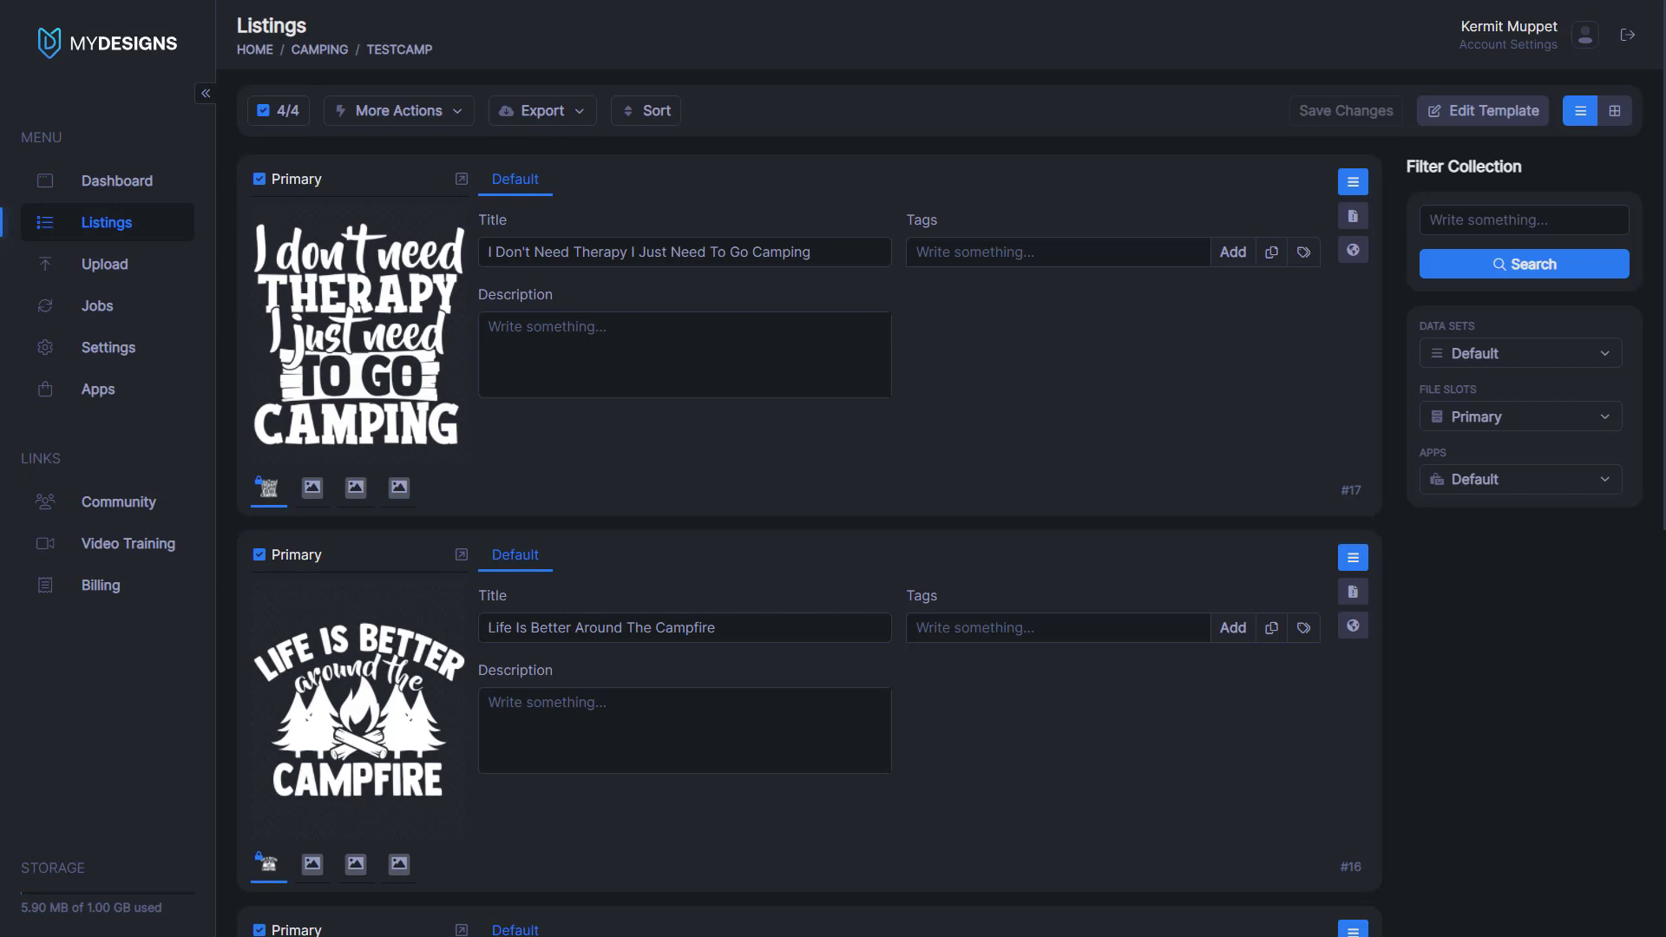
mouse_move(702, 459)
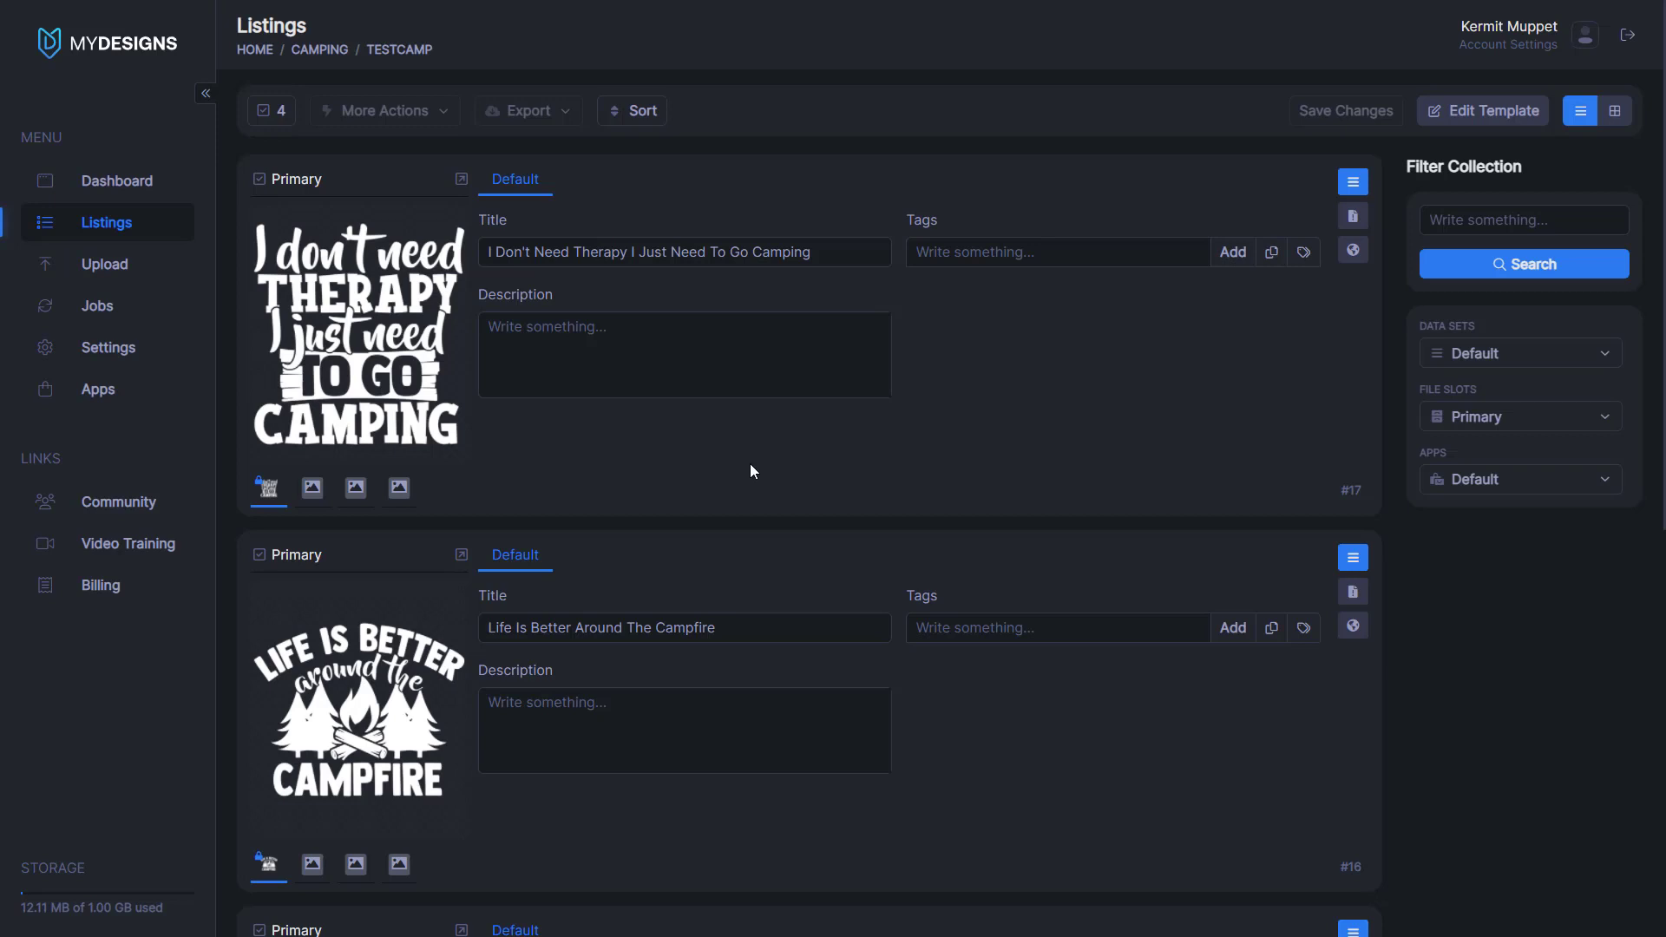
mouse_move(743, 465)
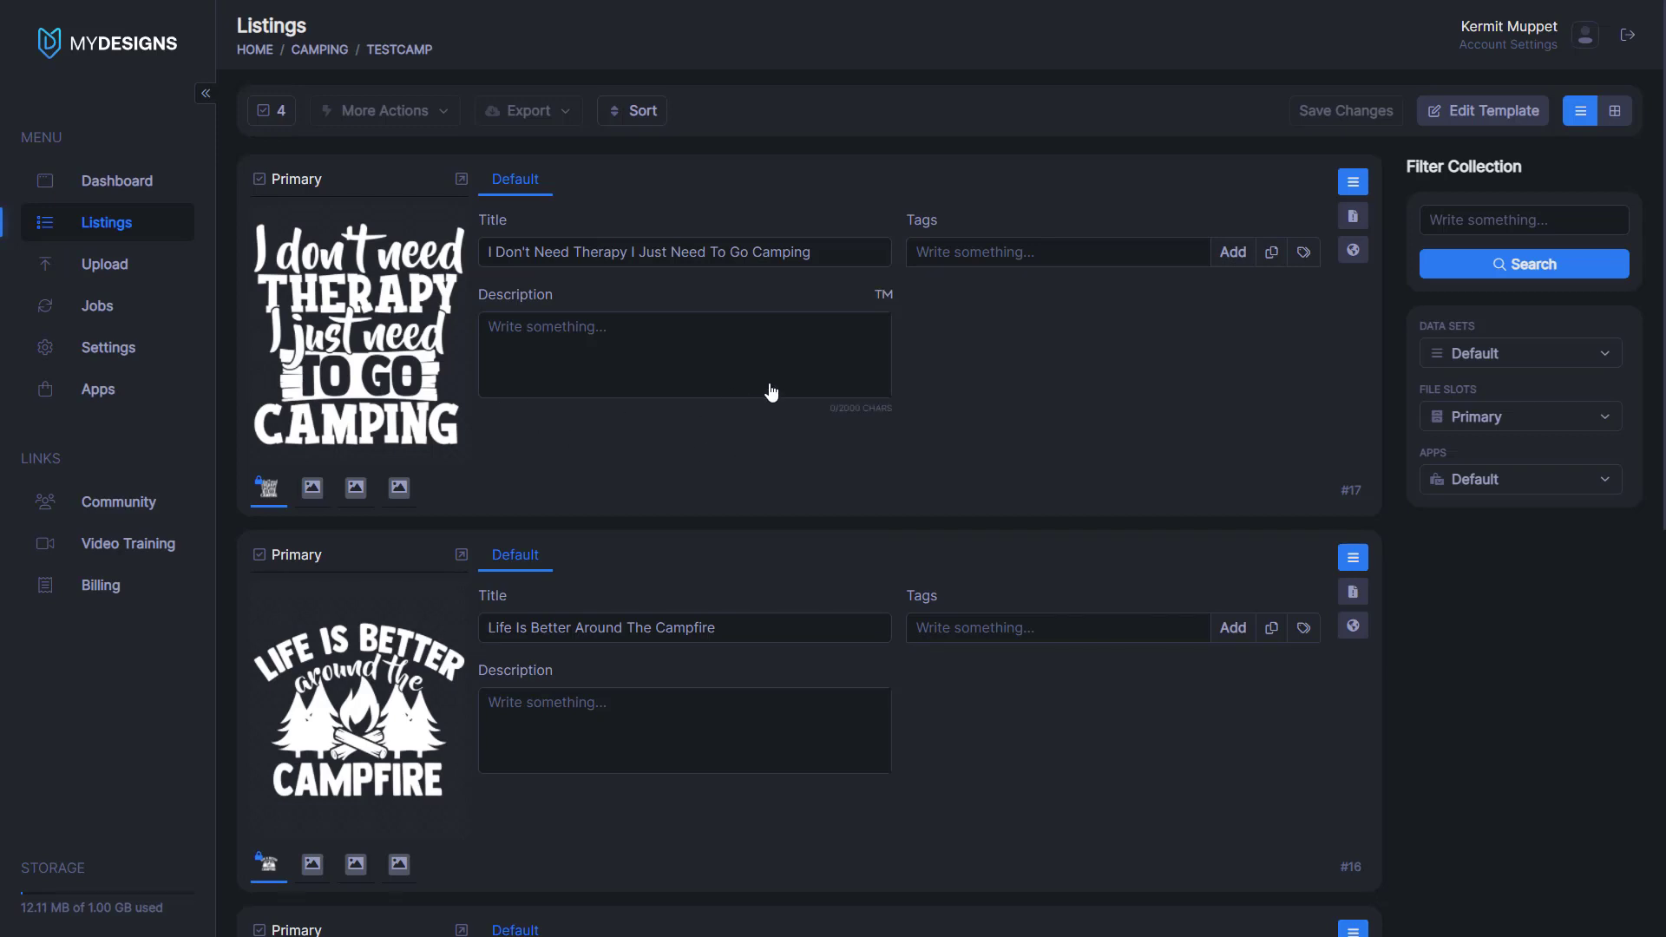
mouse_move(383, 413)
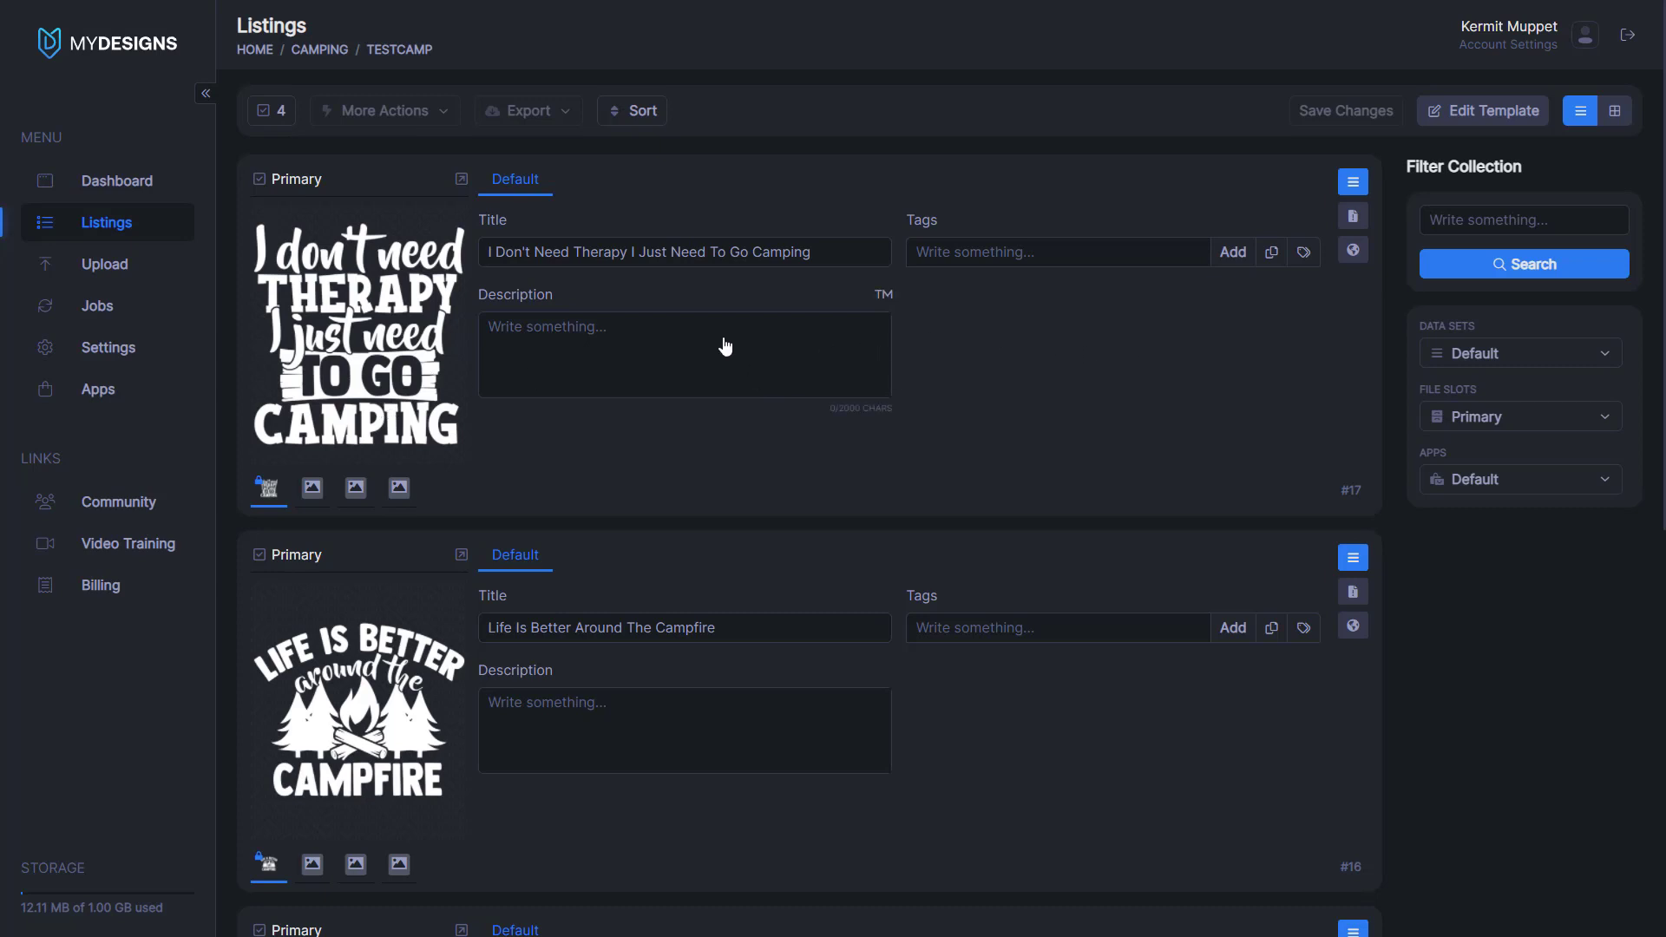
mouse_move(237, 344)
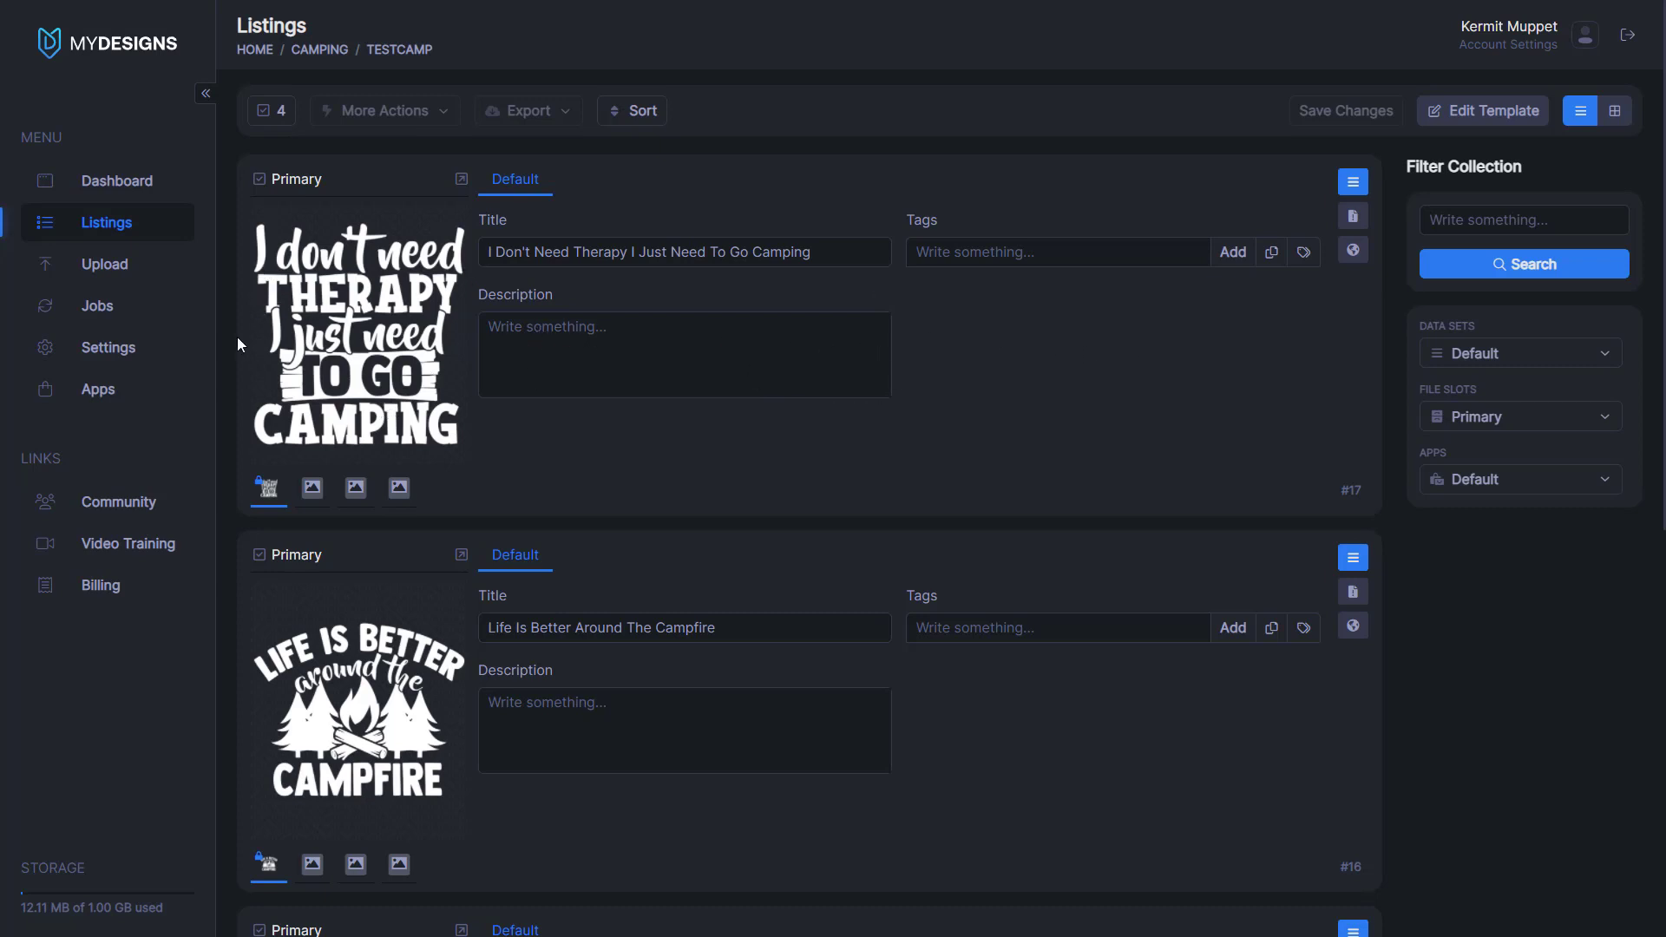
Step: Select all four TestCamp camping designs and open their More Actions bulk menu
scroll("down", 3)
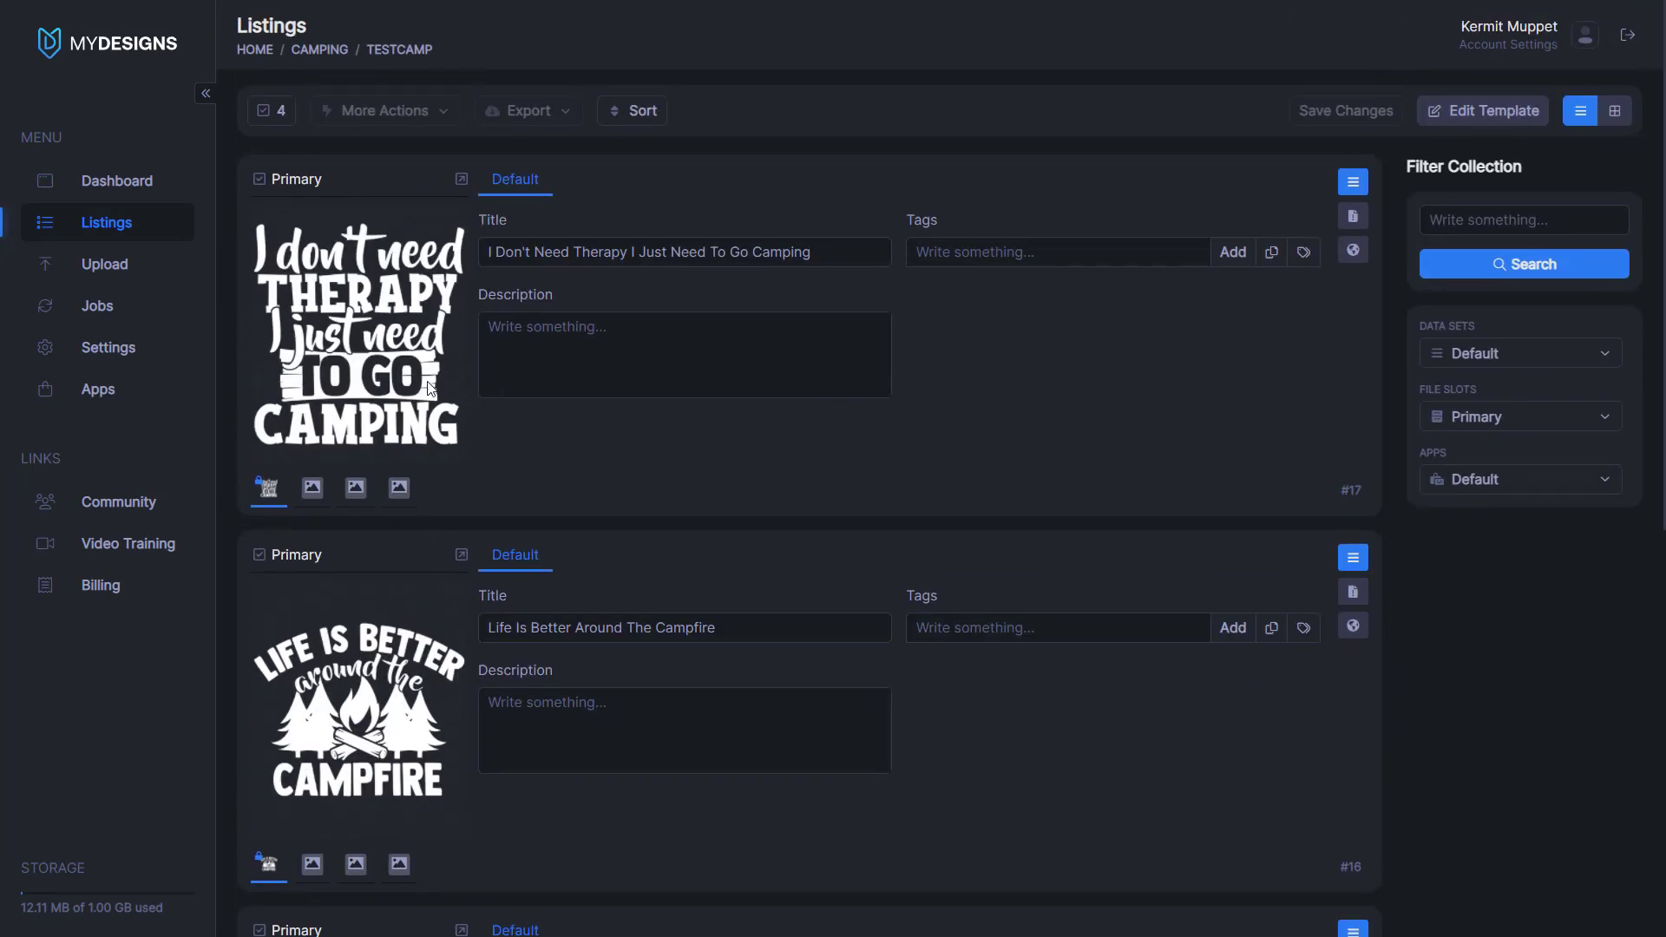
mouse_move(470, 401)
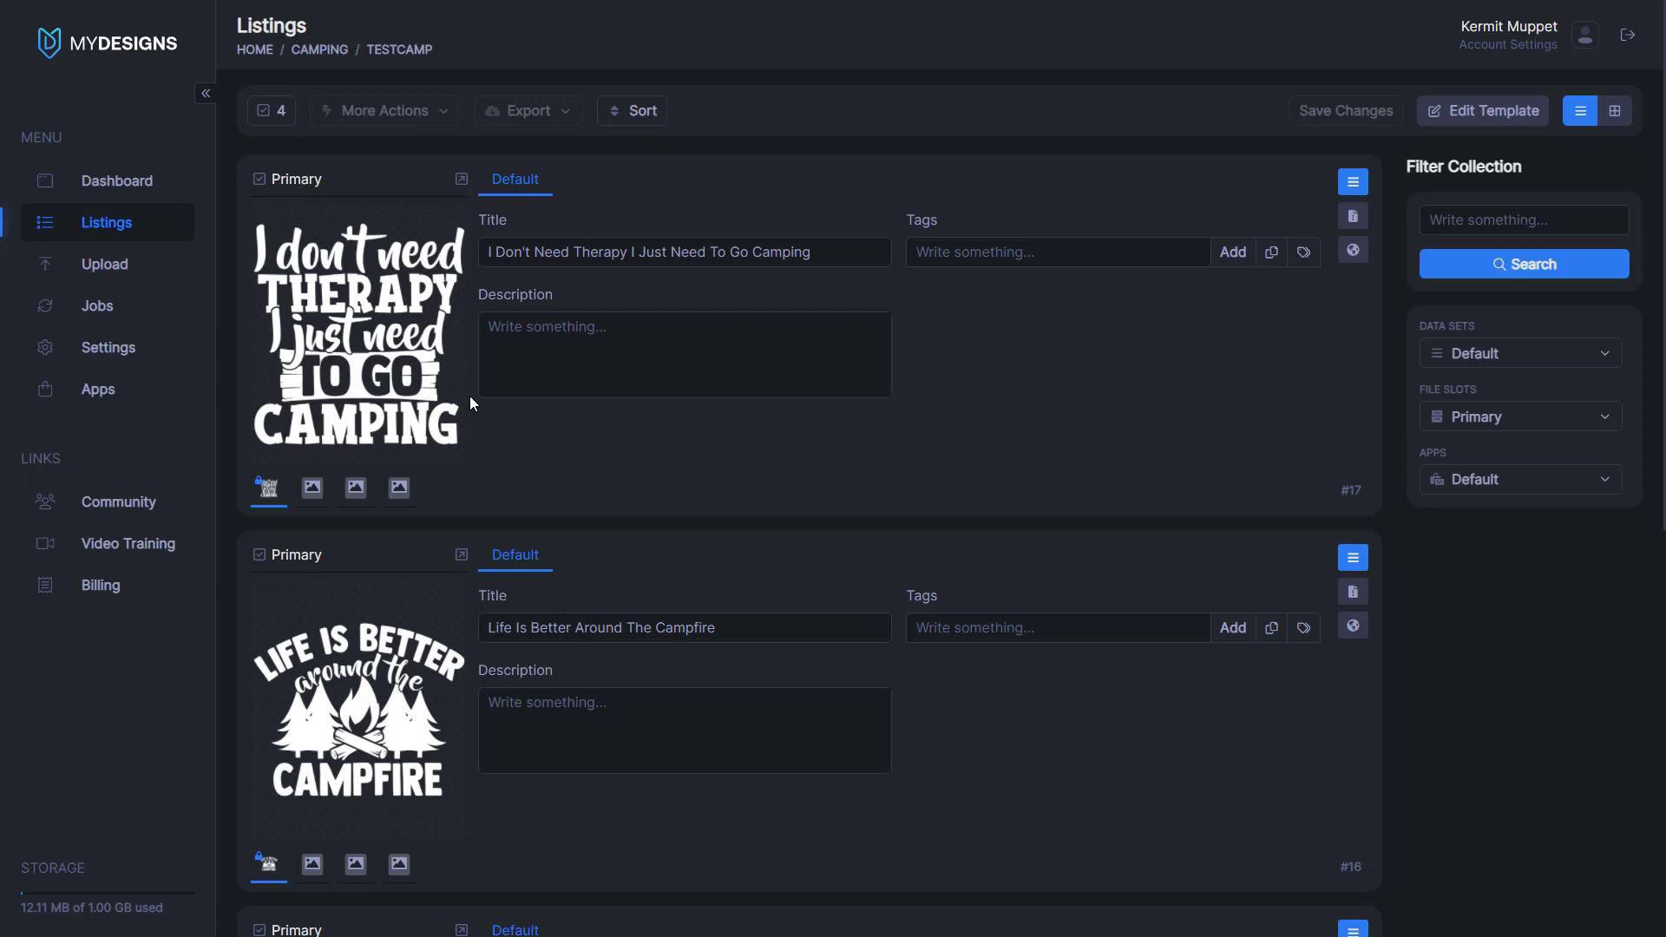
mouse_move(311, 338)
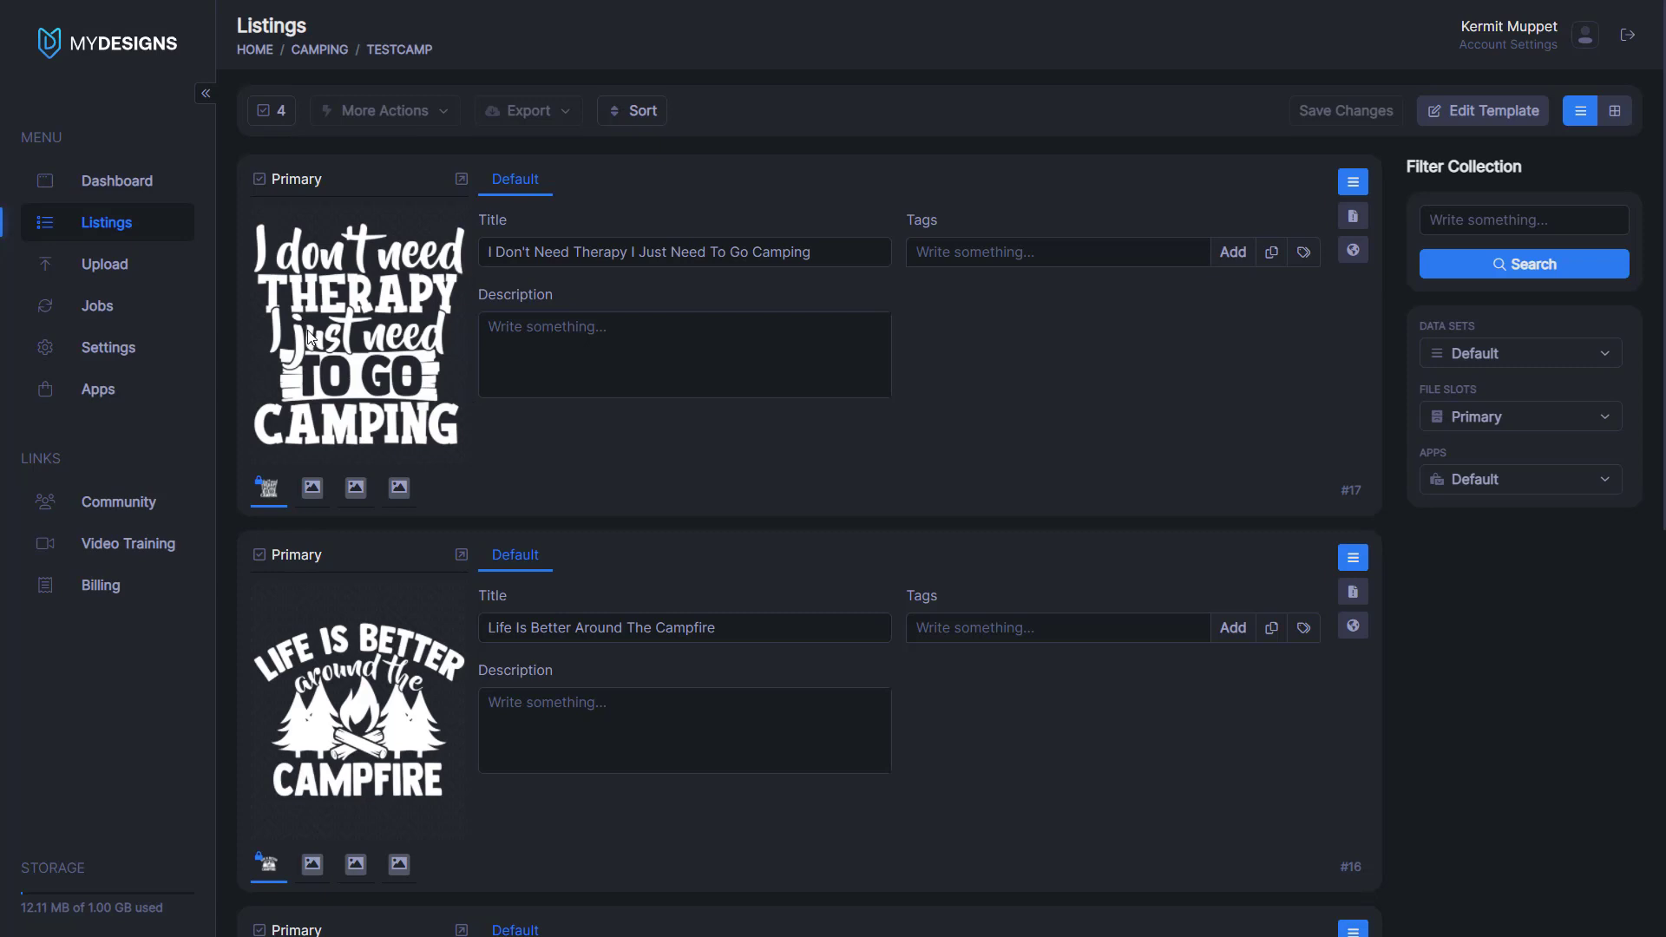
scroll("down", 3)
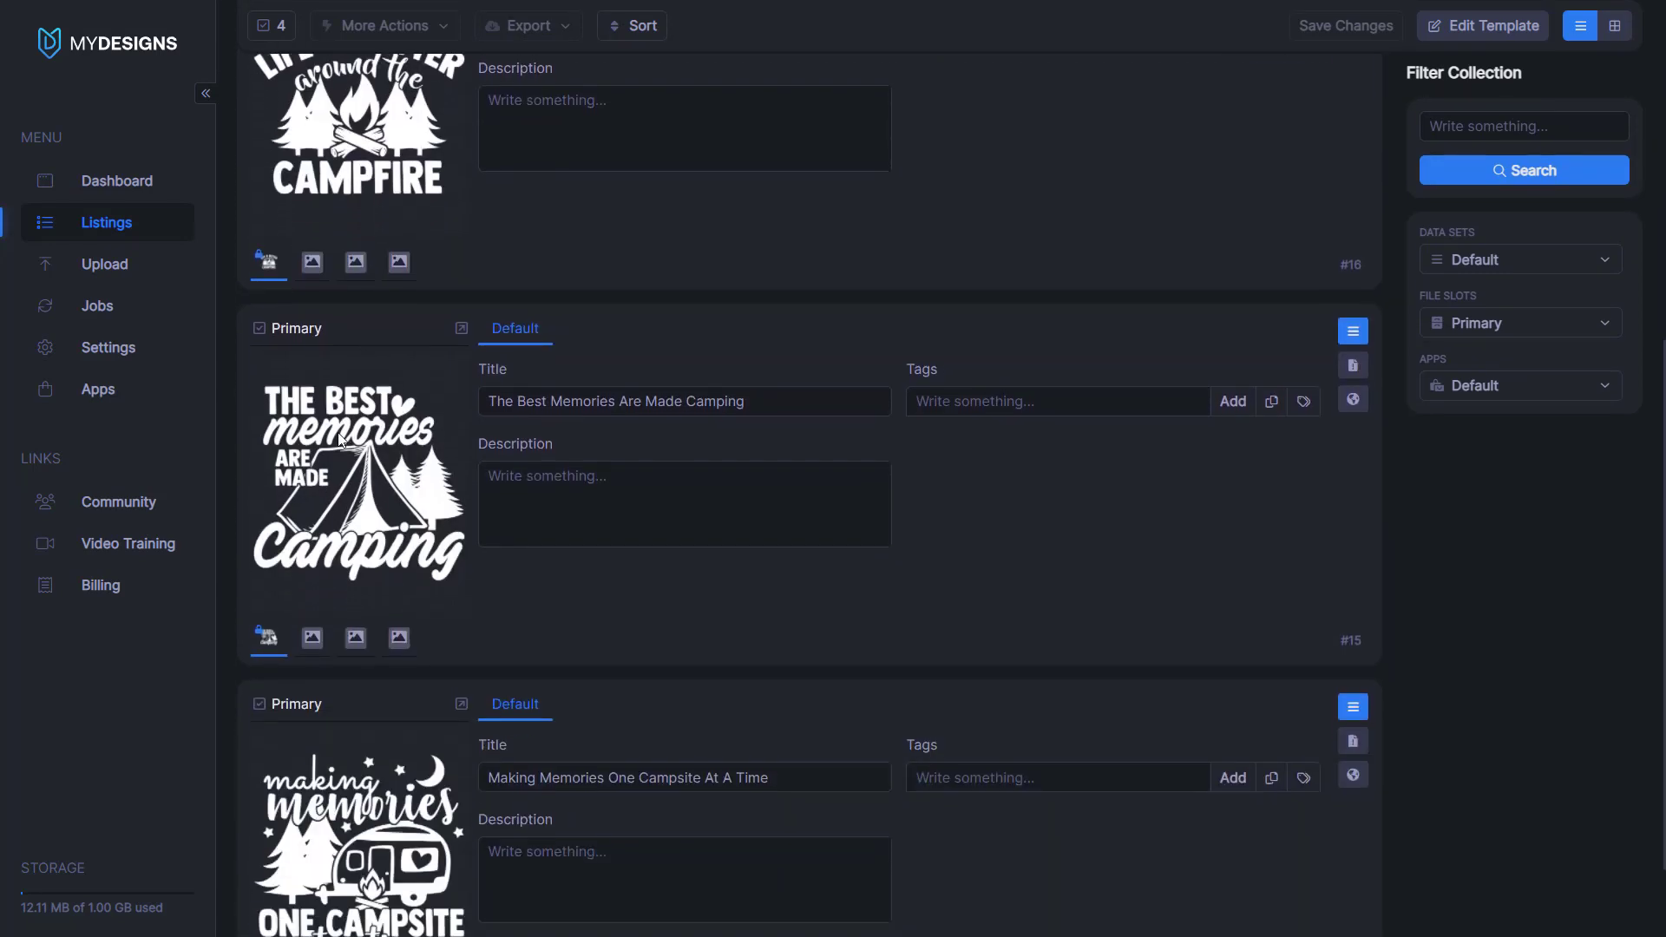
scroll("down", 3)
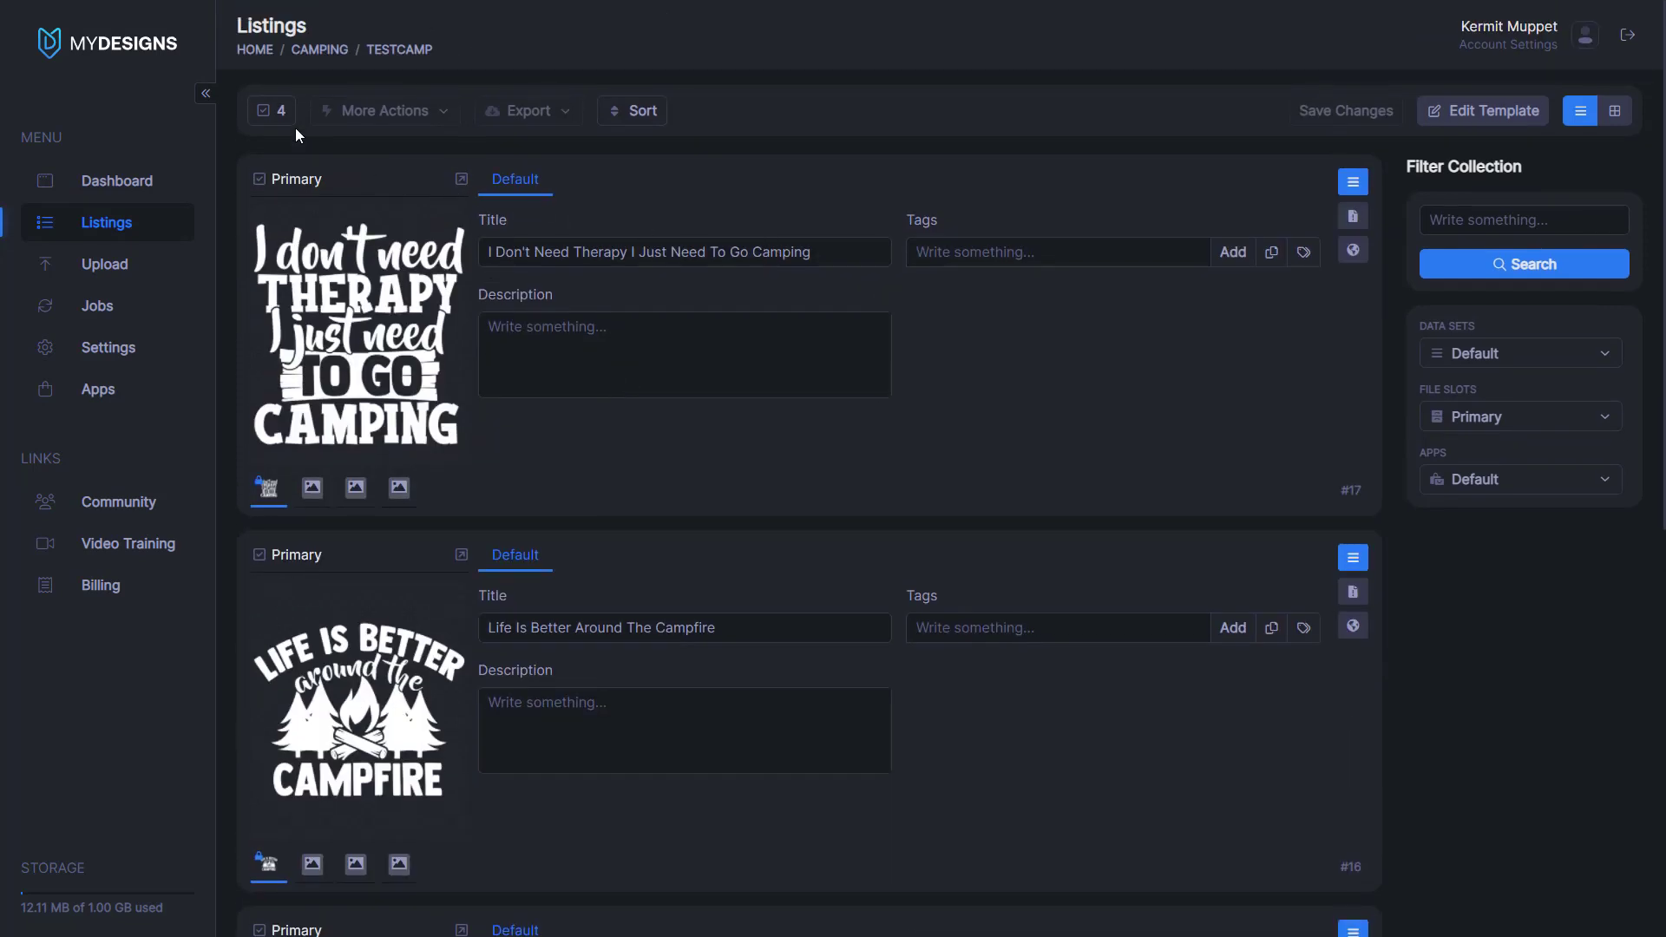
left_click(271, 111)
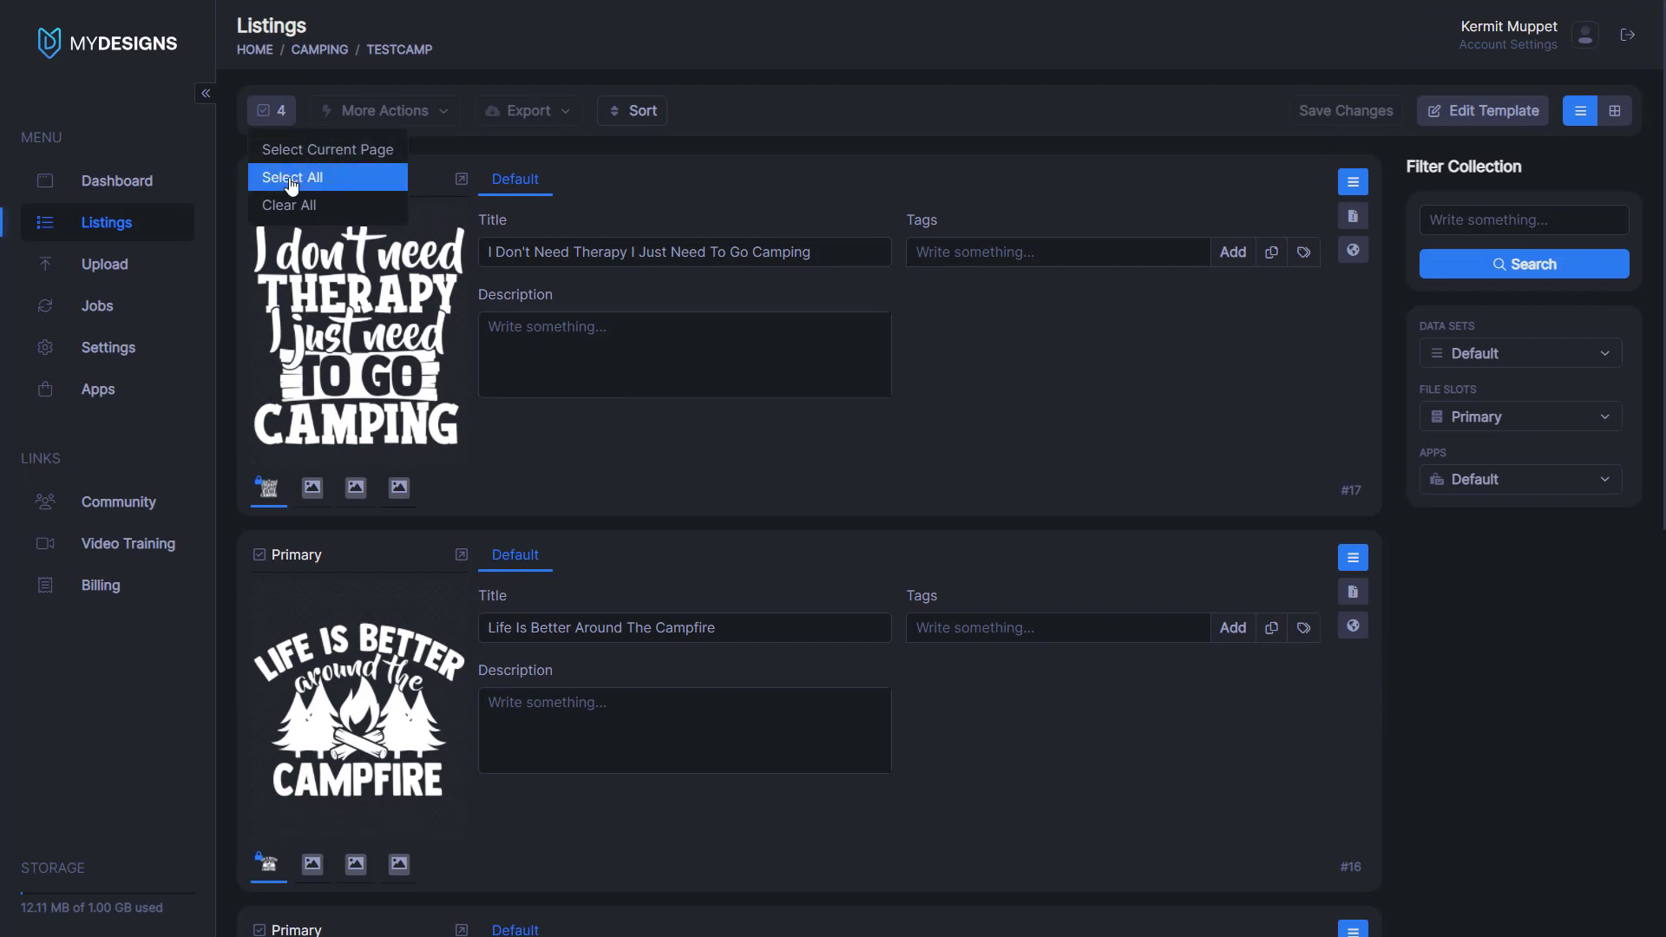
left_click(292, 176)
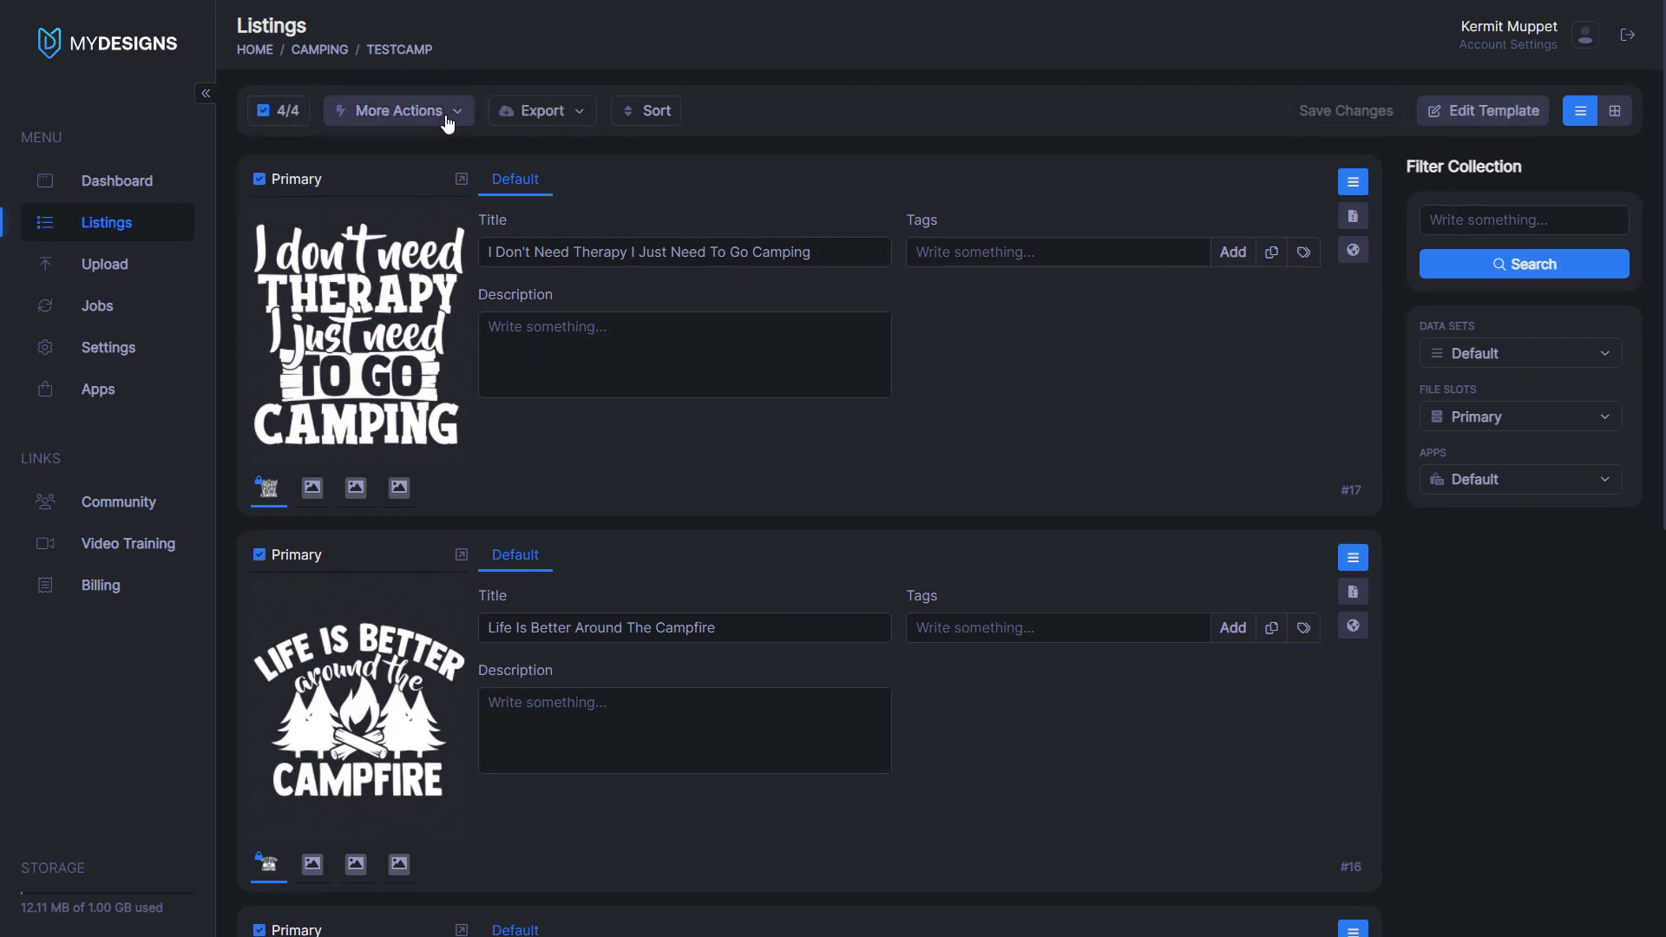
left_click(396, 111)
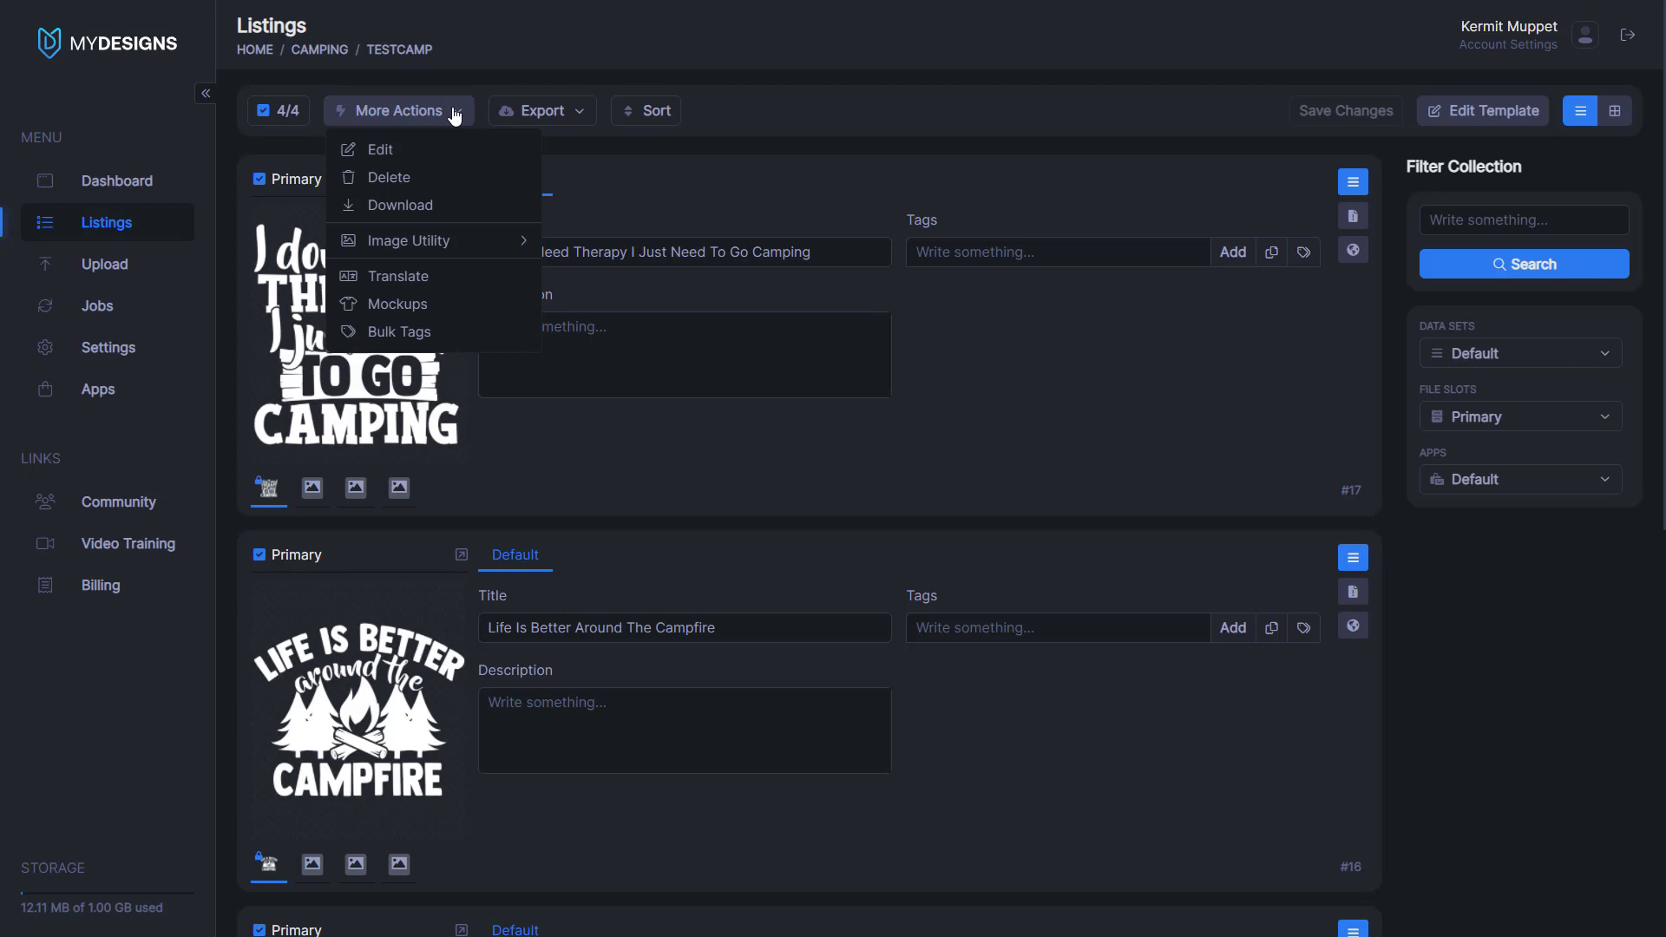
mouse_move(407, 240)
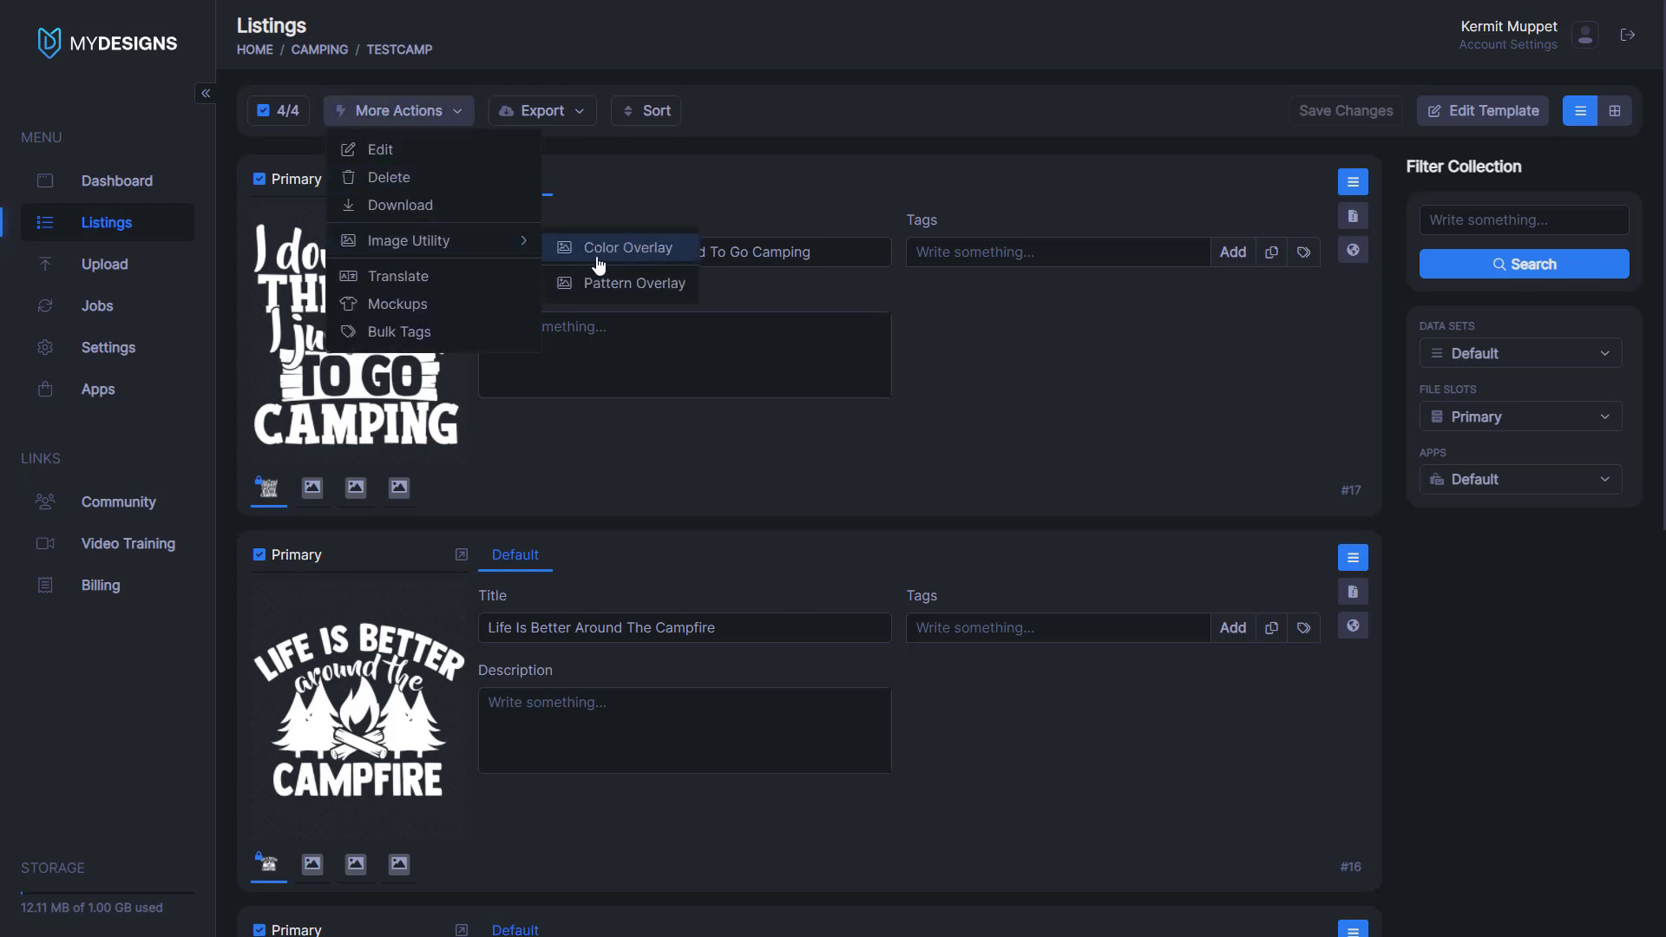
mouse_move(634, 283)
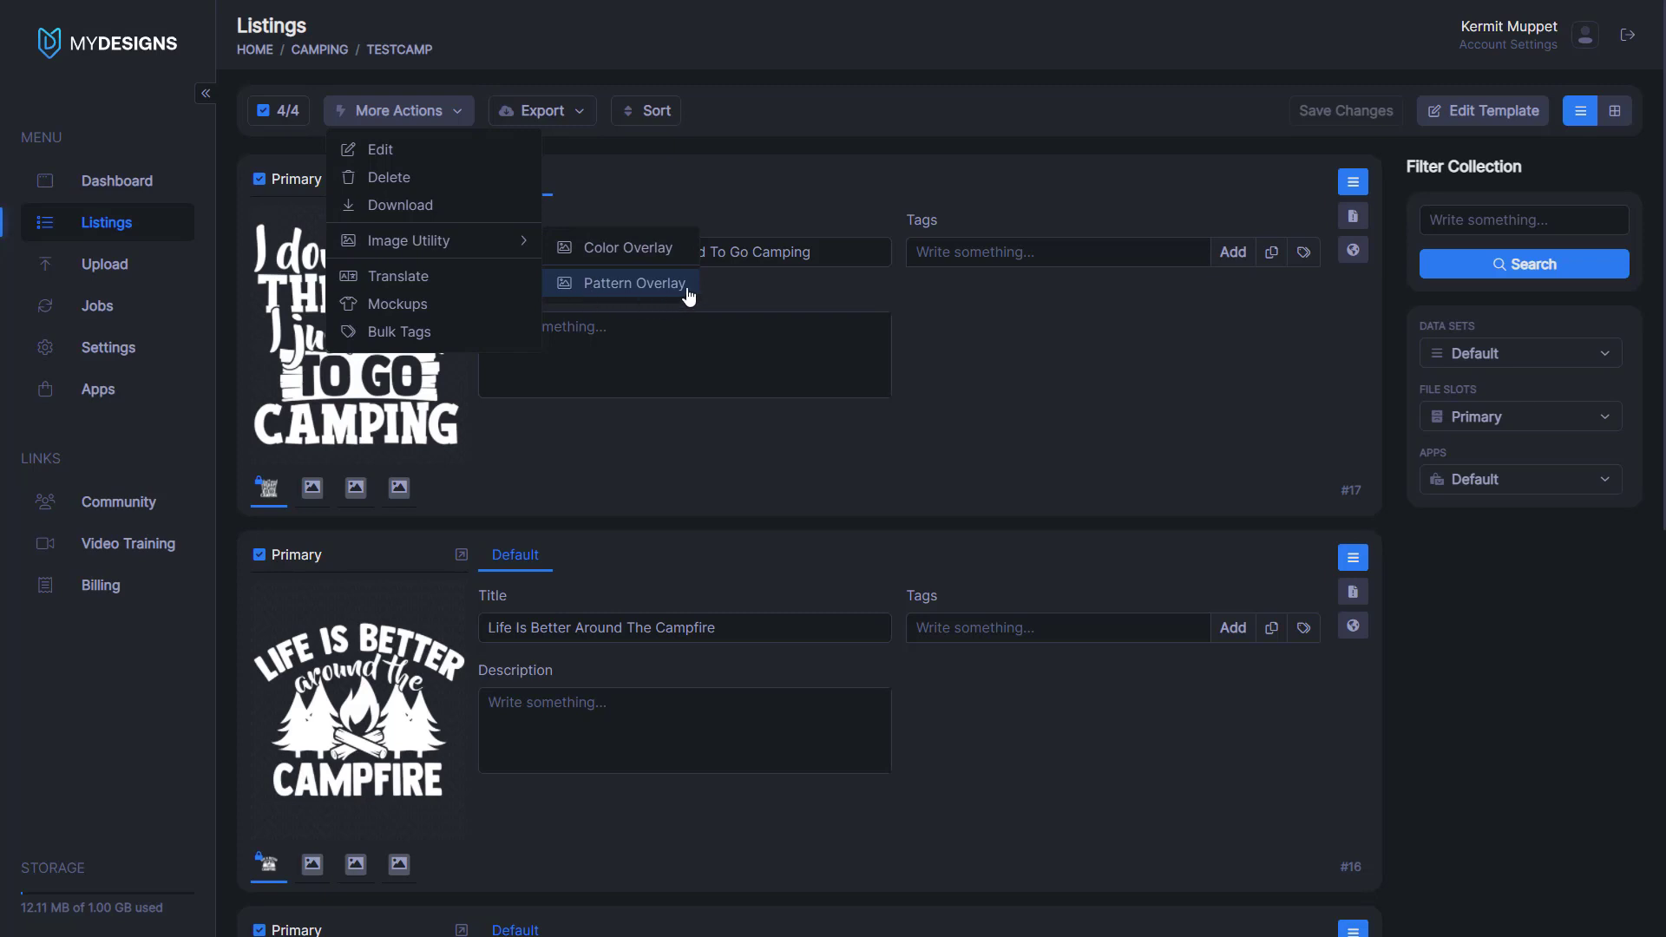
mouse_move(611, 295)
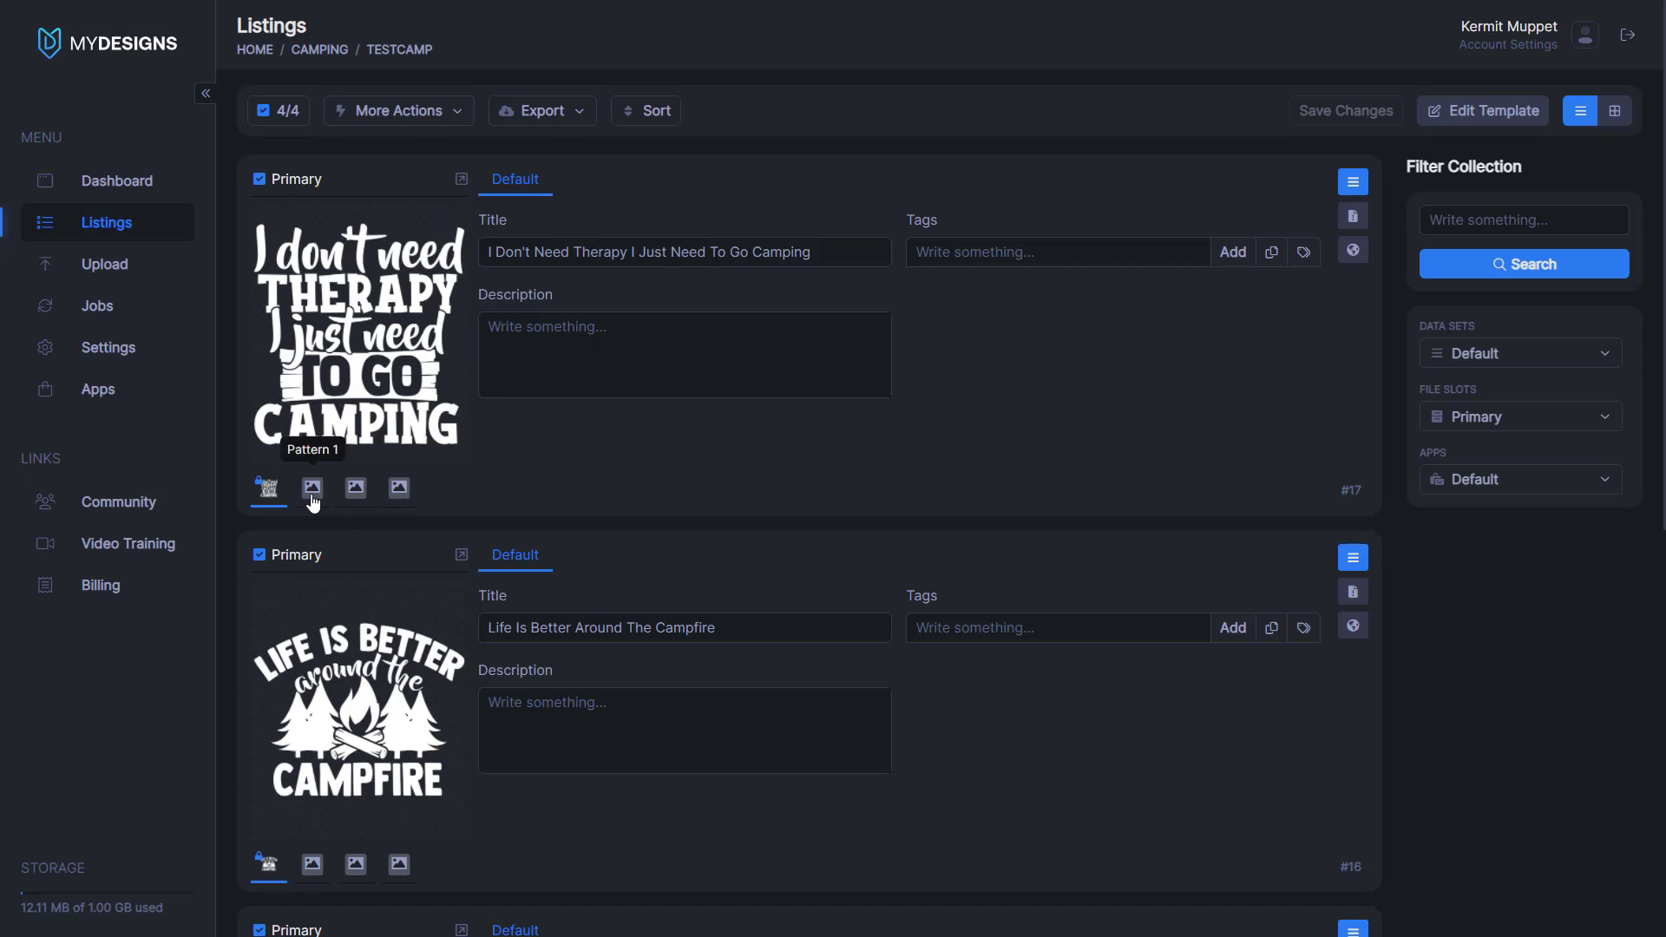
mouse_move(355, 489)
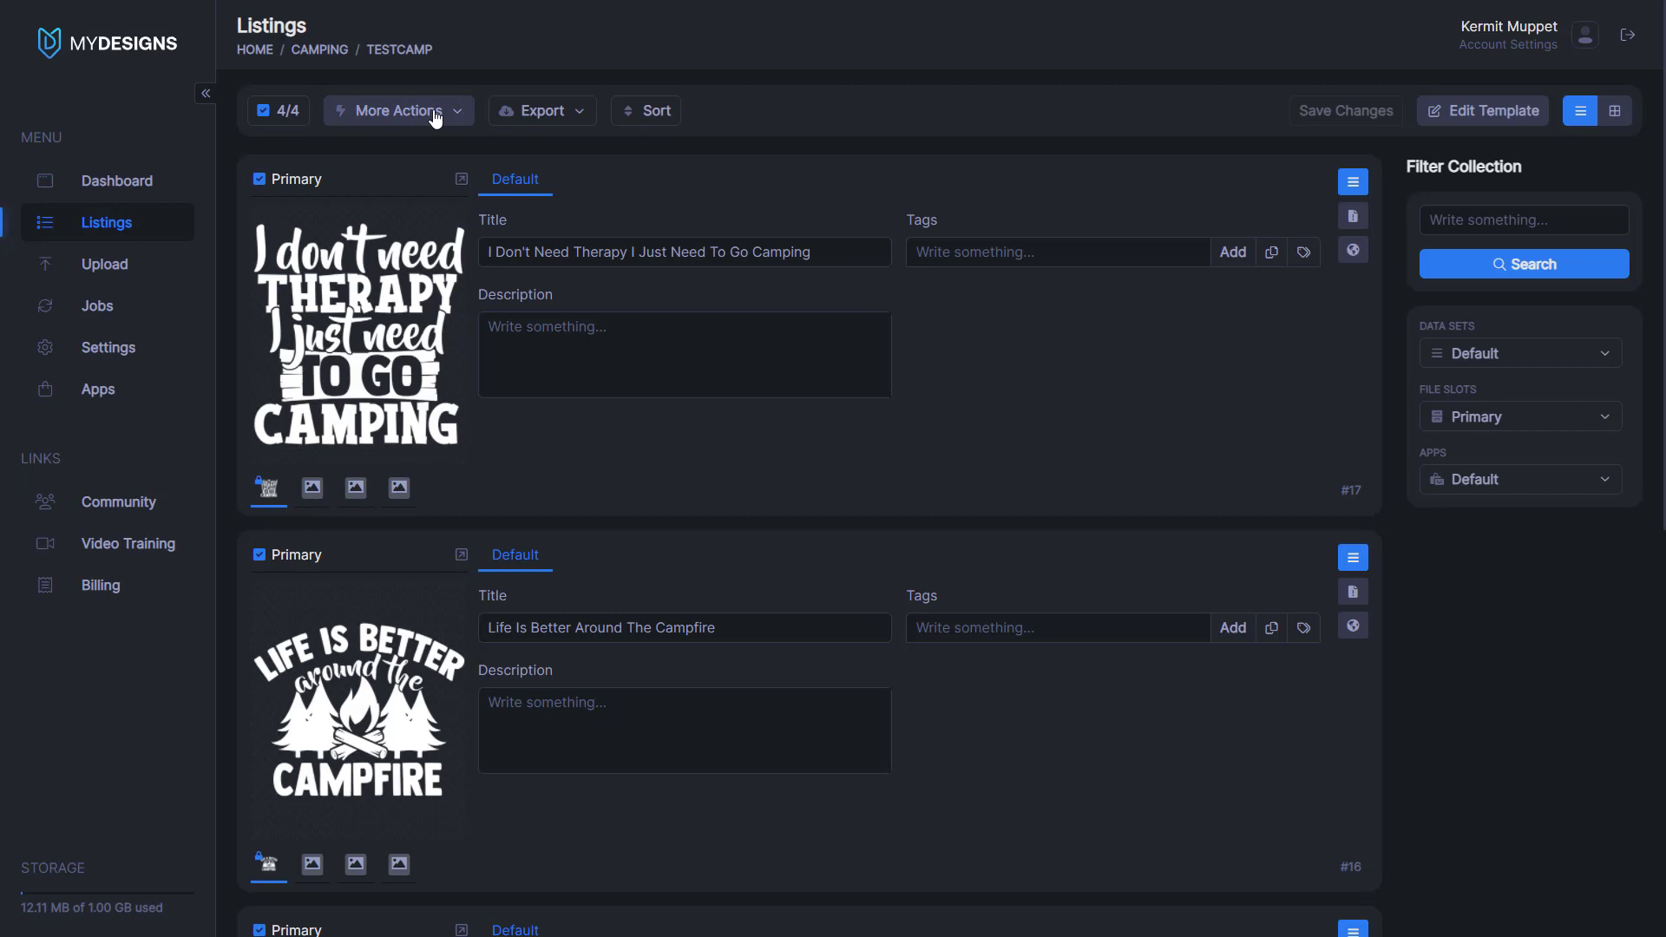
left_click(396, 110)
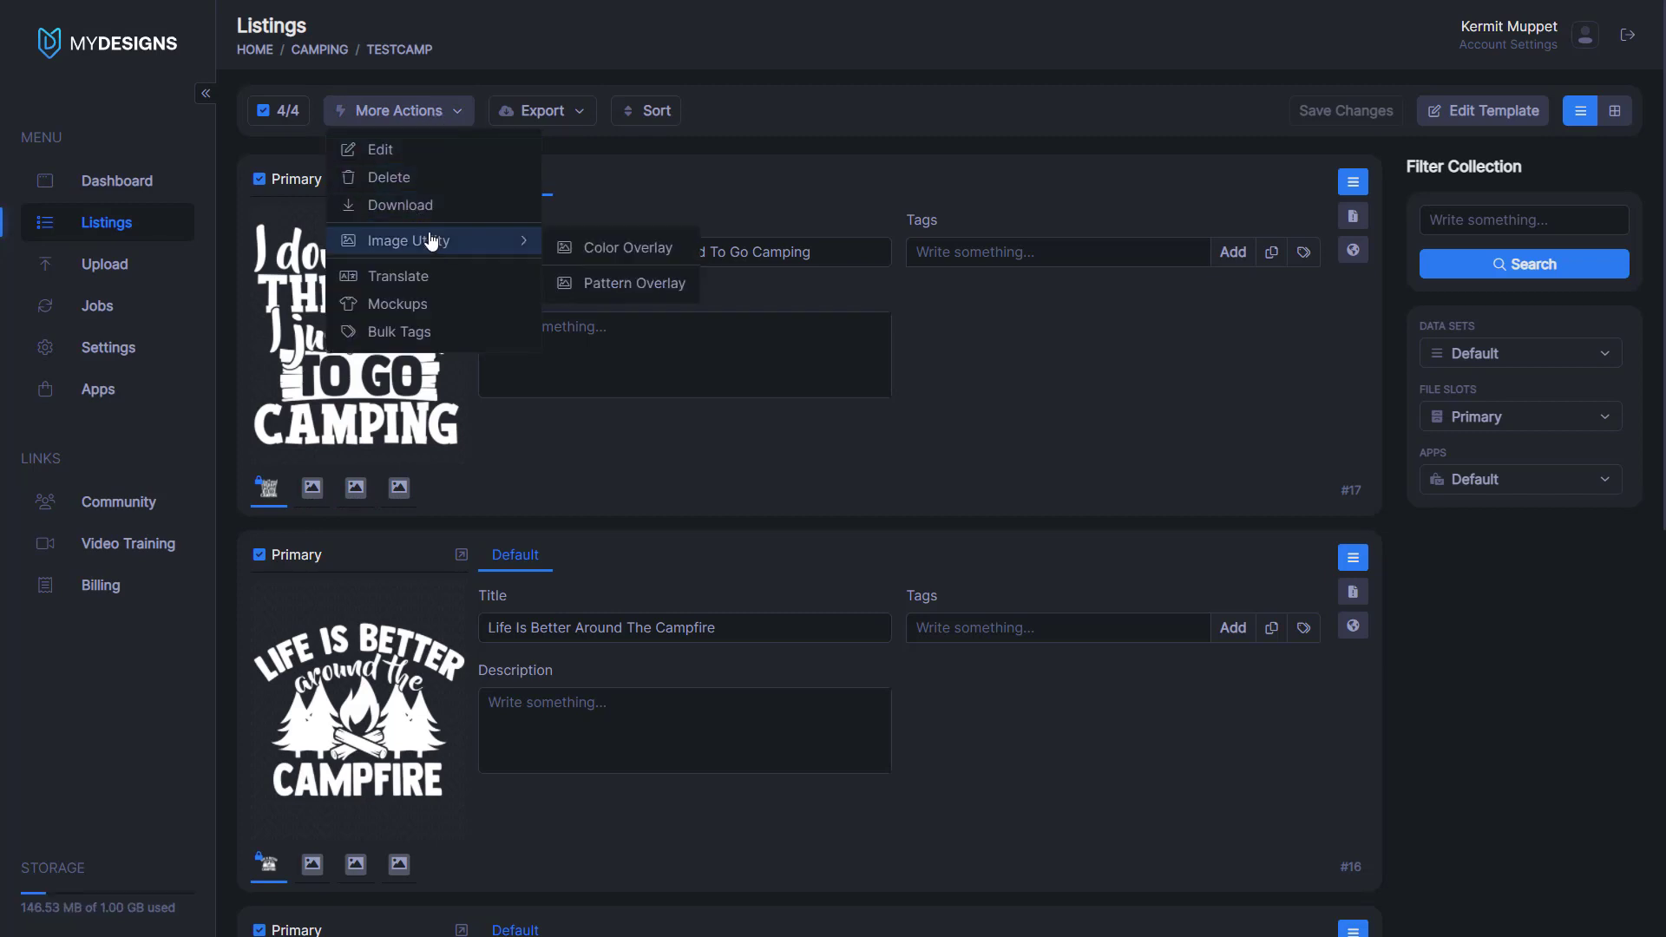
Step: Add a Rose Gold Surface pattern overlay to the Pattern 1 slot of all selected designs
left_click(625, 282)
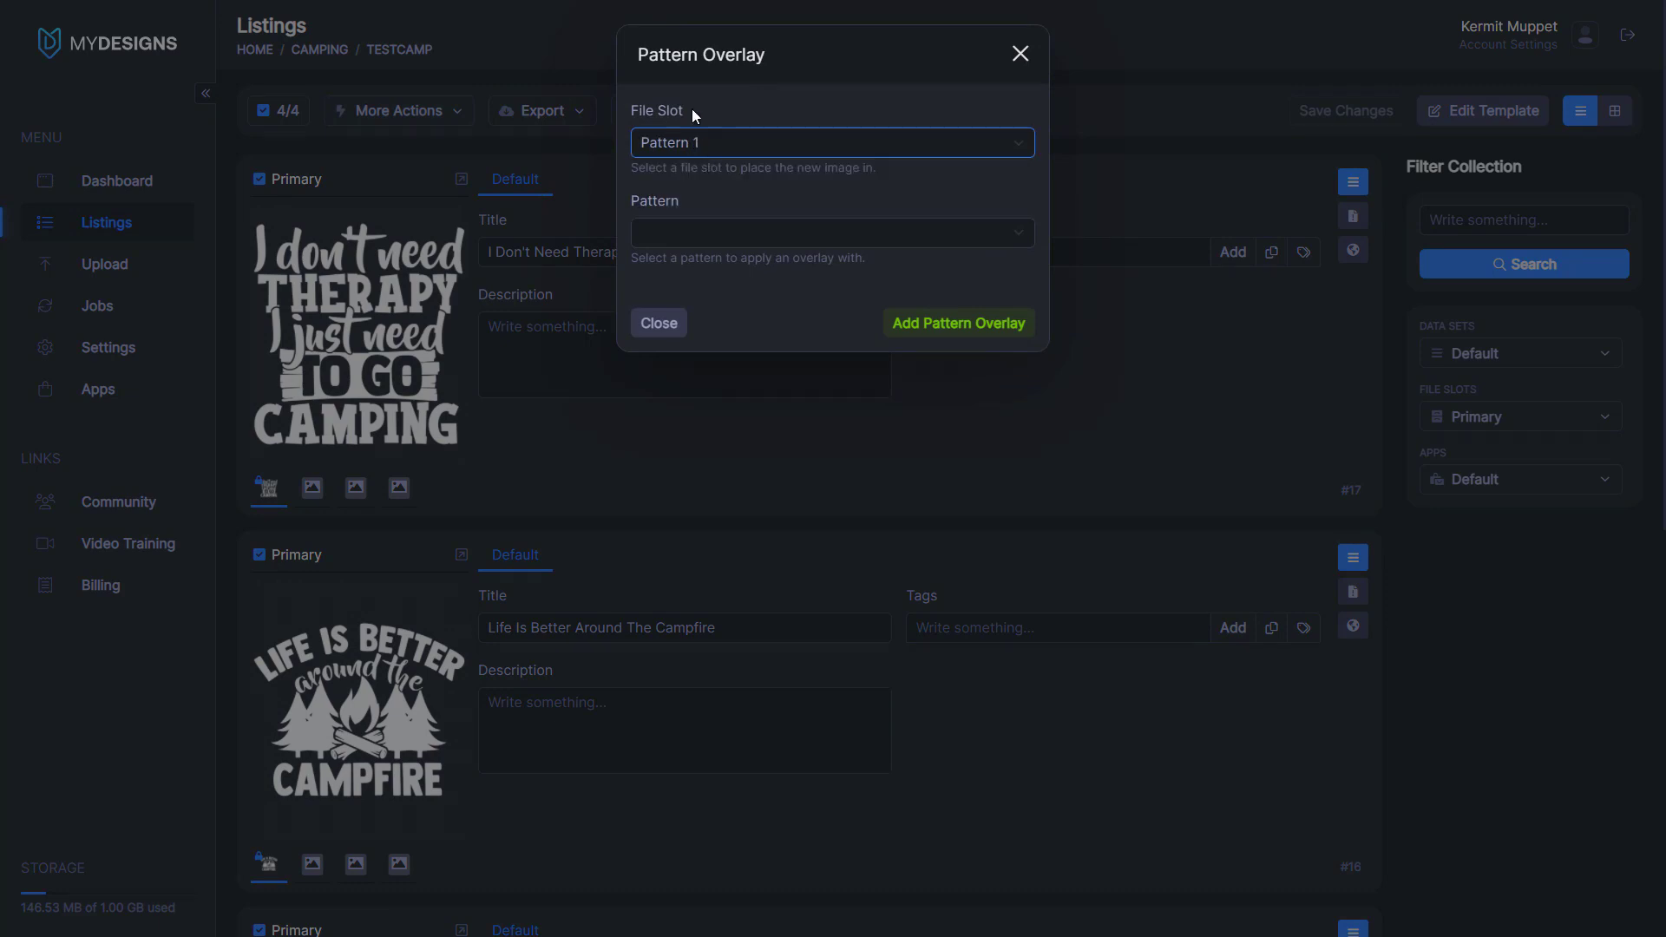
left_click(831, 233)
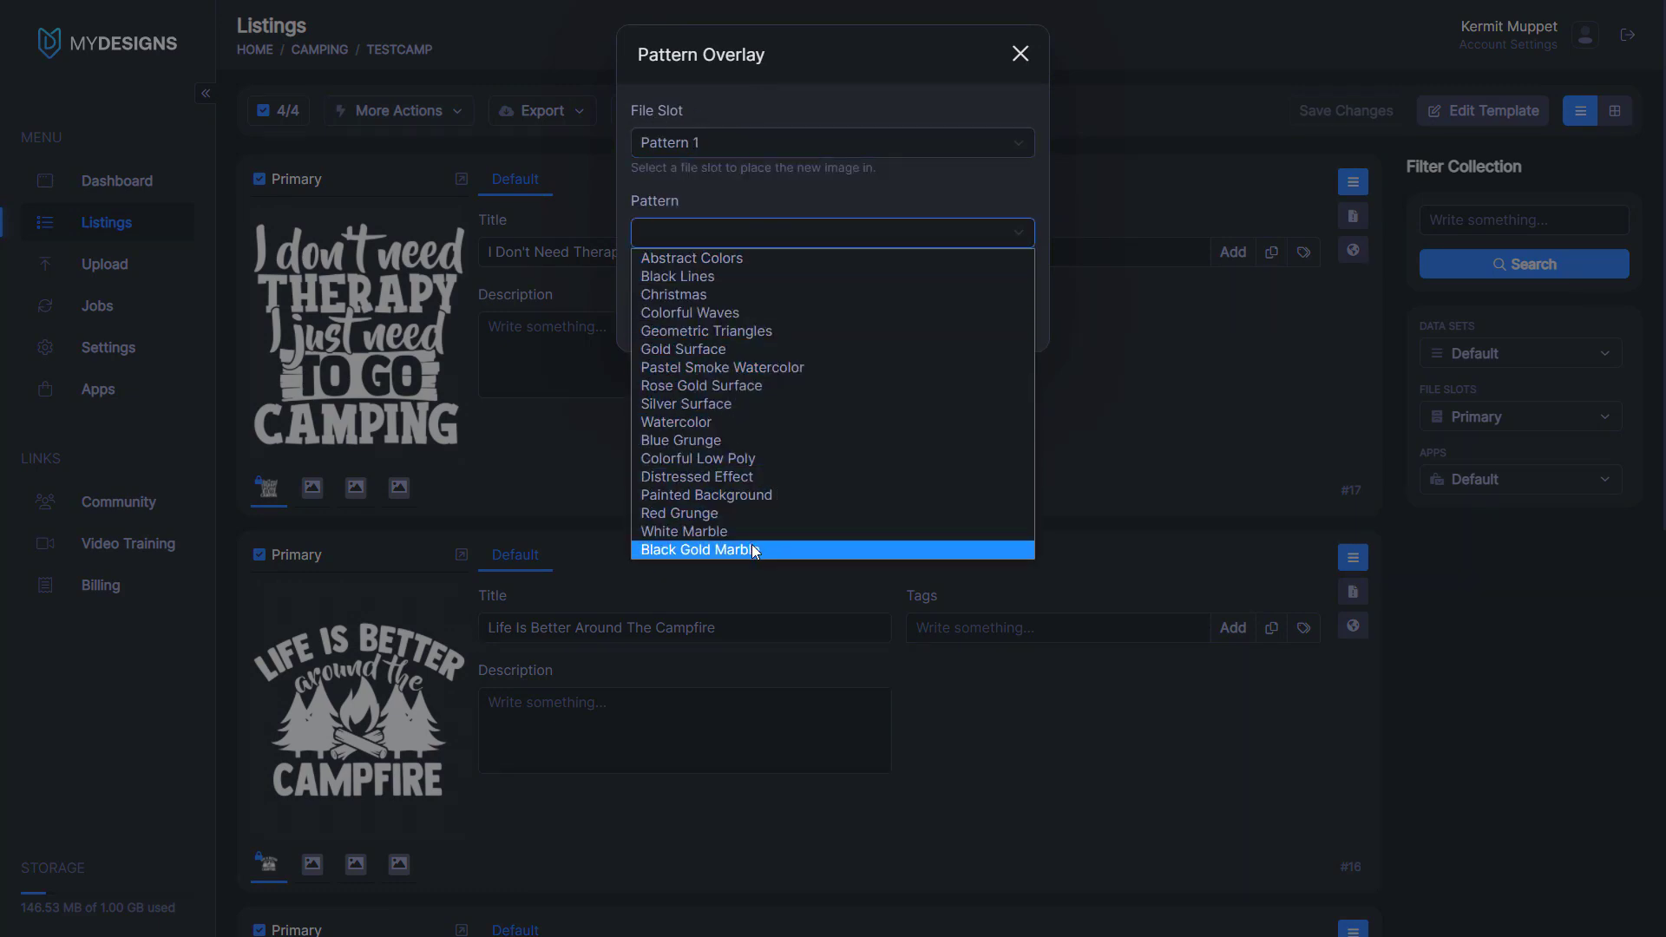
mouse_move(758, 380)
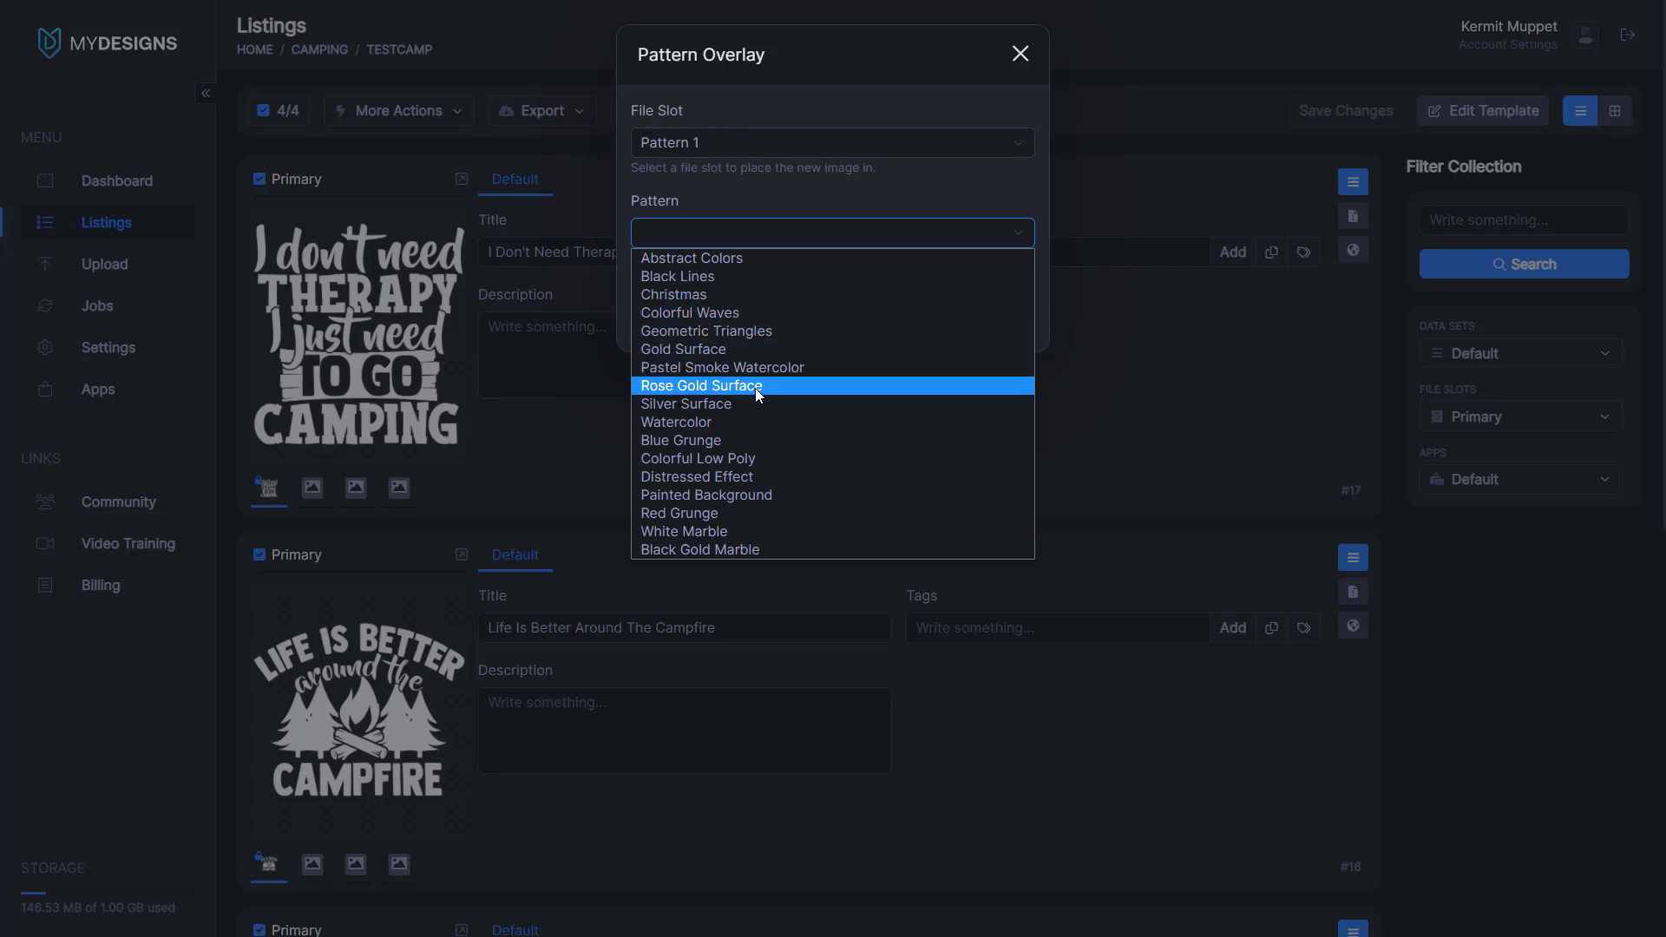
mouse_move(761, 404)
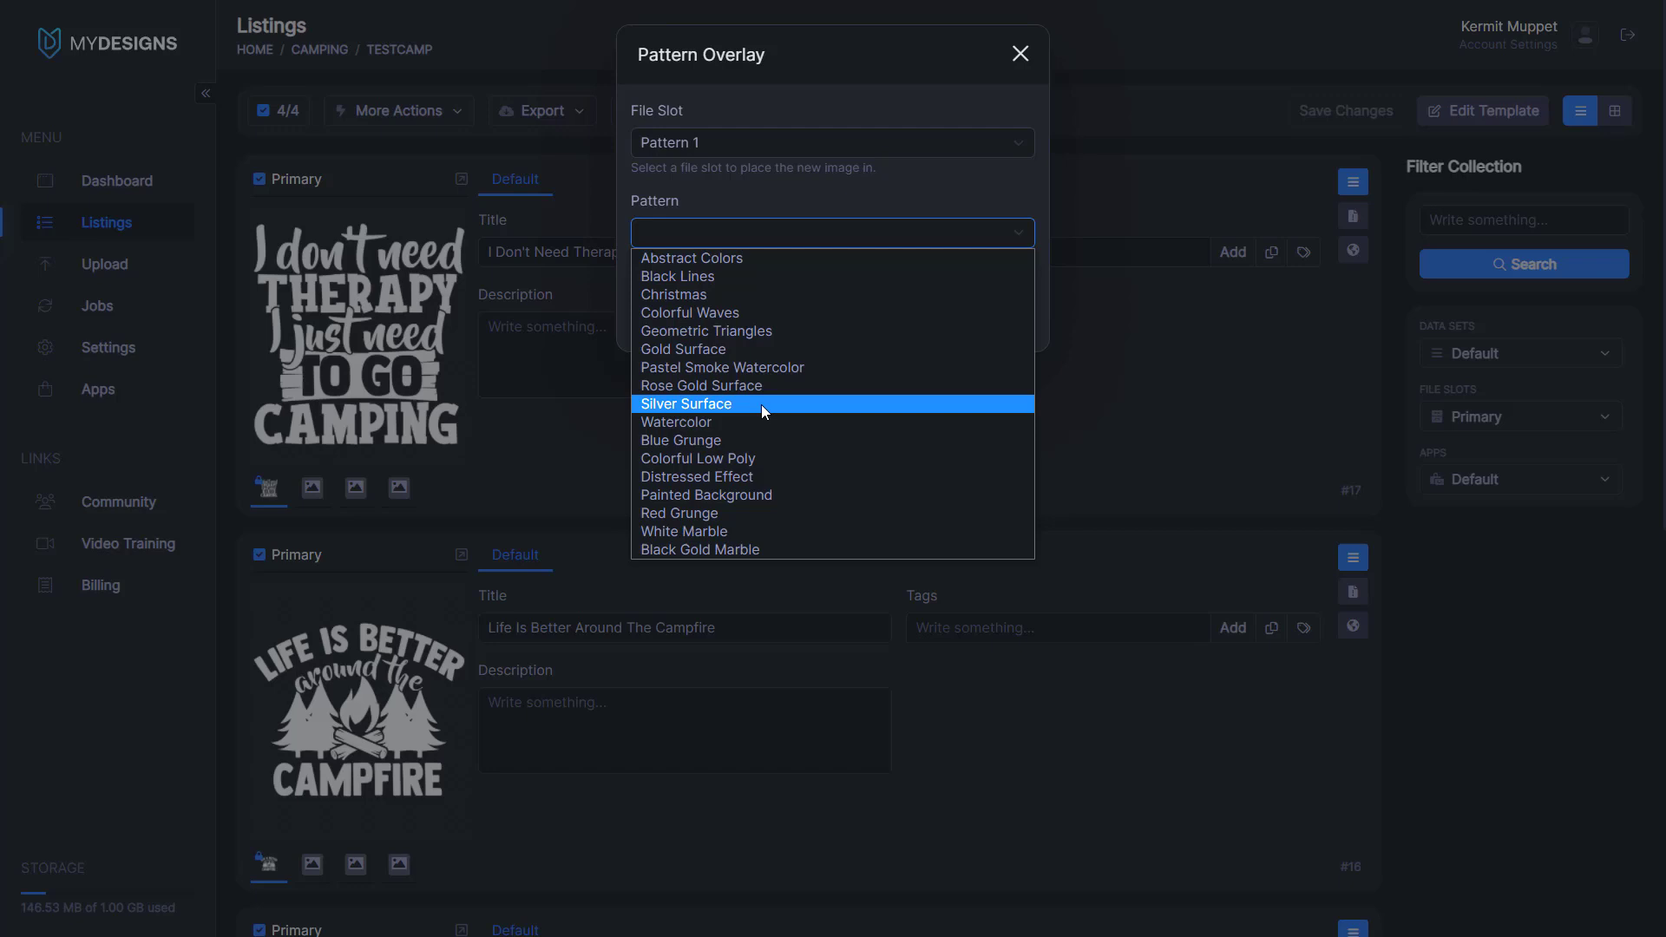
mouse_move(696, 458)
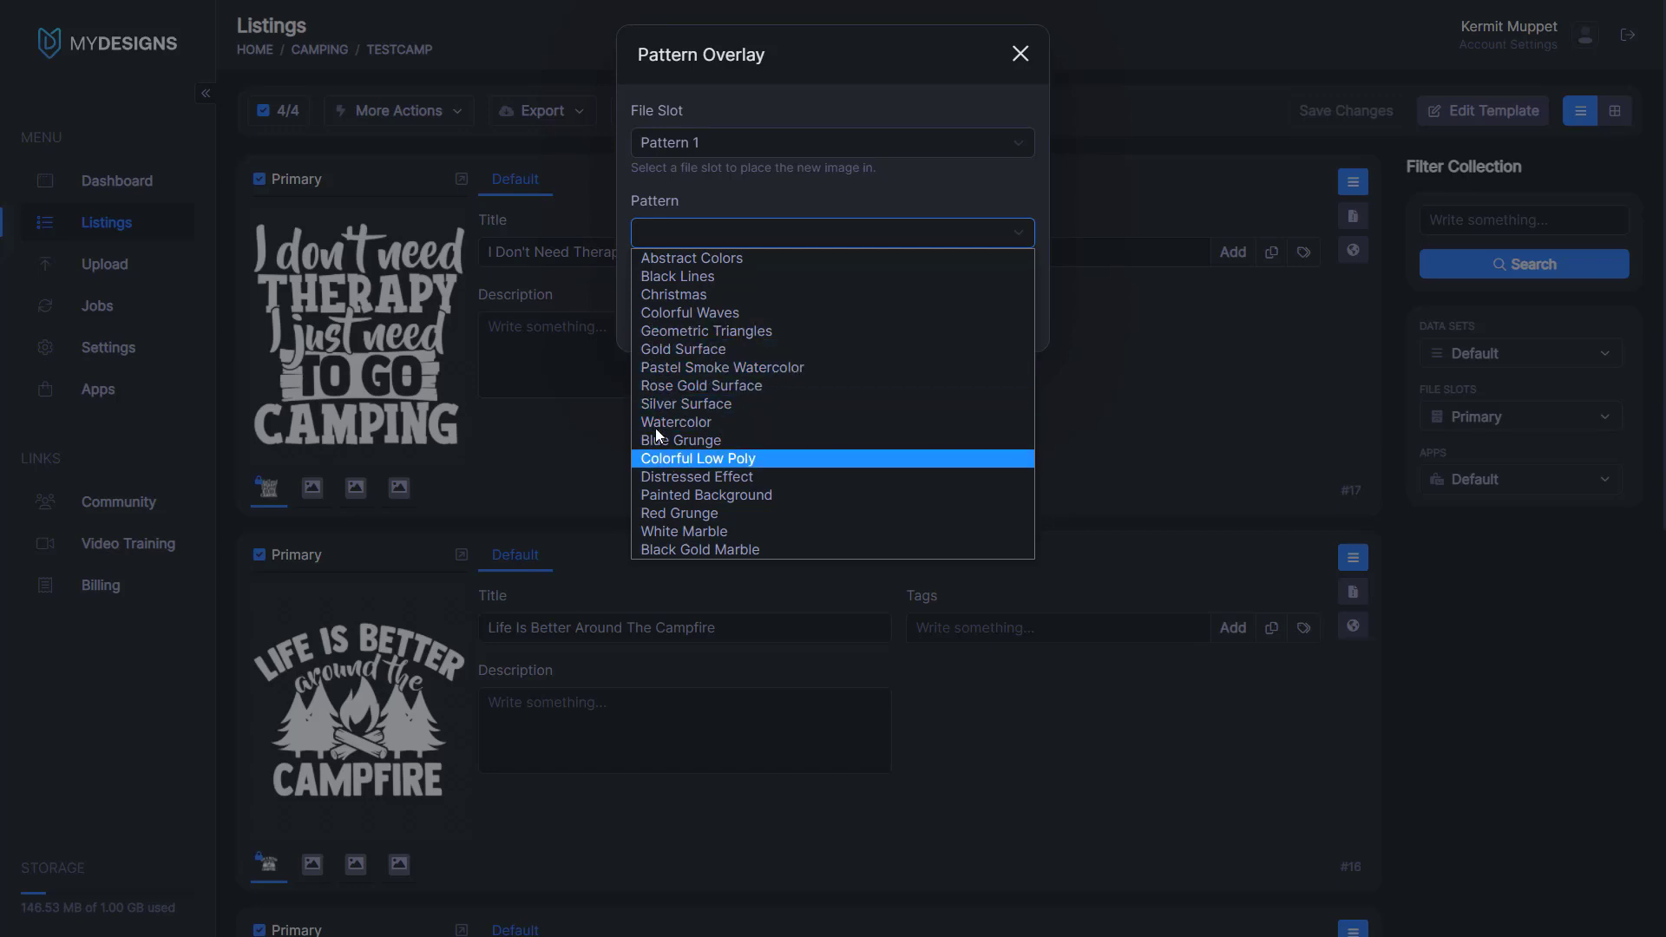
mouse_move(727, 366)
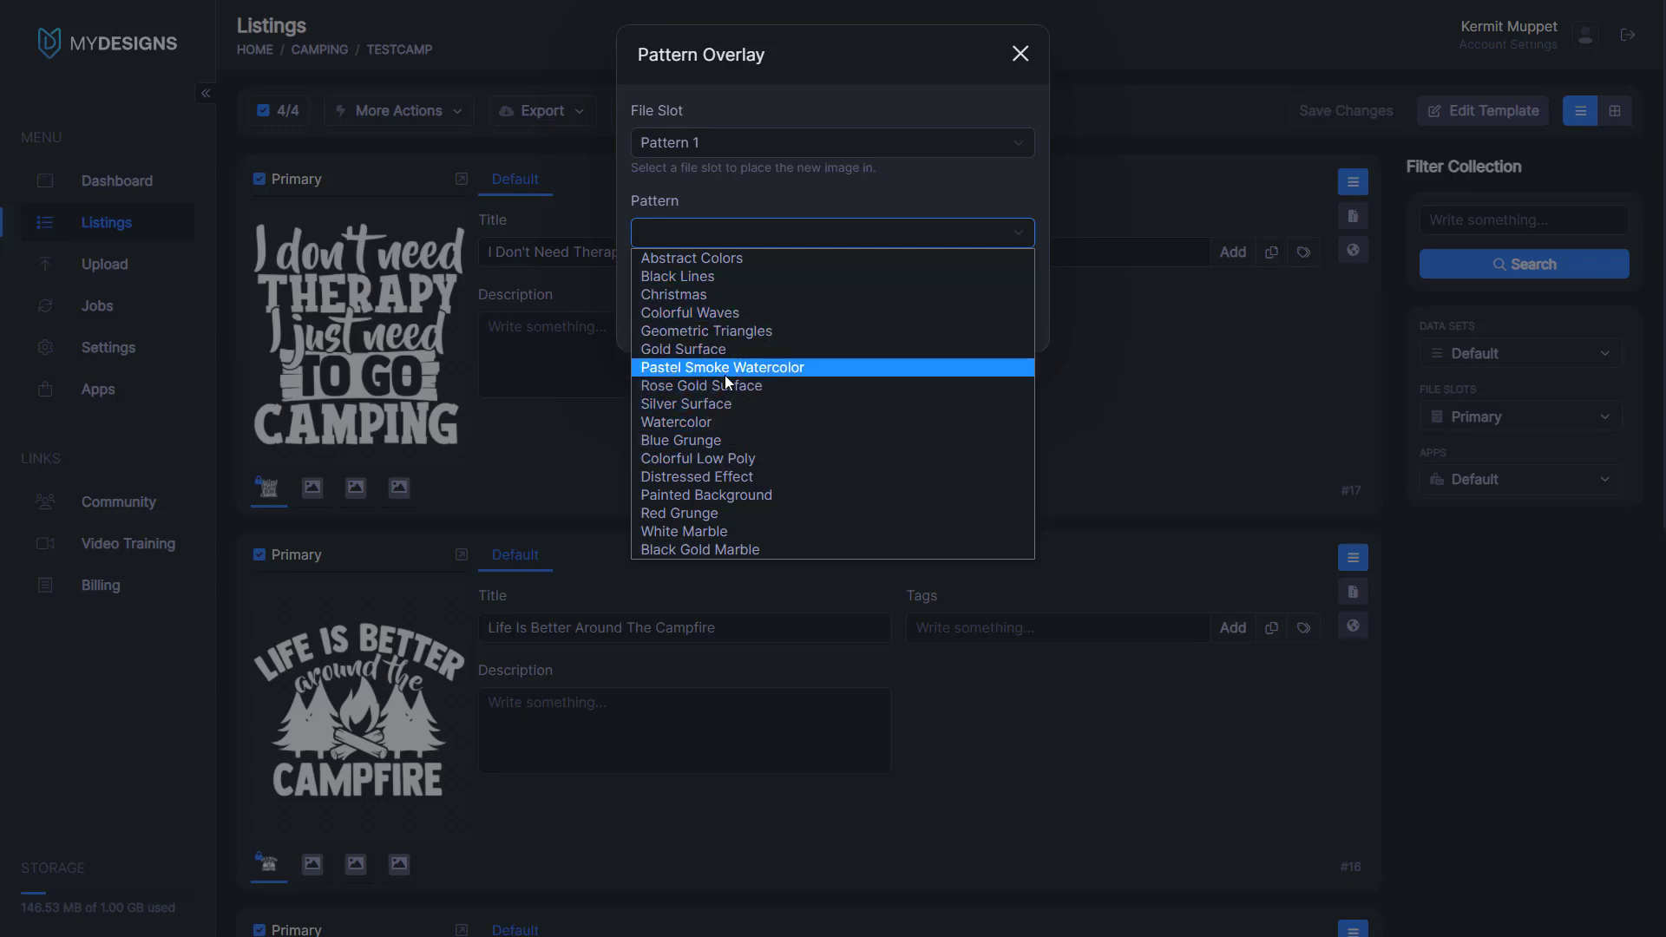
left_click(700, 385)
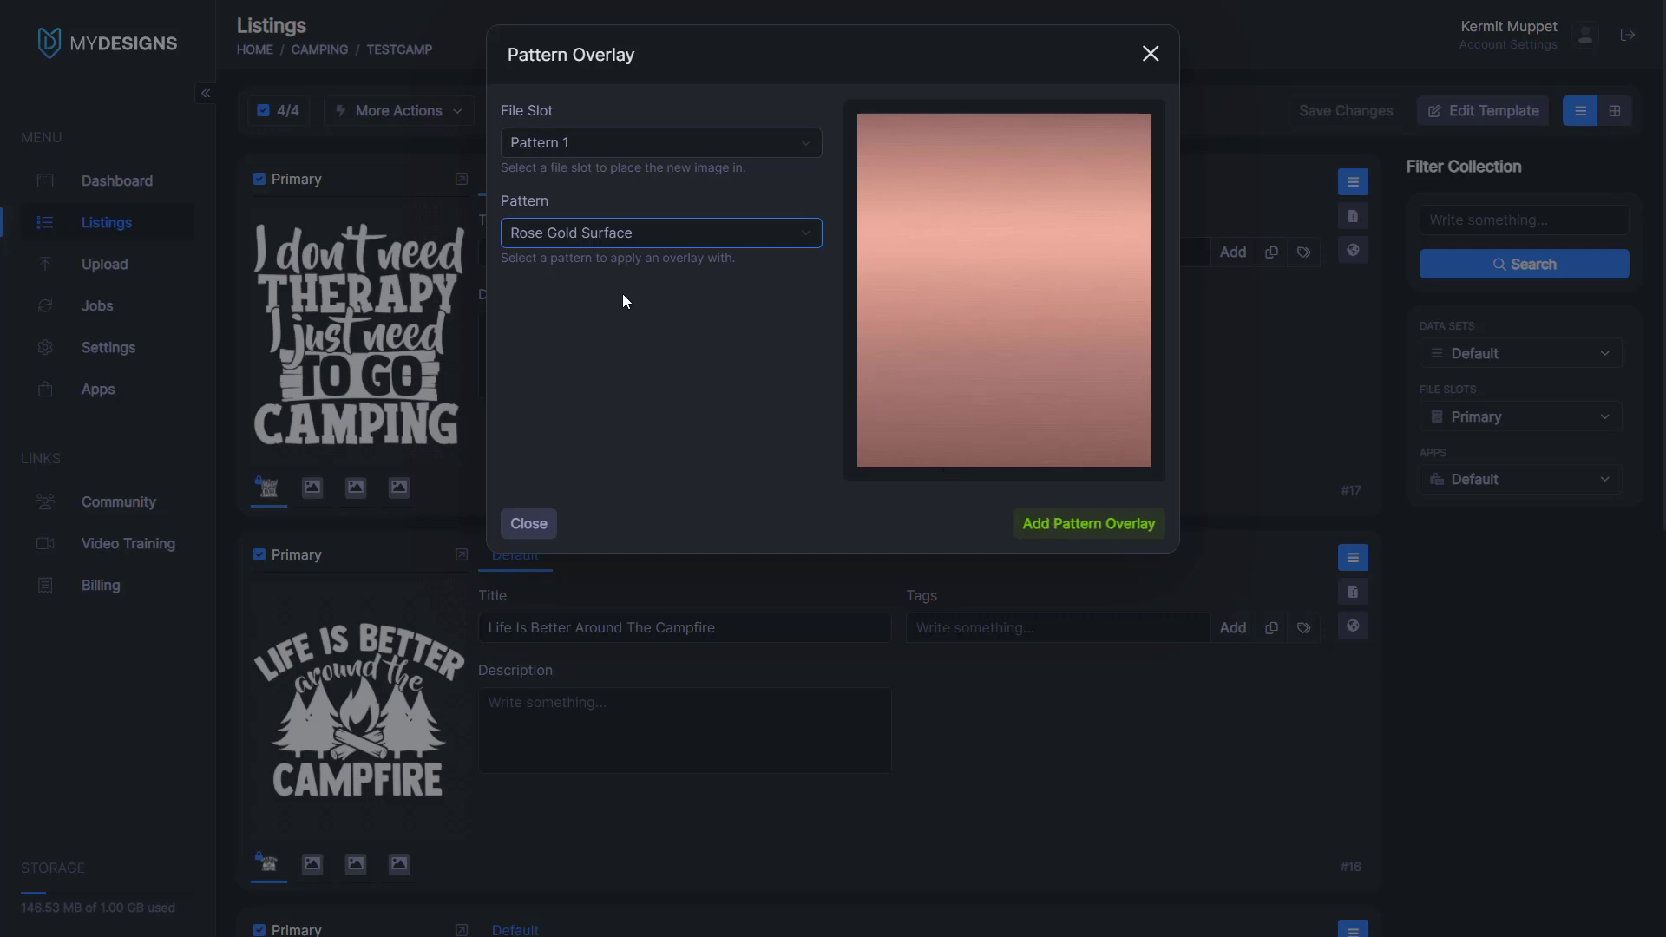
left_click(1085, 524)
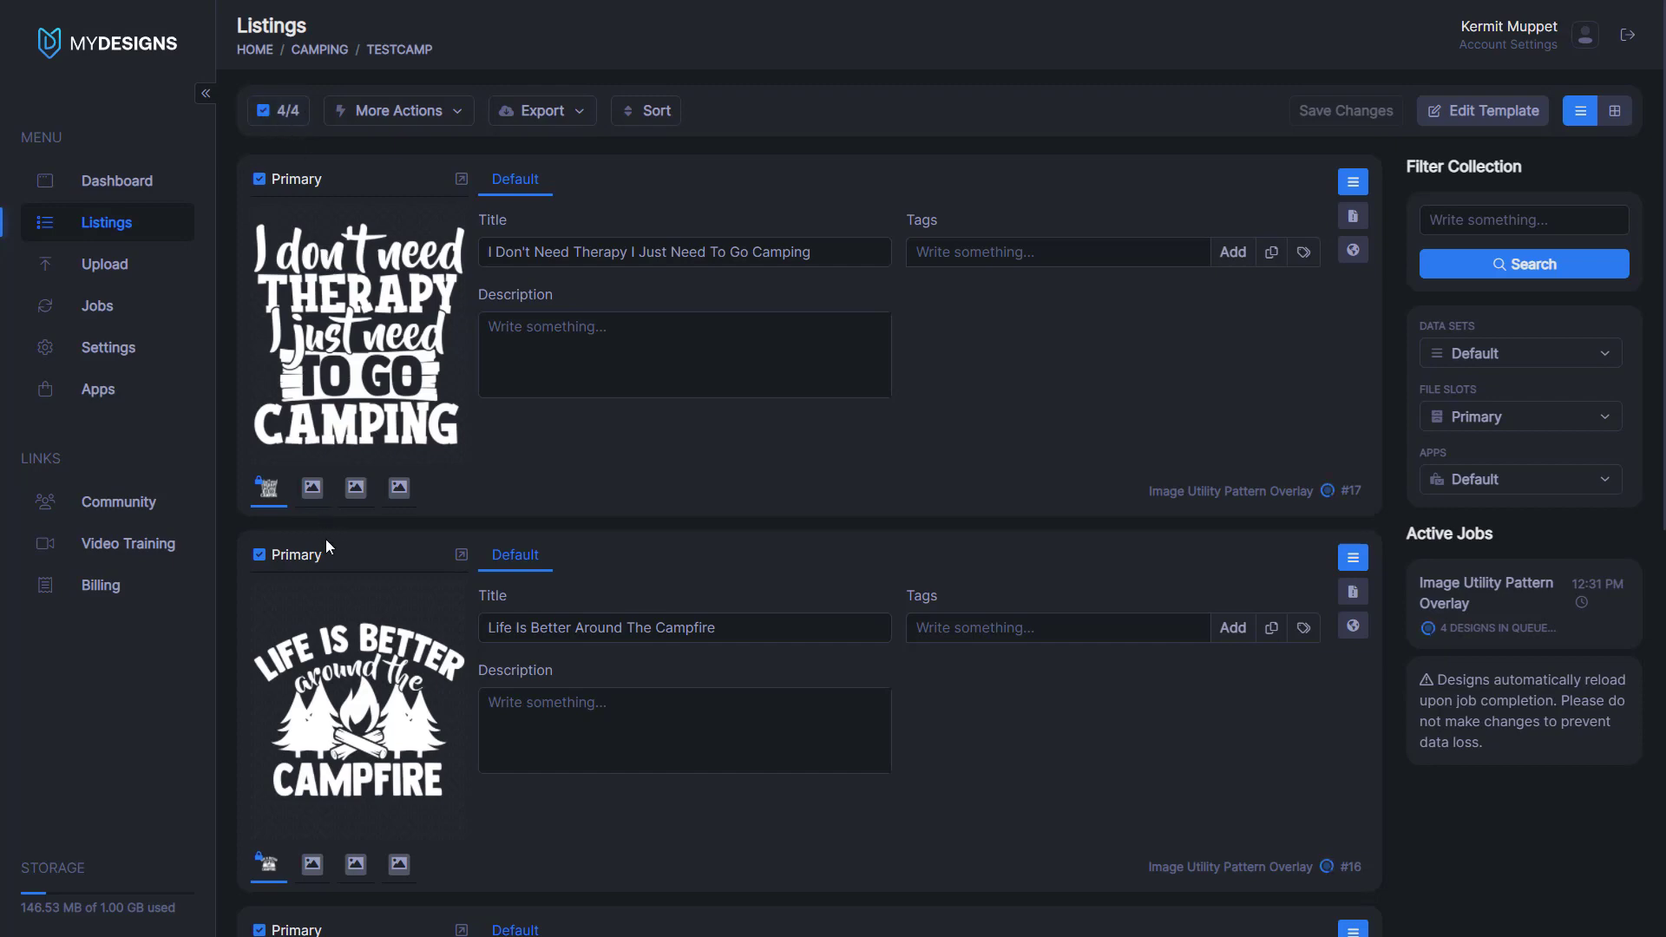
Step: View the therapy camping design's rose gold Pattern 1 image once the job finishes
scroll("down", 3)
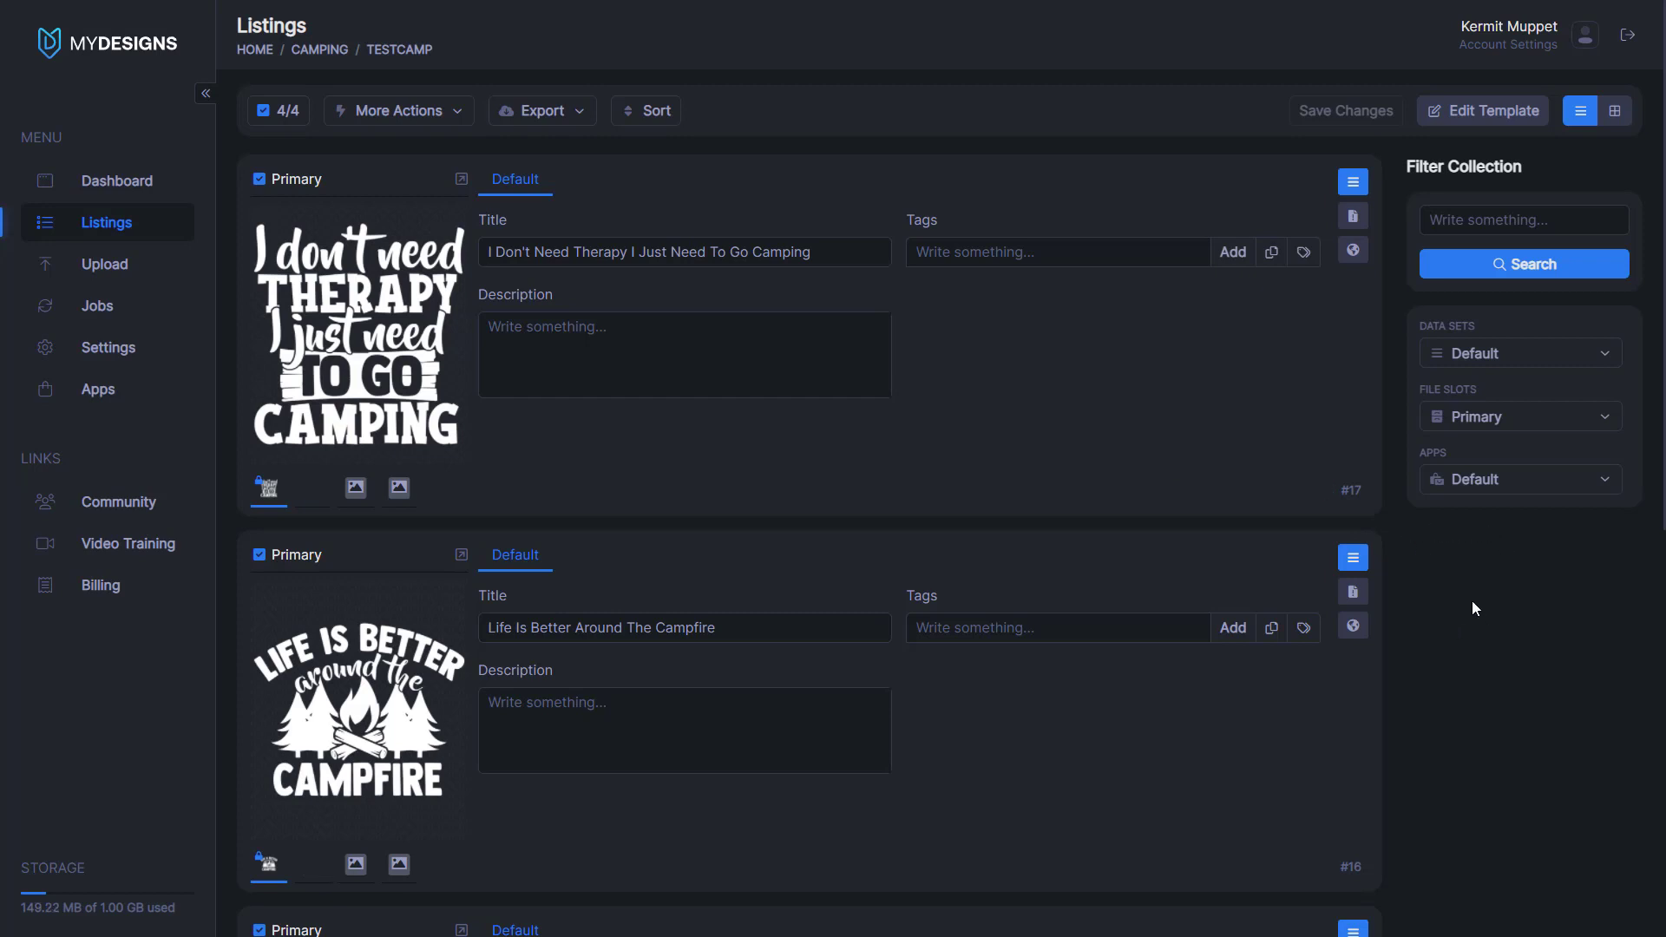
left_click(313, 487)
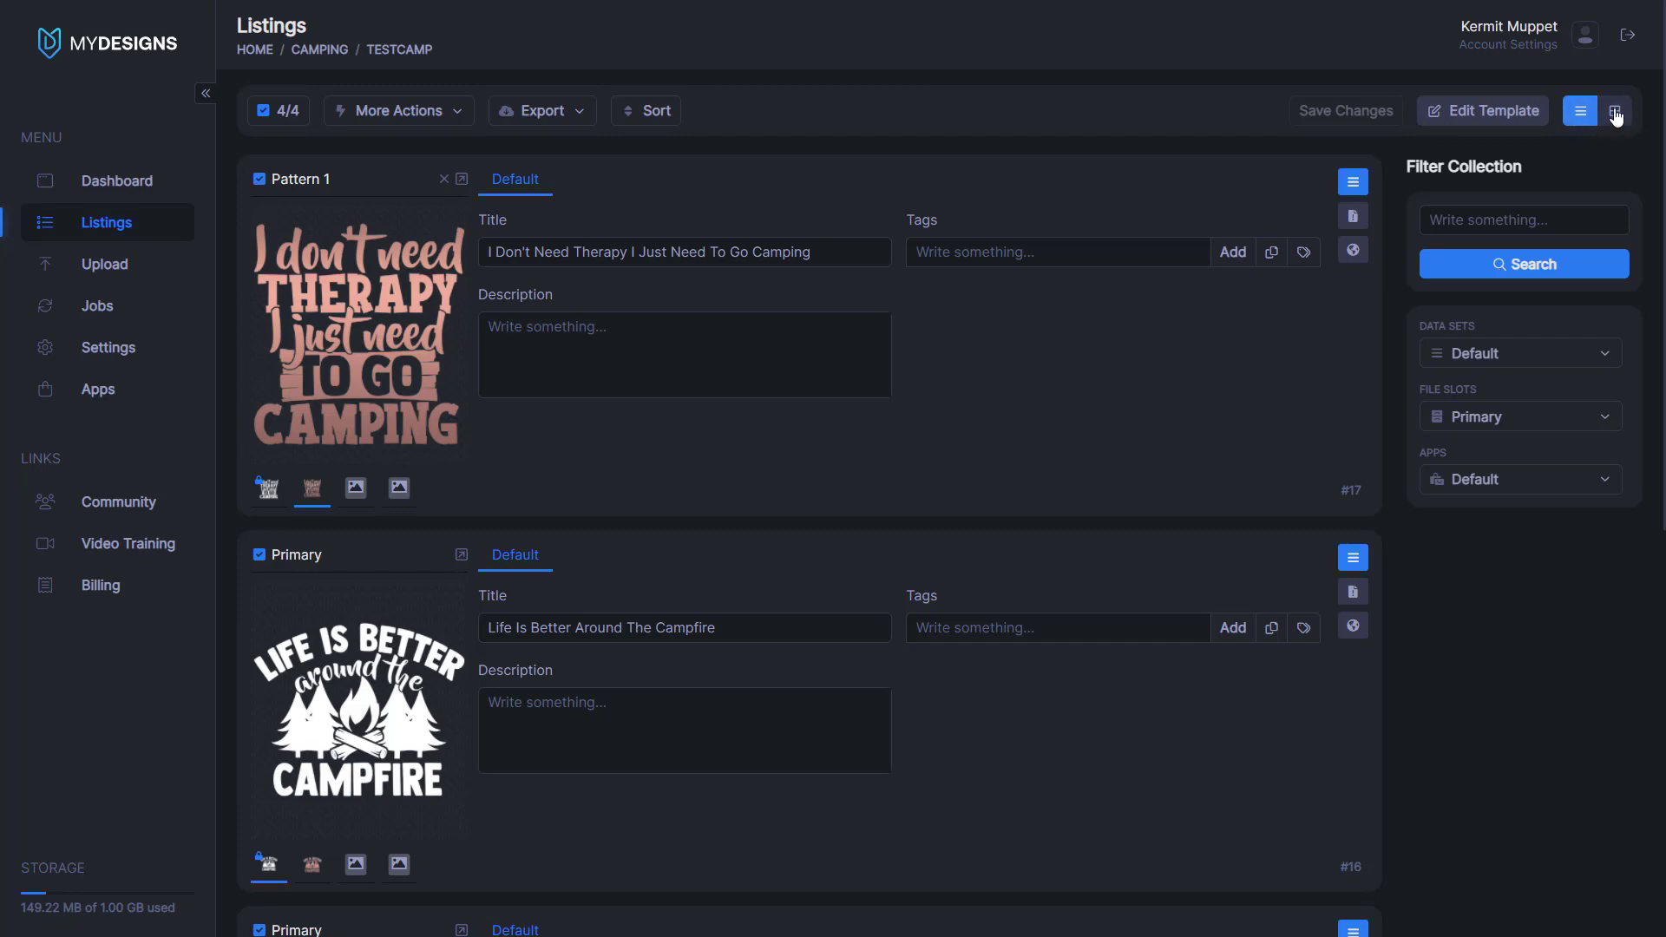
Step: Switch to grid view and filter the TestCamp collection by the Pattern 1 file slot
left_click(1613, 110)
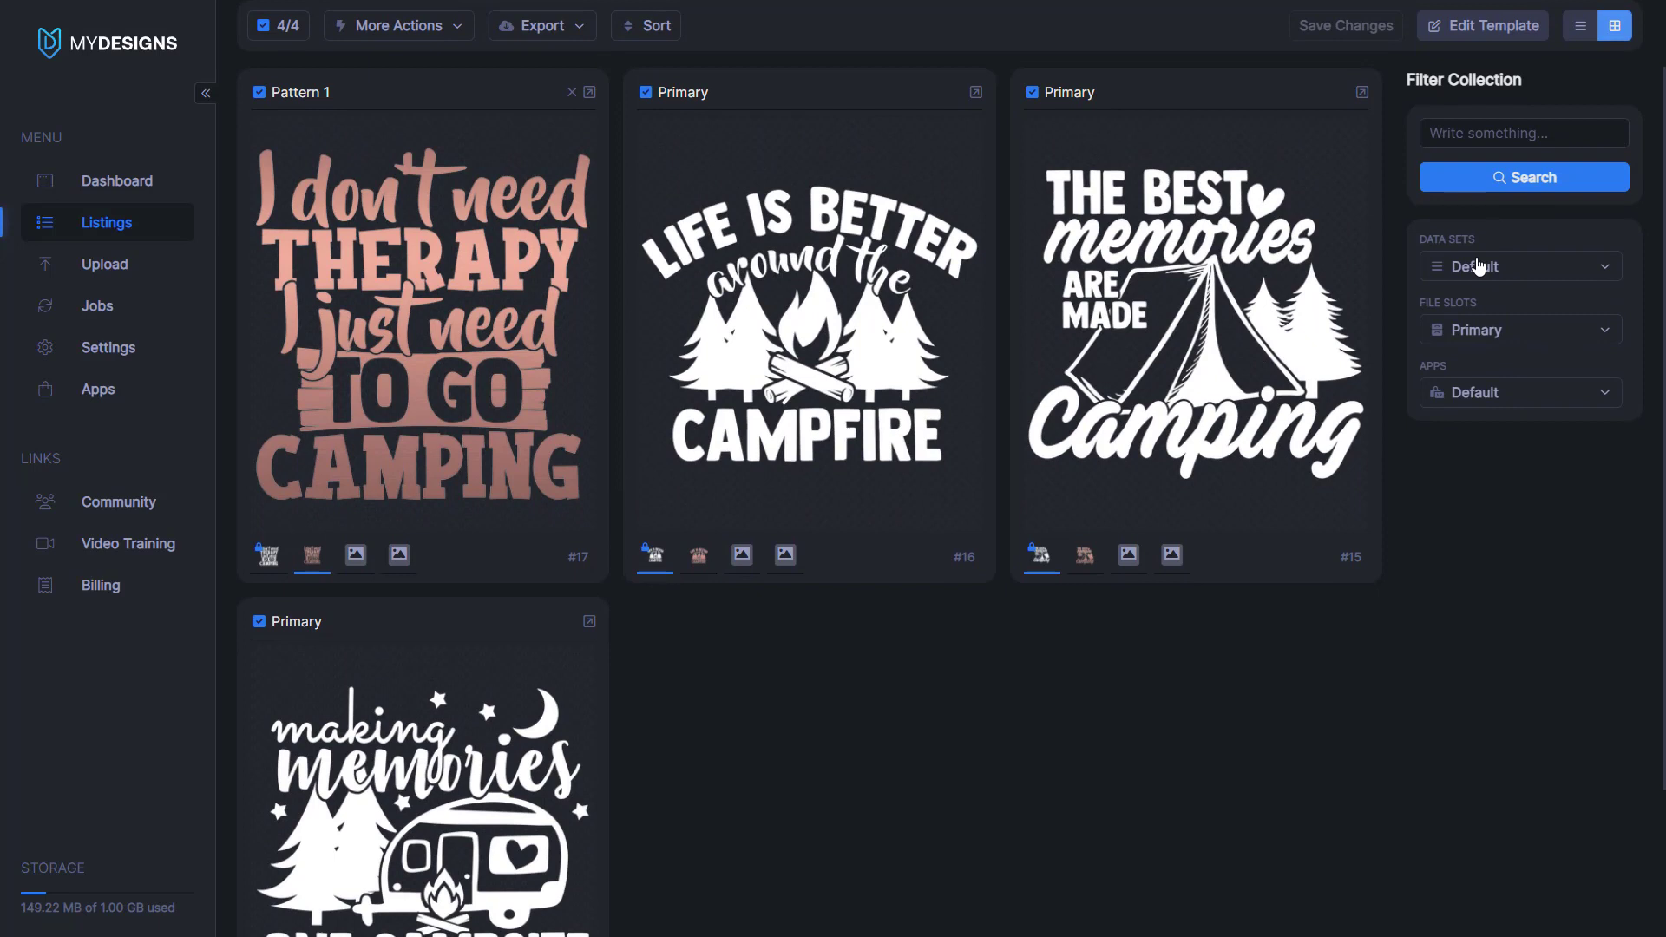
left_click(1518, 330)
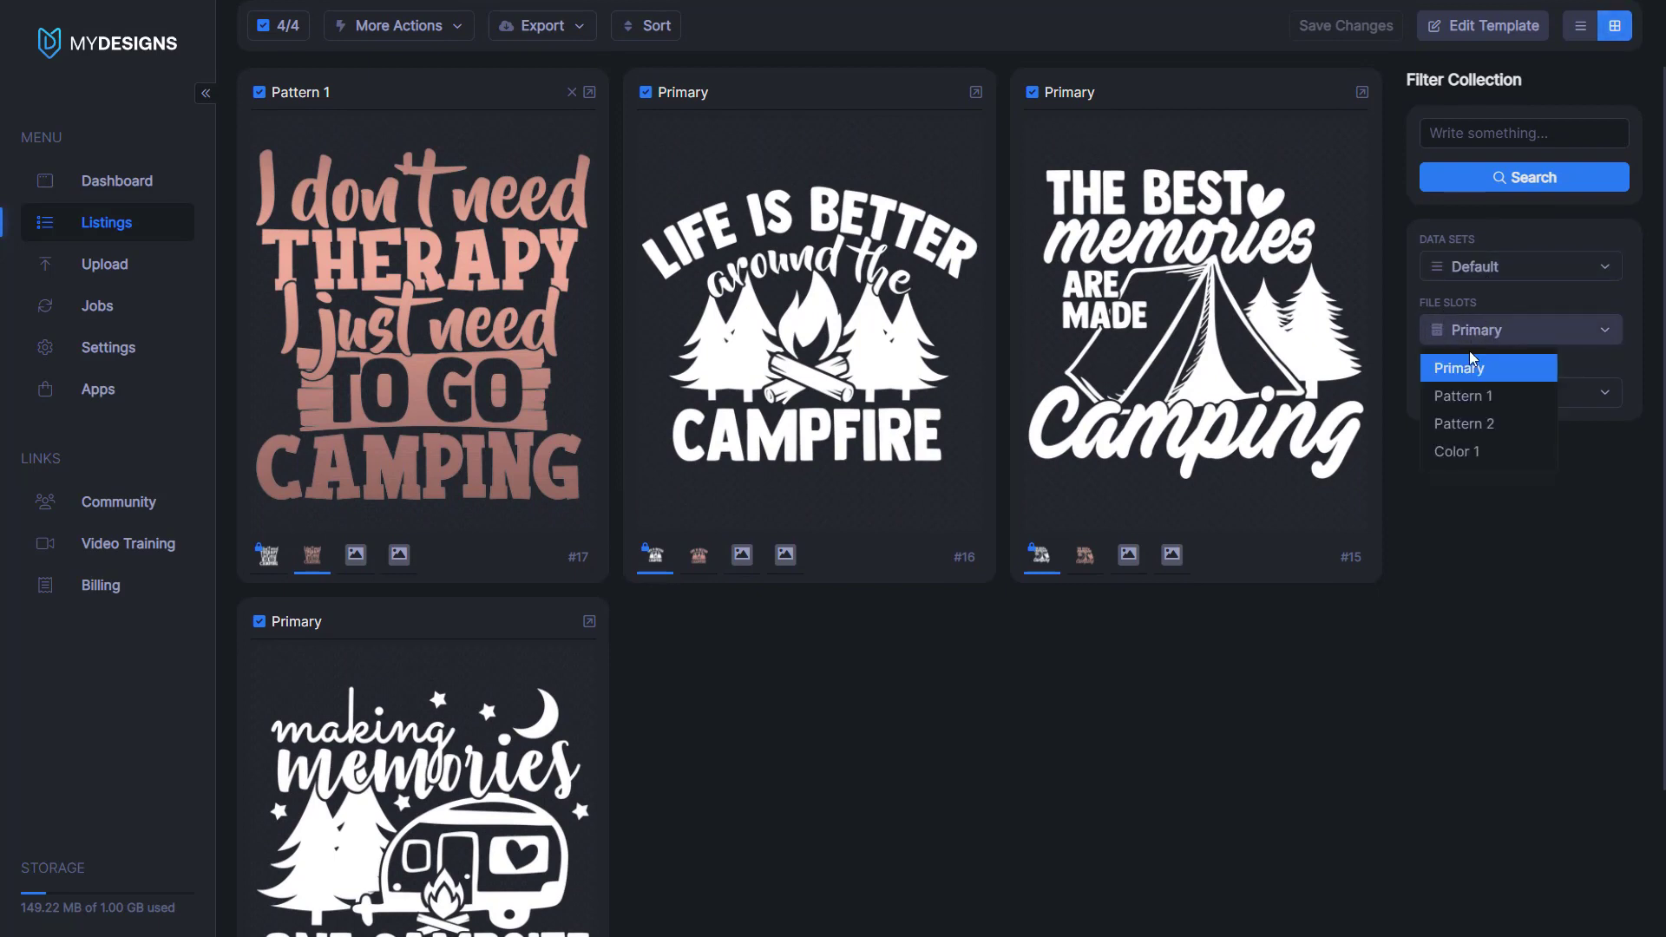
left_click(1463, 396)
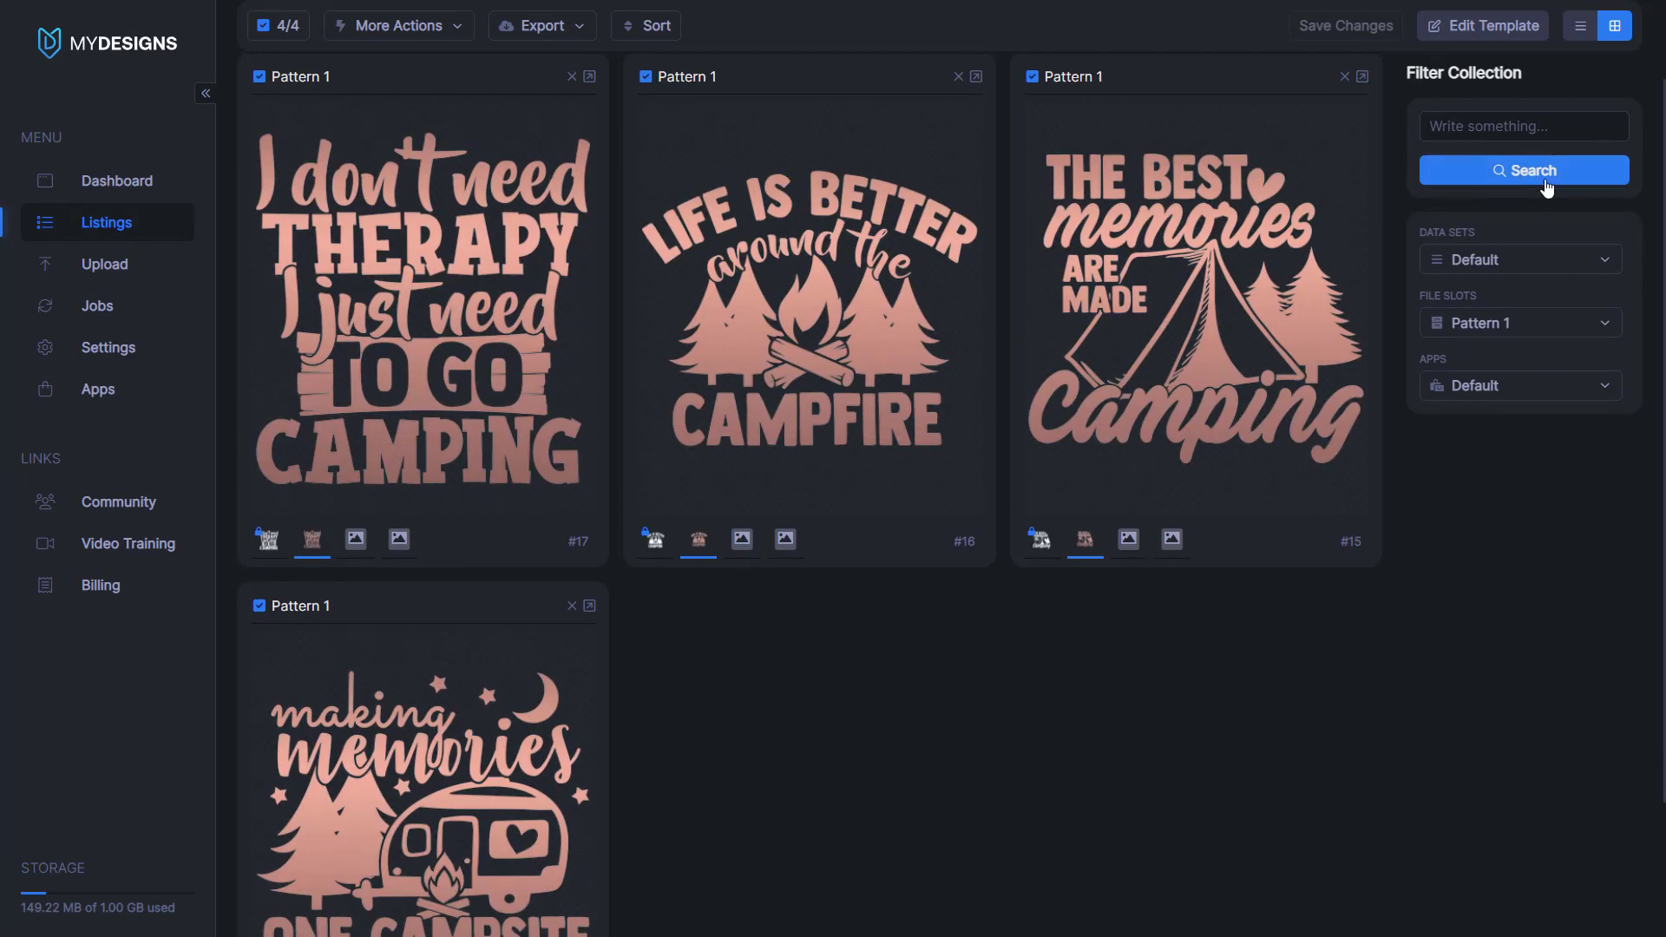
mouse_move(1572, 48)
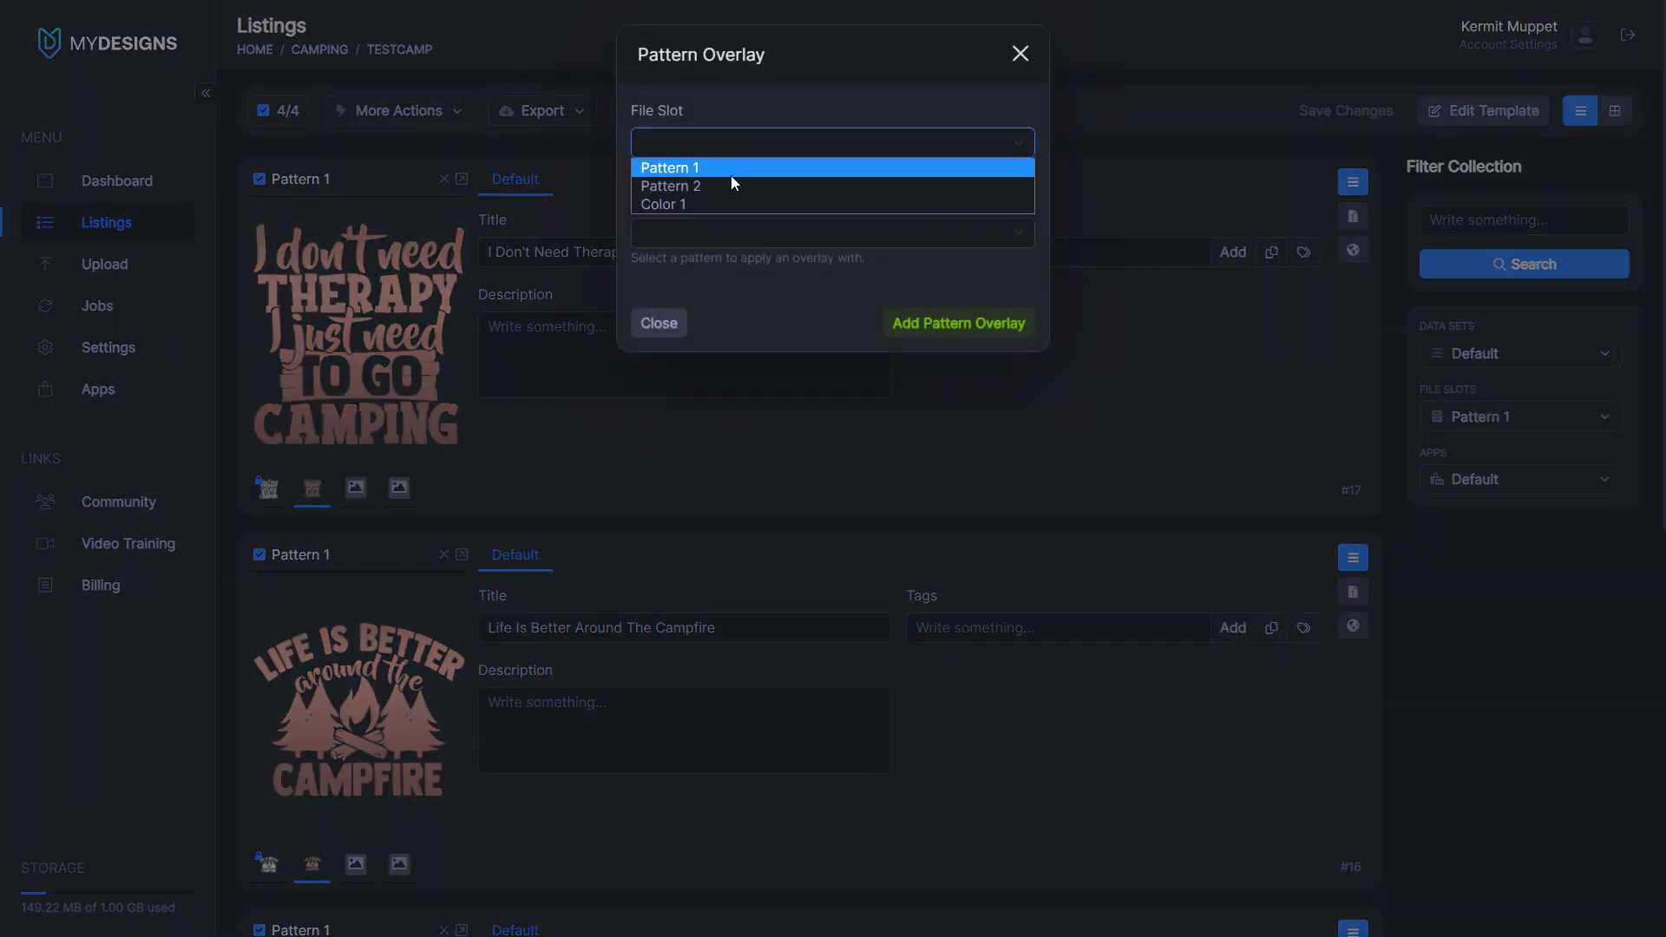
Step: Add a Watercolor pattern overlay saved into the Pattern 2 slot of the designs
left_click(671, 185)
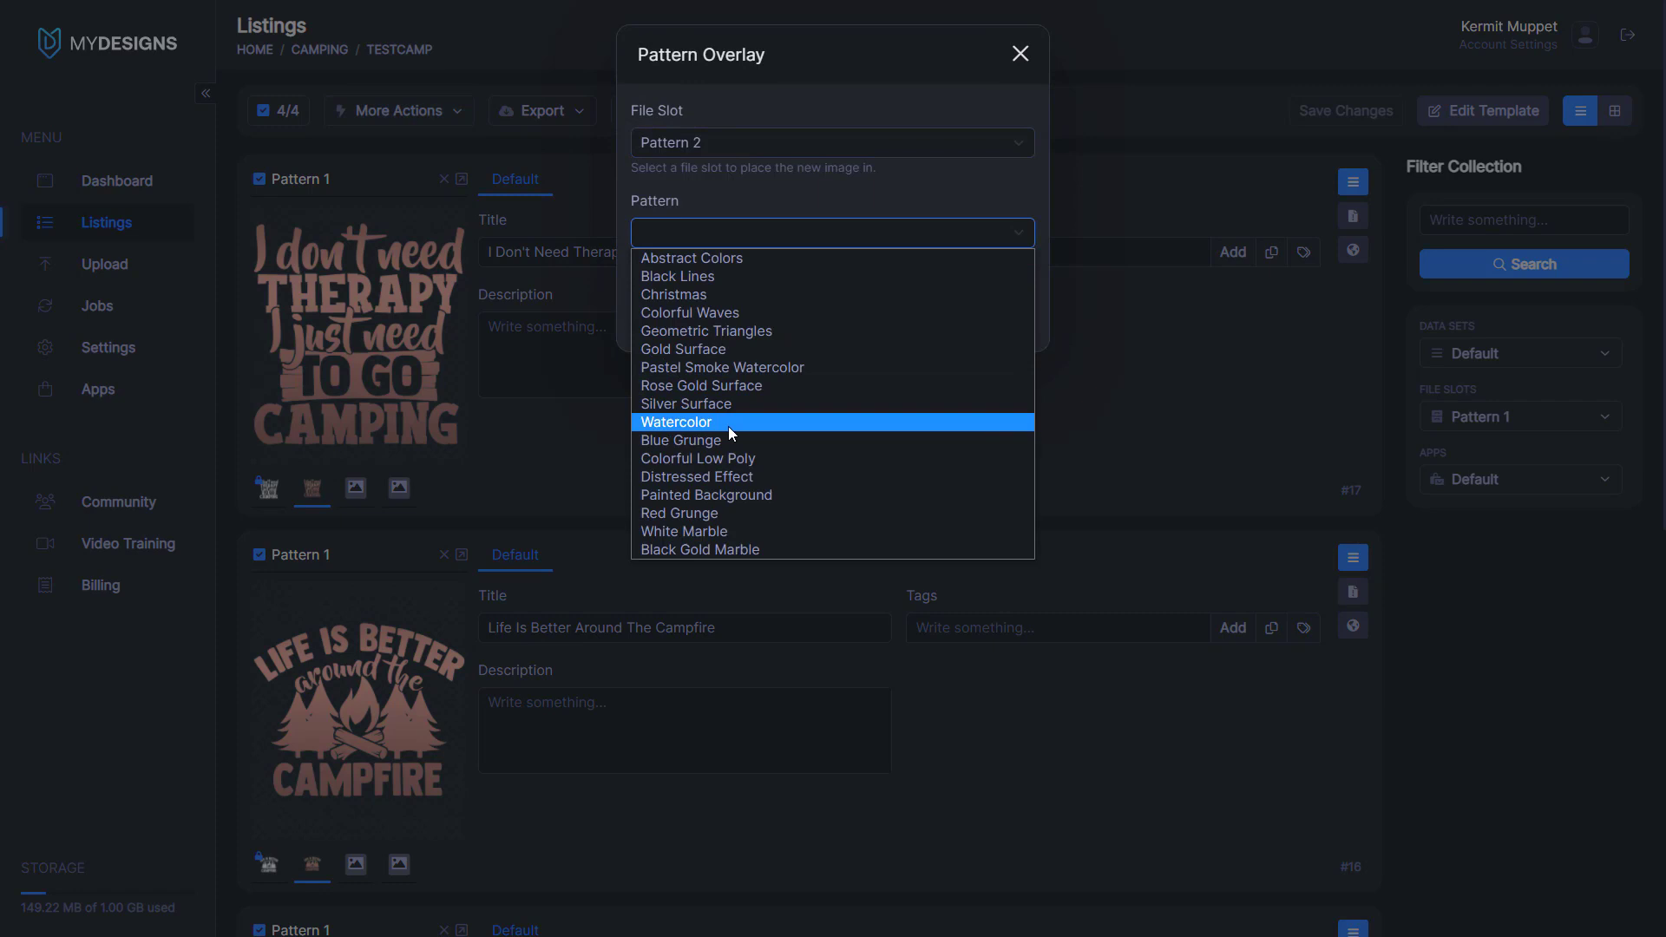
left_click(676, 422)
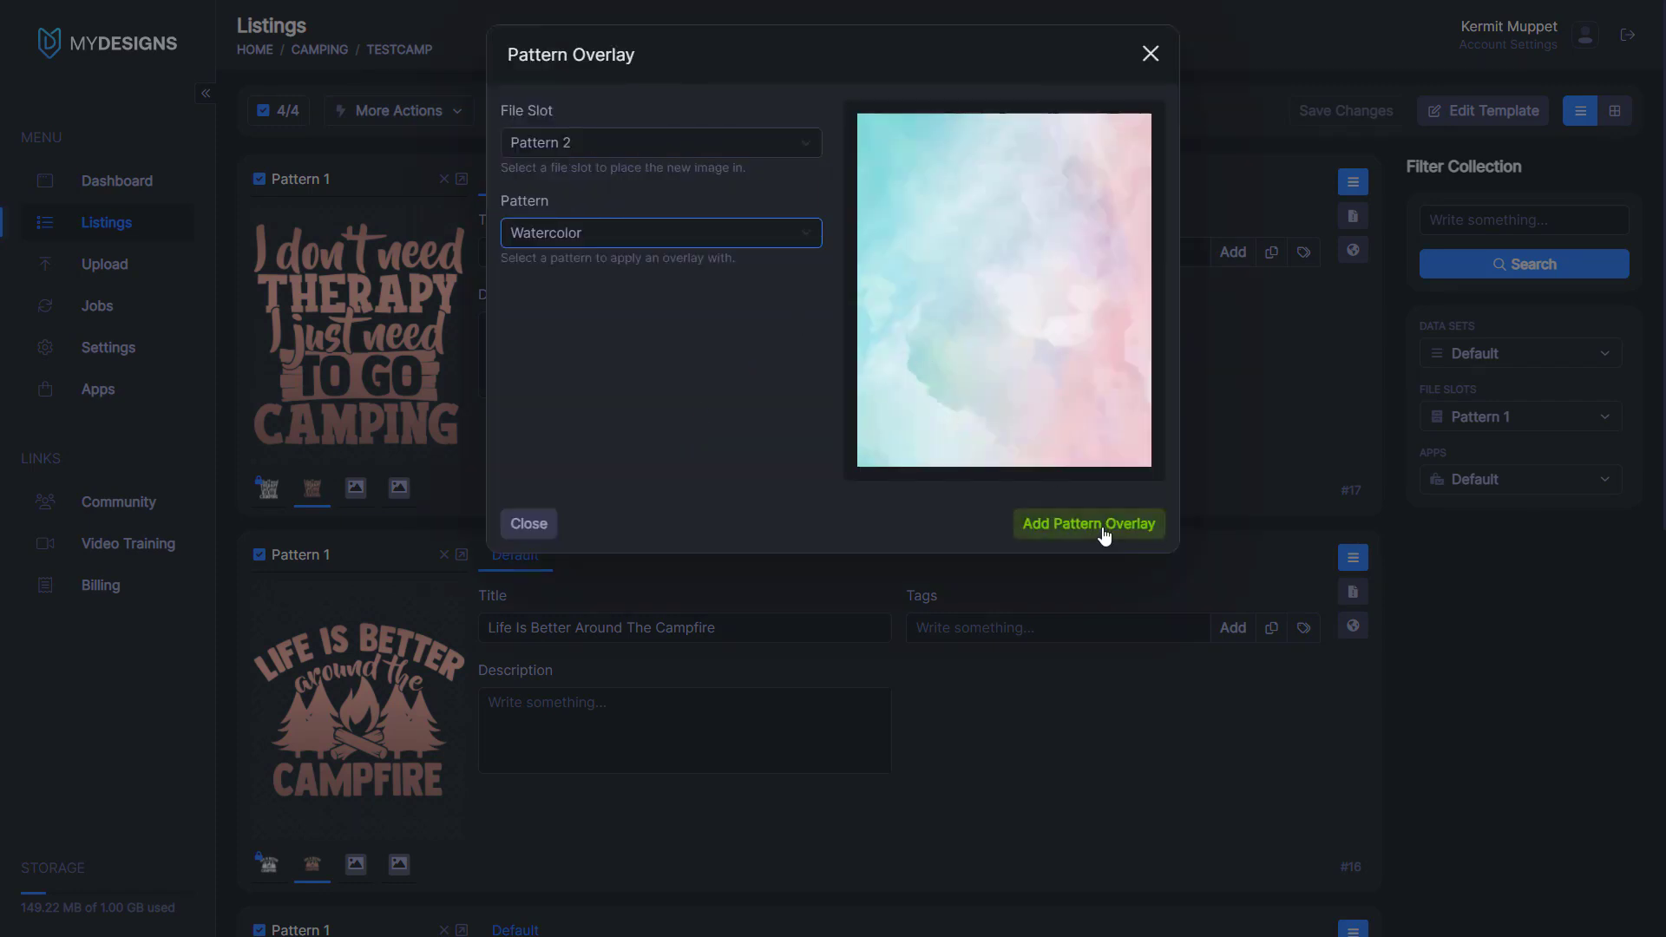
left_click(1085, 522)
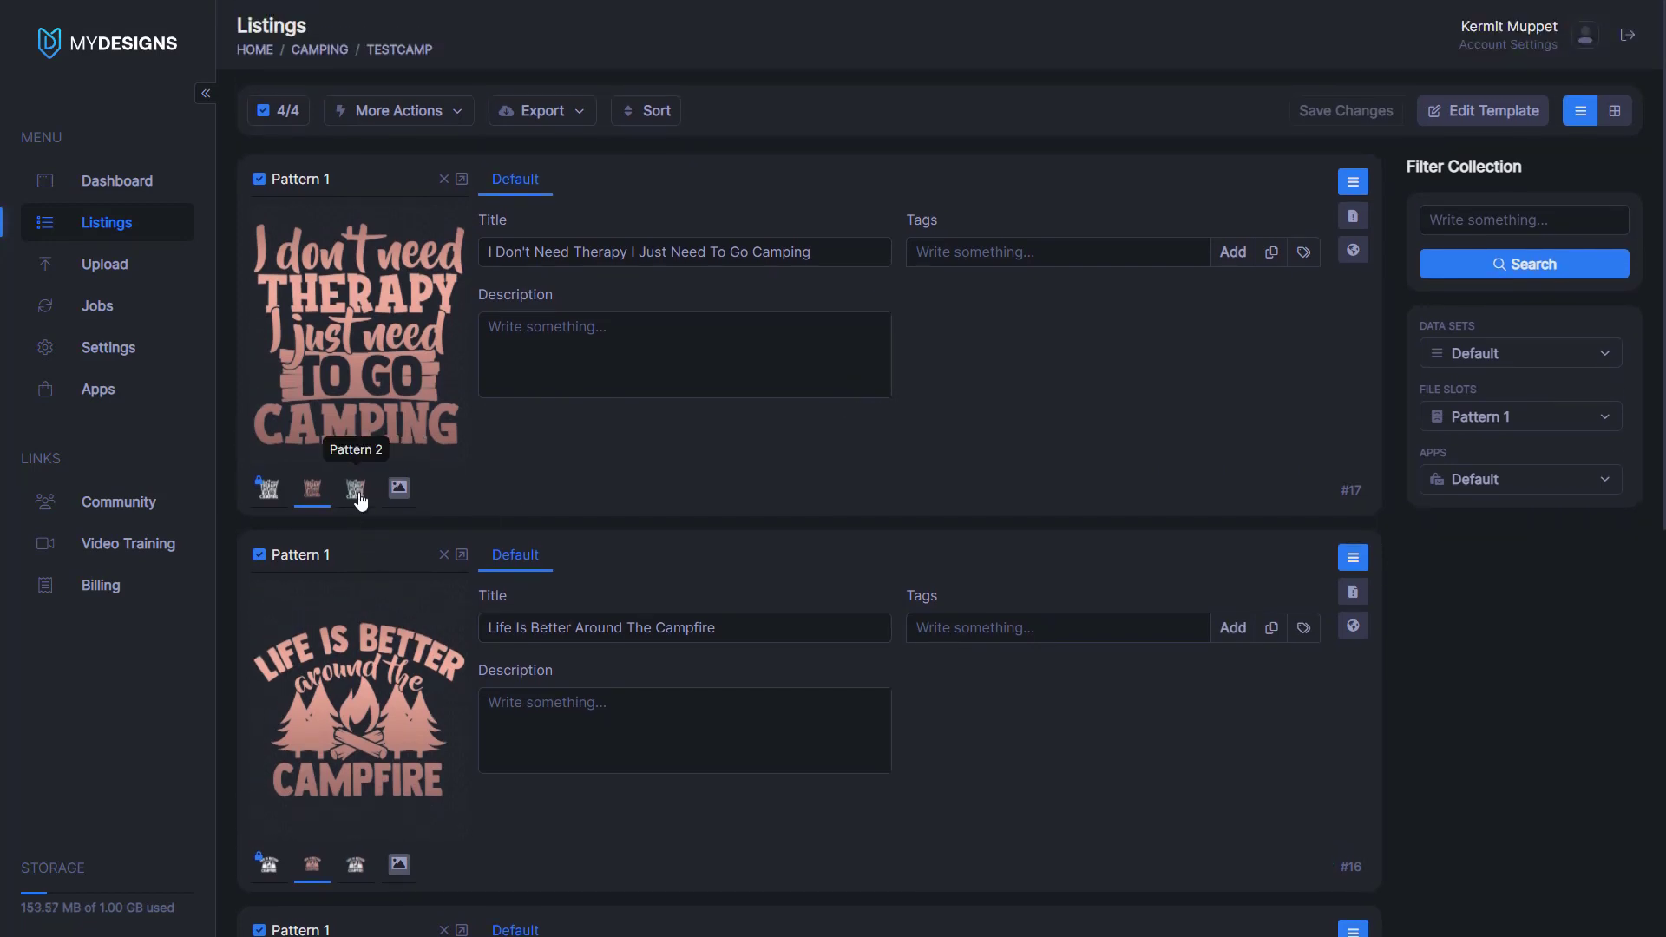
Step: Filter the grid by the Pattern 2 file slot, then return to list view
left_click(1613, 110)
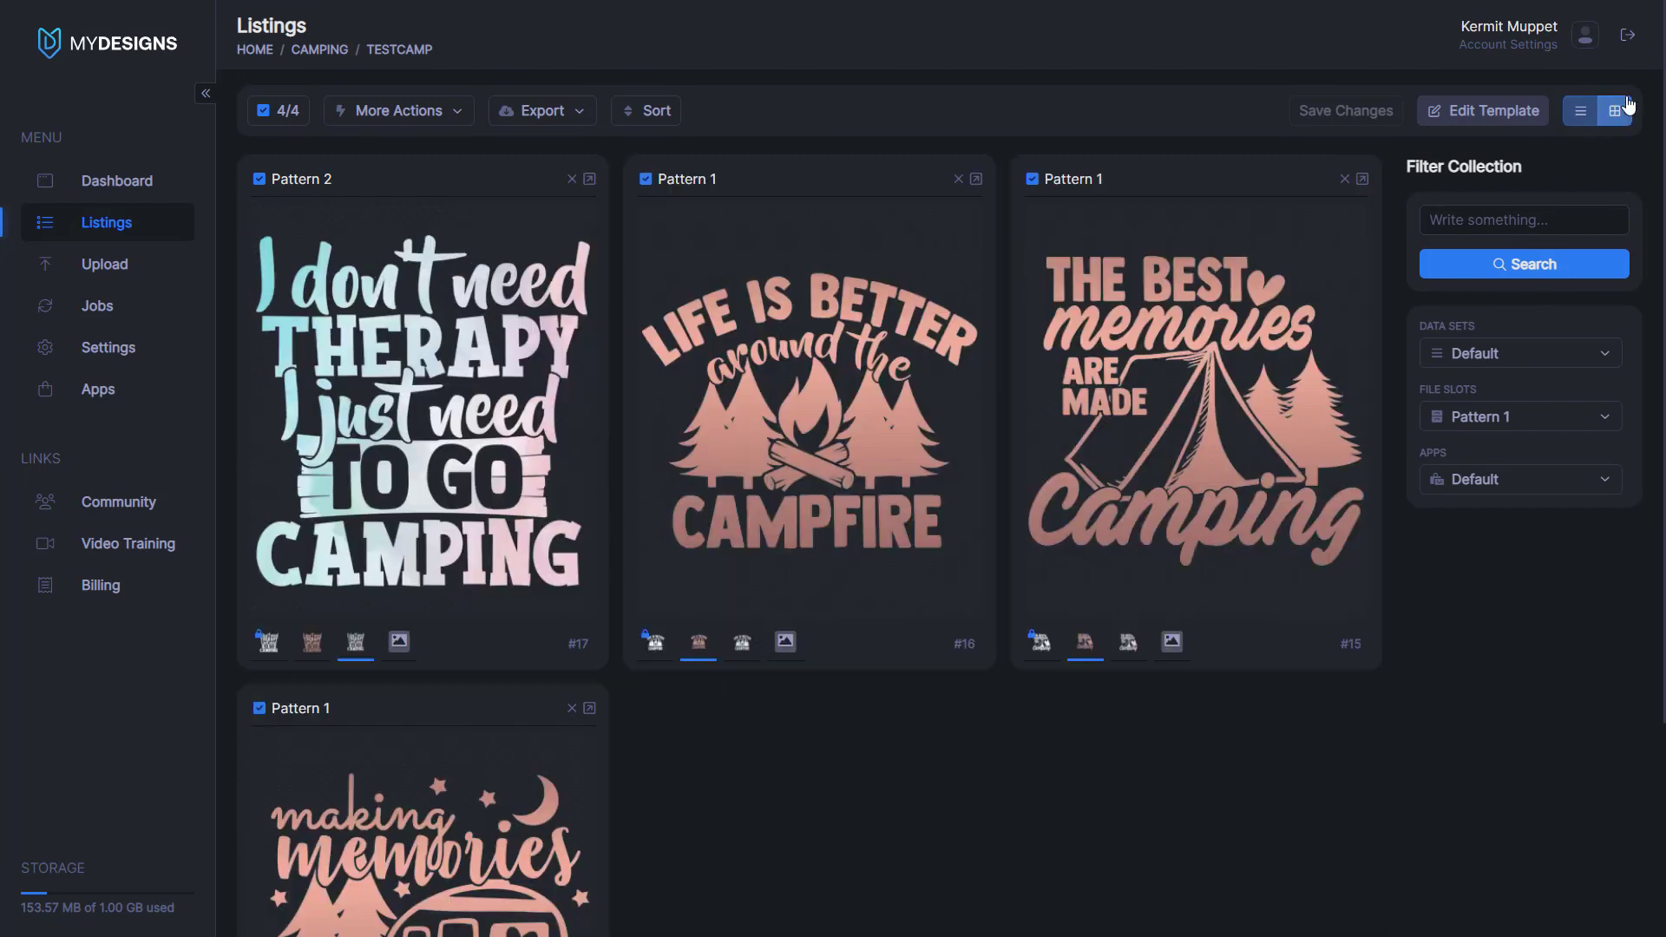
left_click(1518, 415)
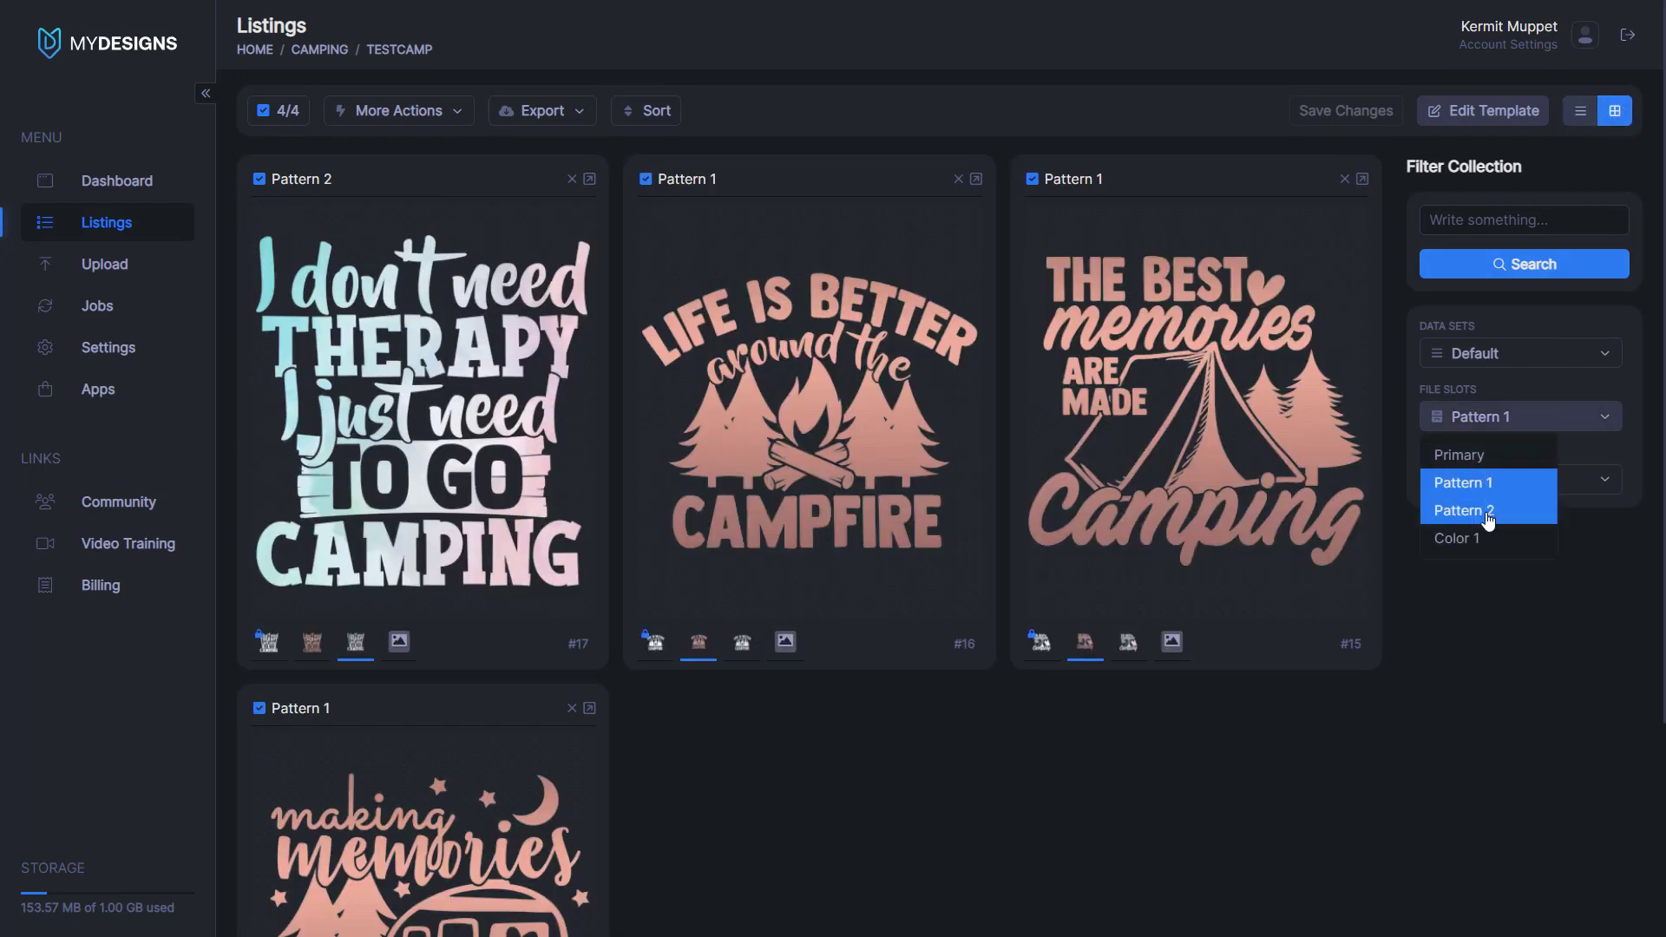
left_click(1465, 510)
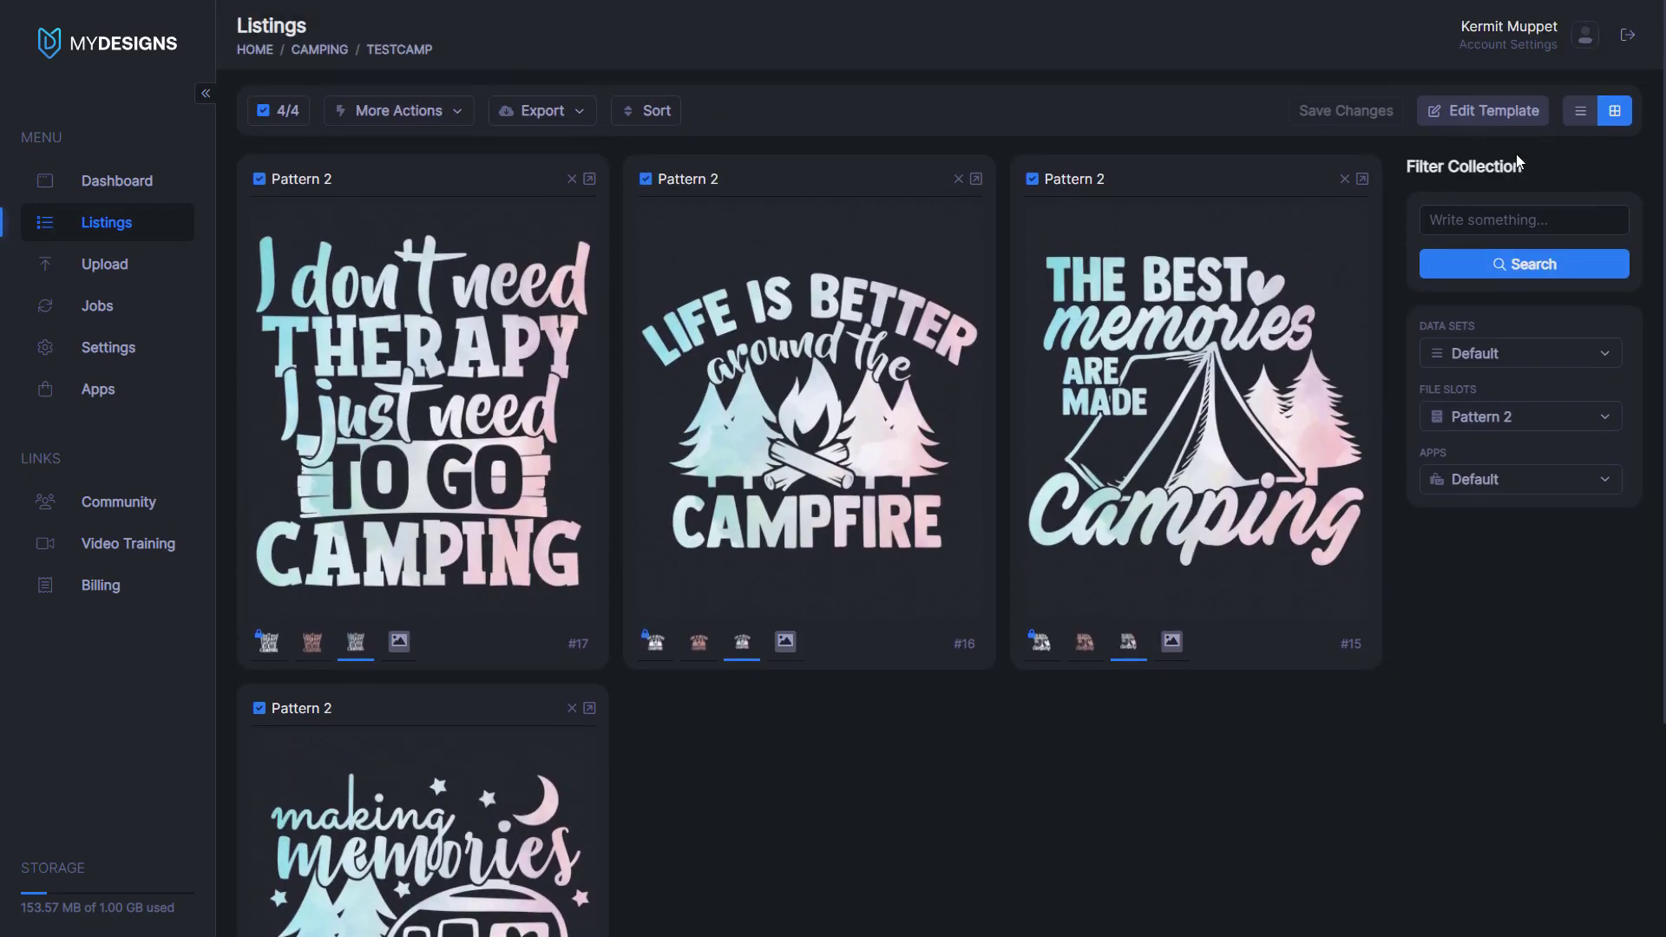
left_click(1580, 110)
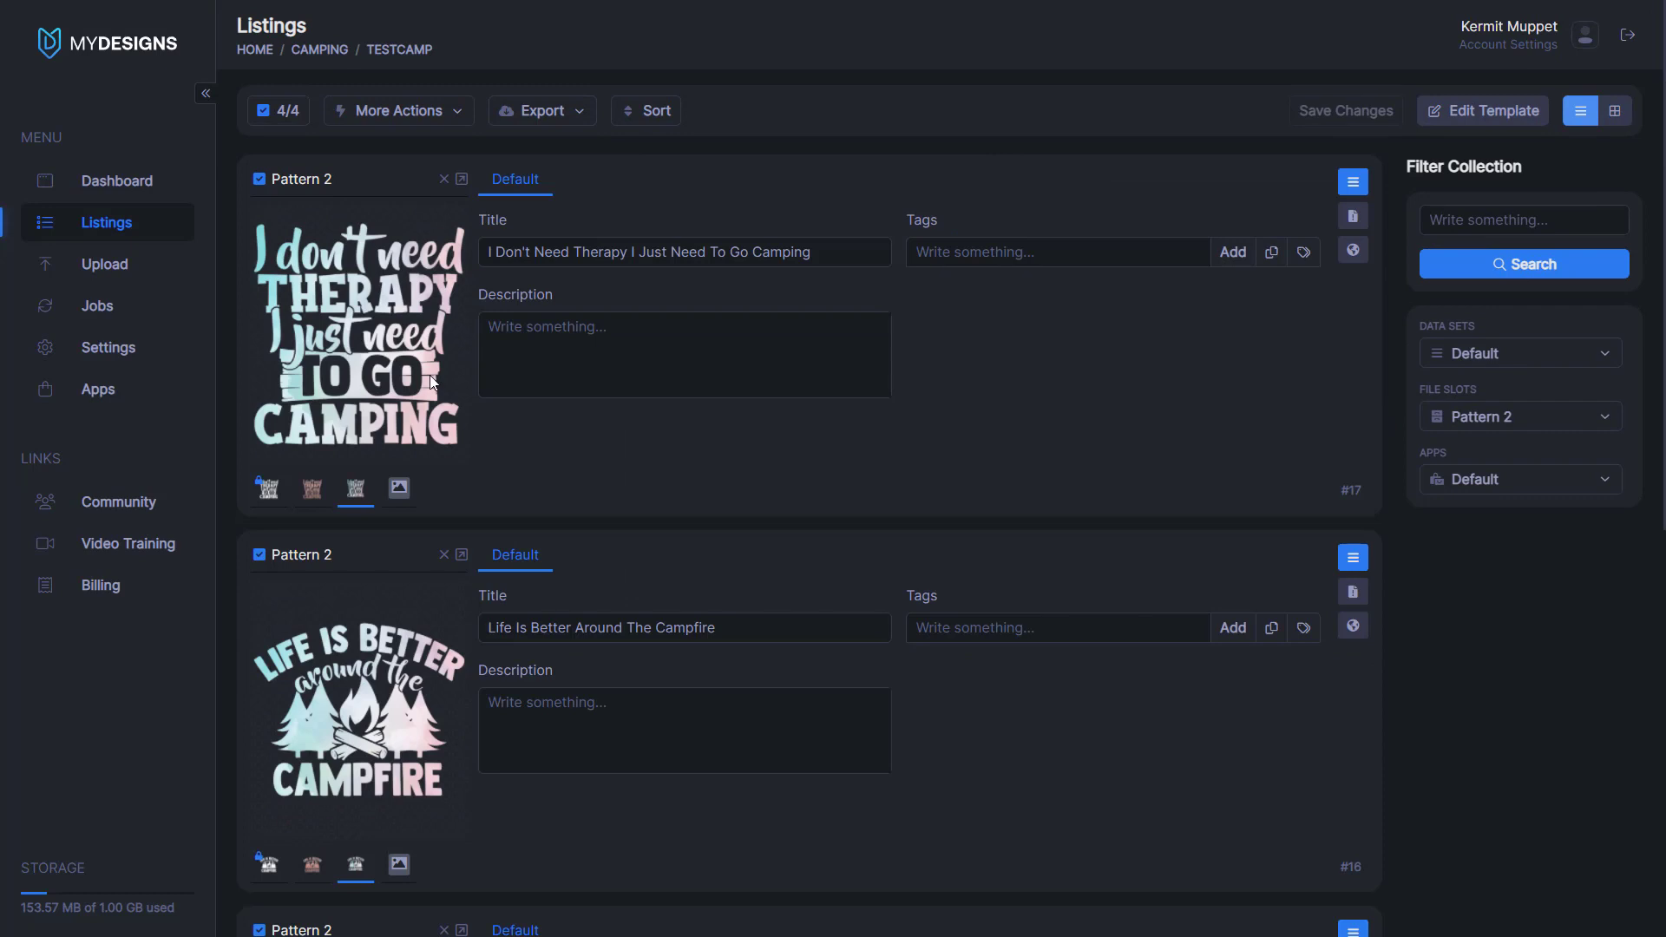
mouse_move(663, 500)
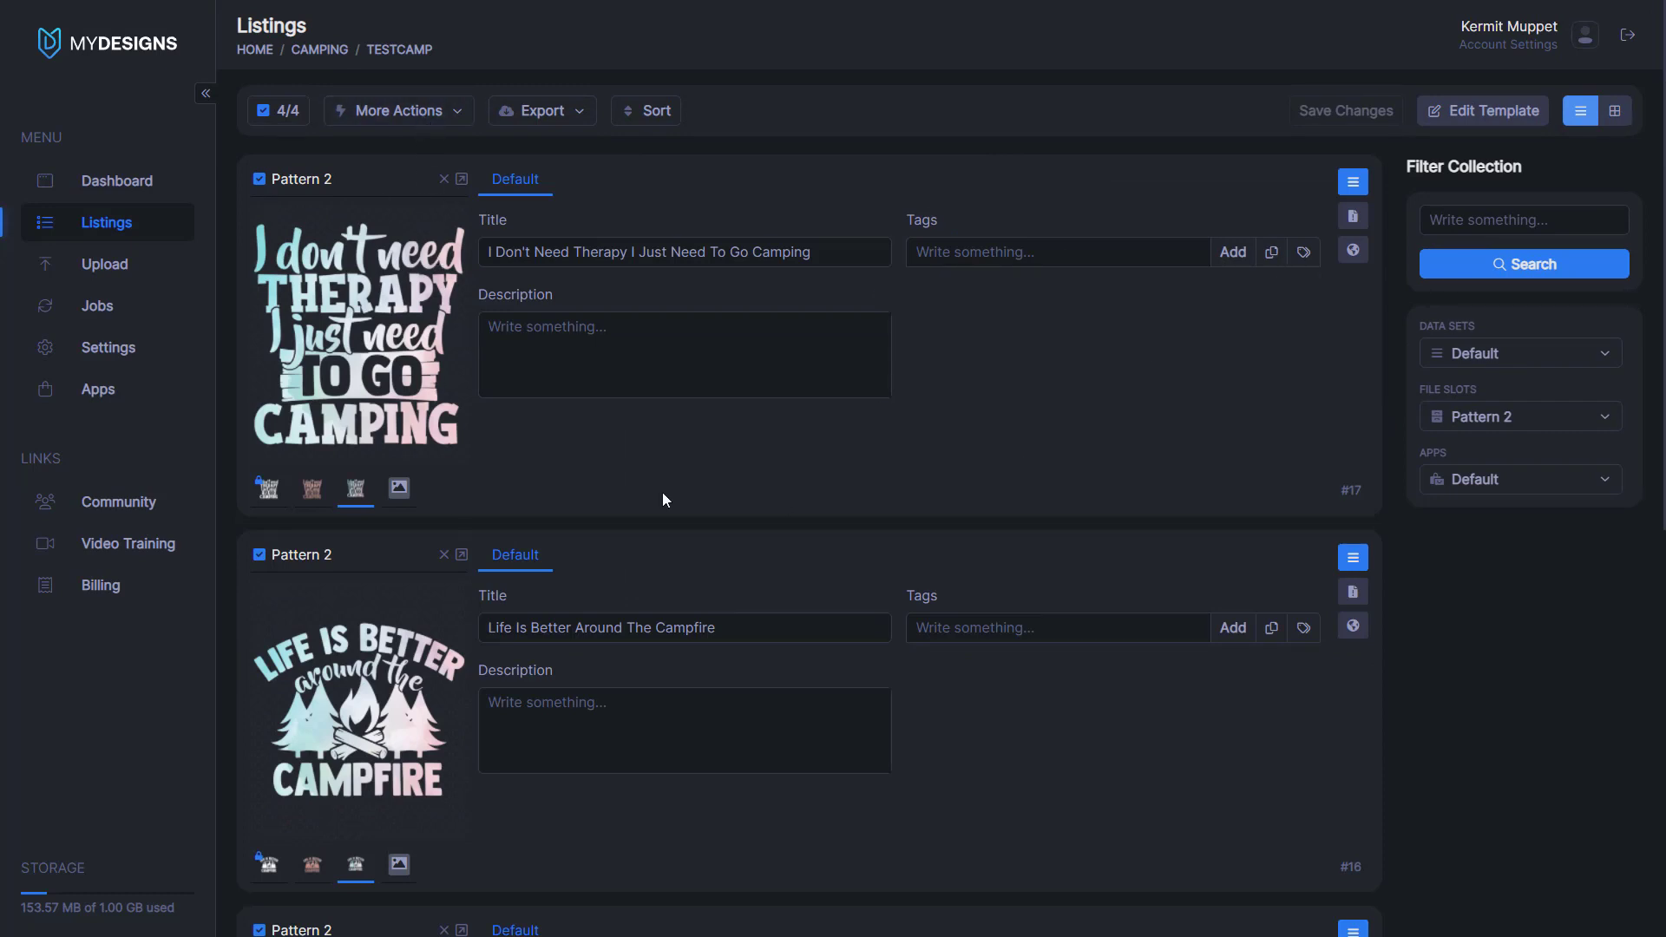
mouse_move(419, 358)
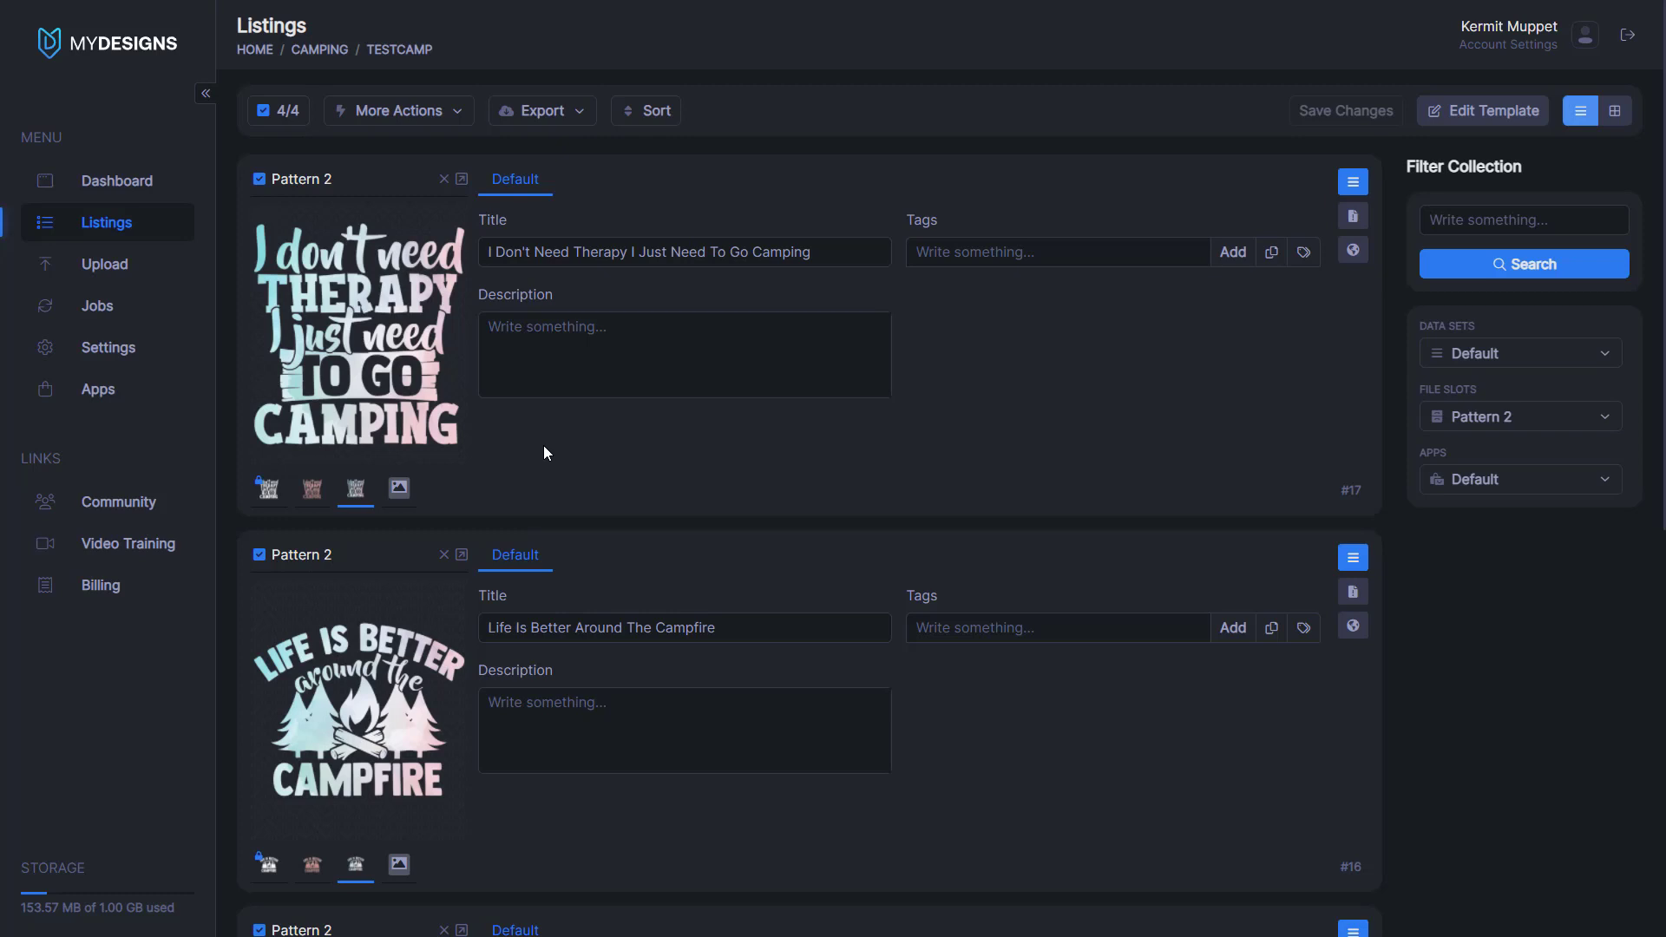
mouse_move(493, 468)
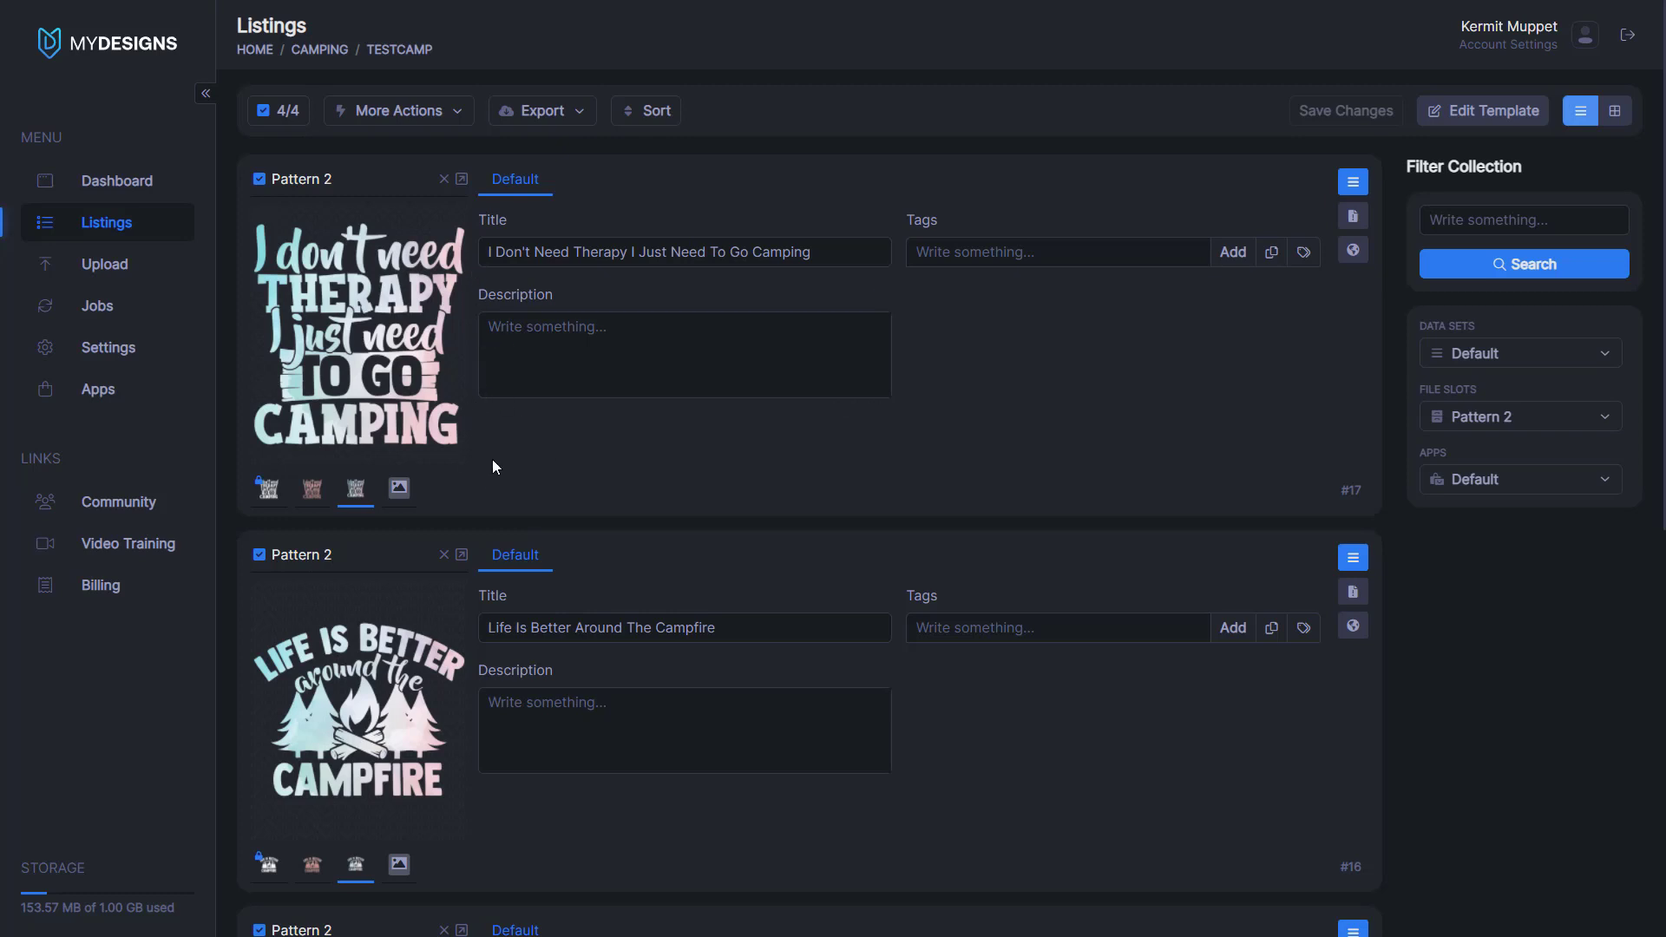
mouse_move(571, 436)
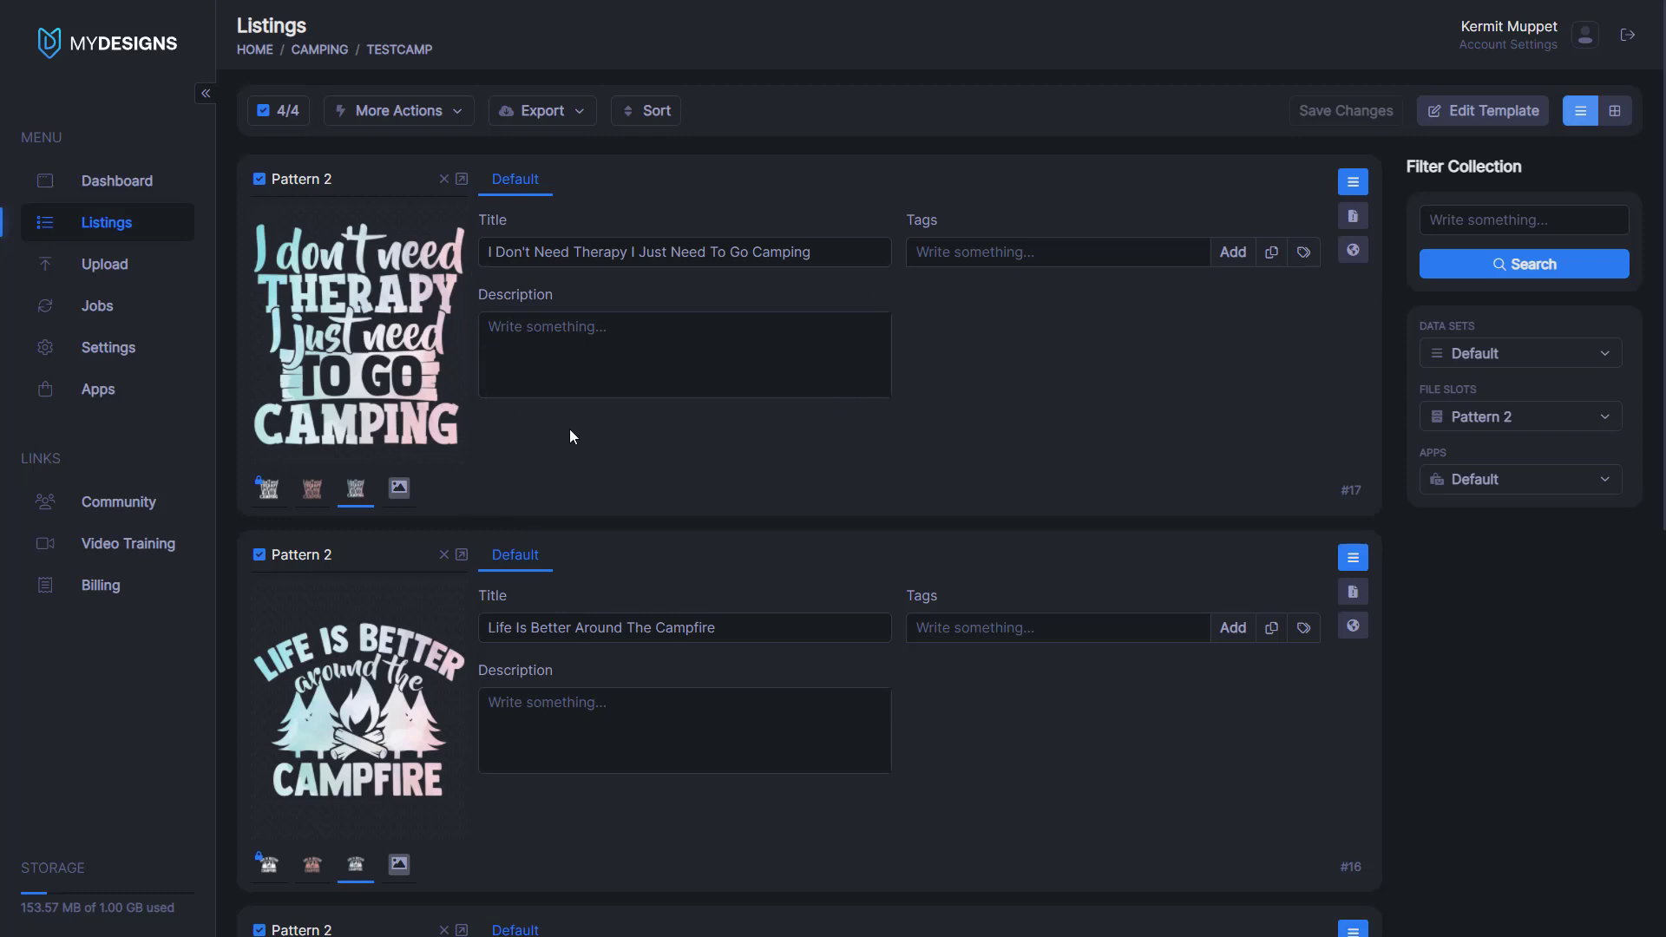
mouse_move(615, 422)
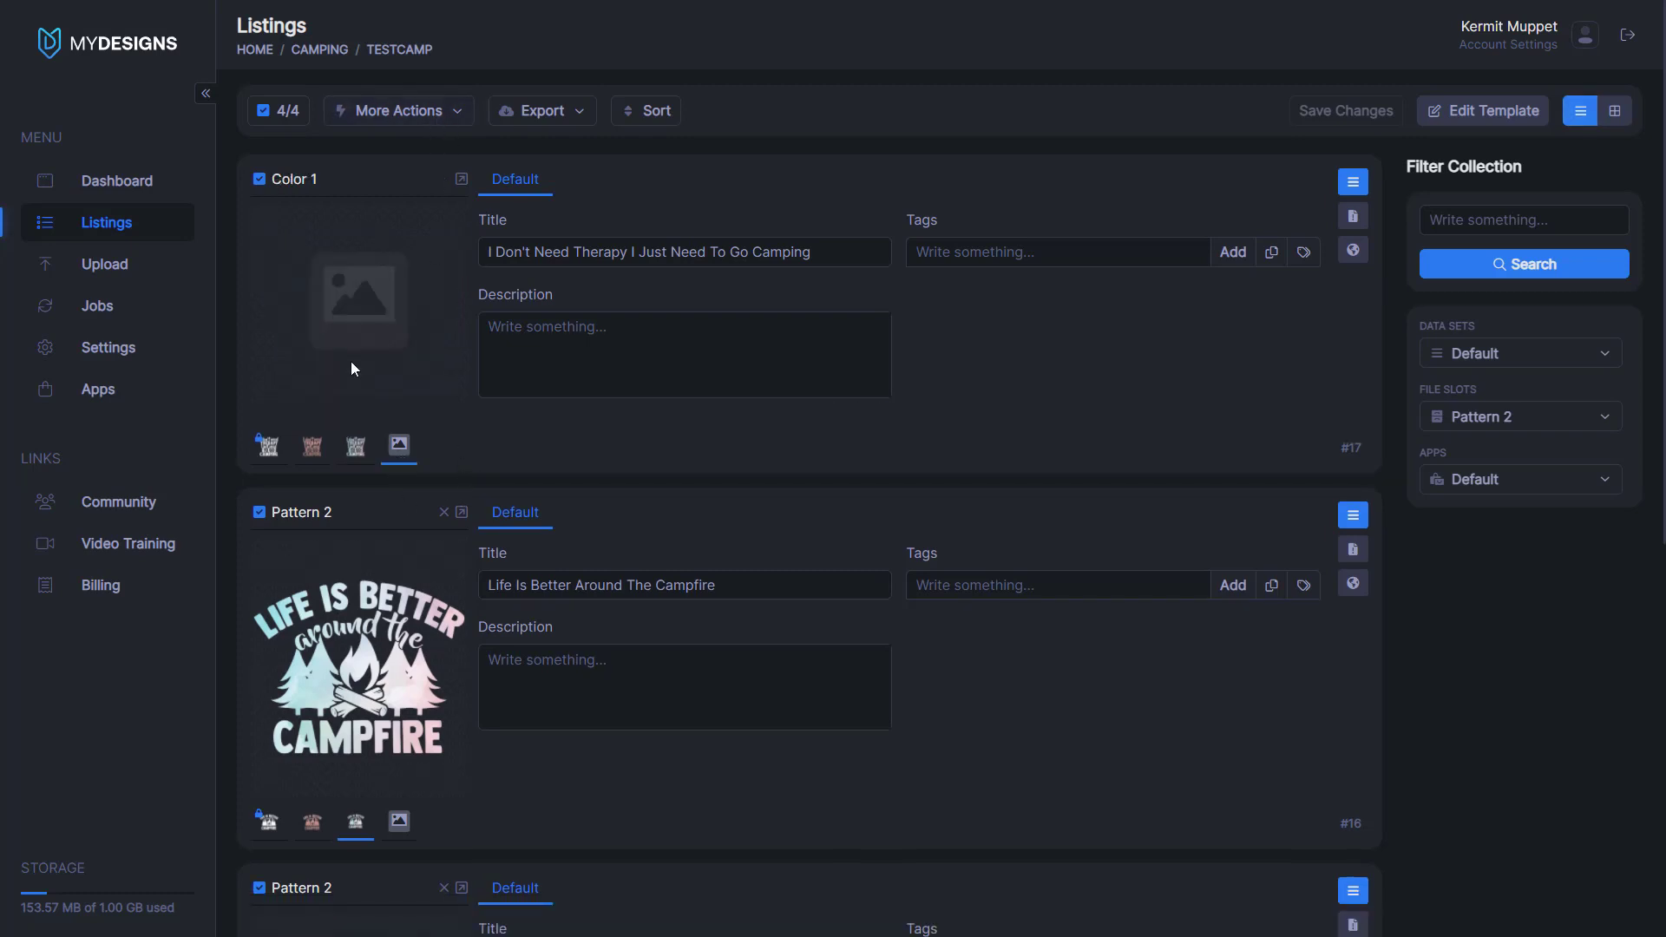
mouse_move(356, 445)
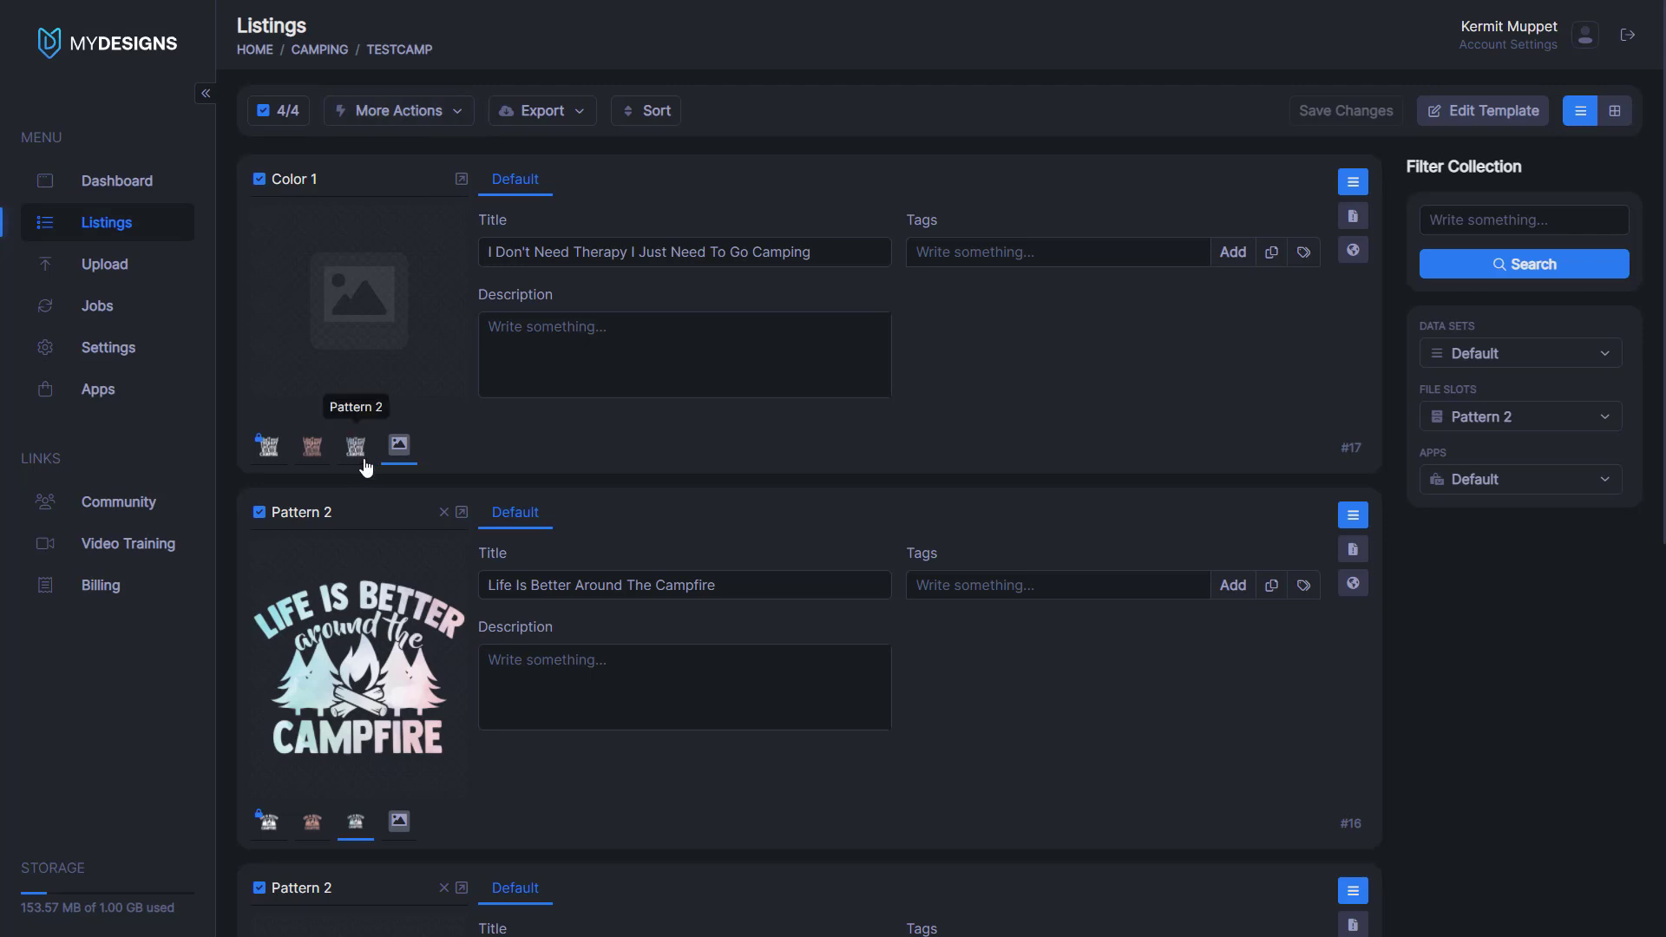
Step: Add a black colour overlay to the Color 1 slot of all four designs
left_click(397, 110)
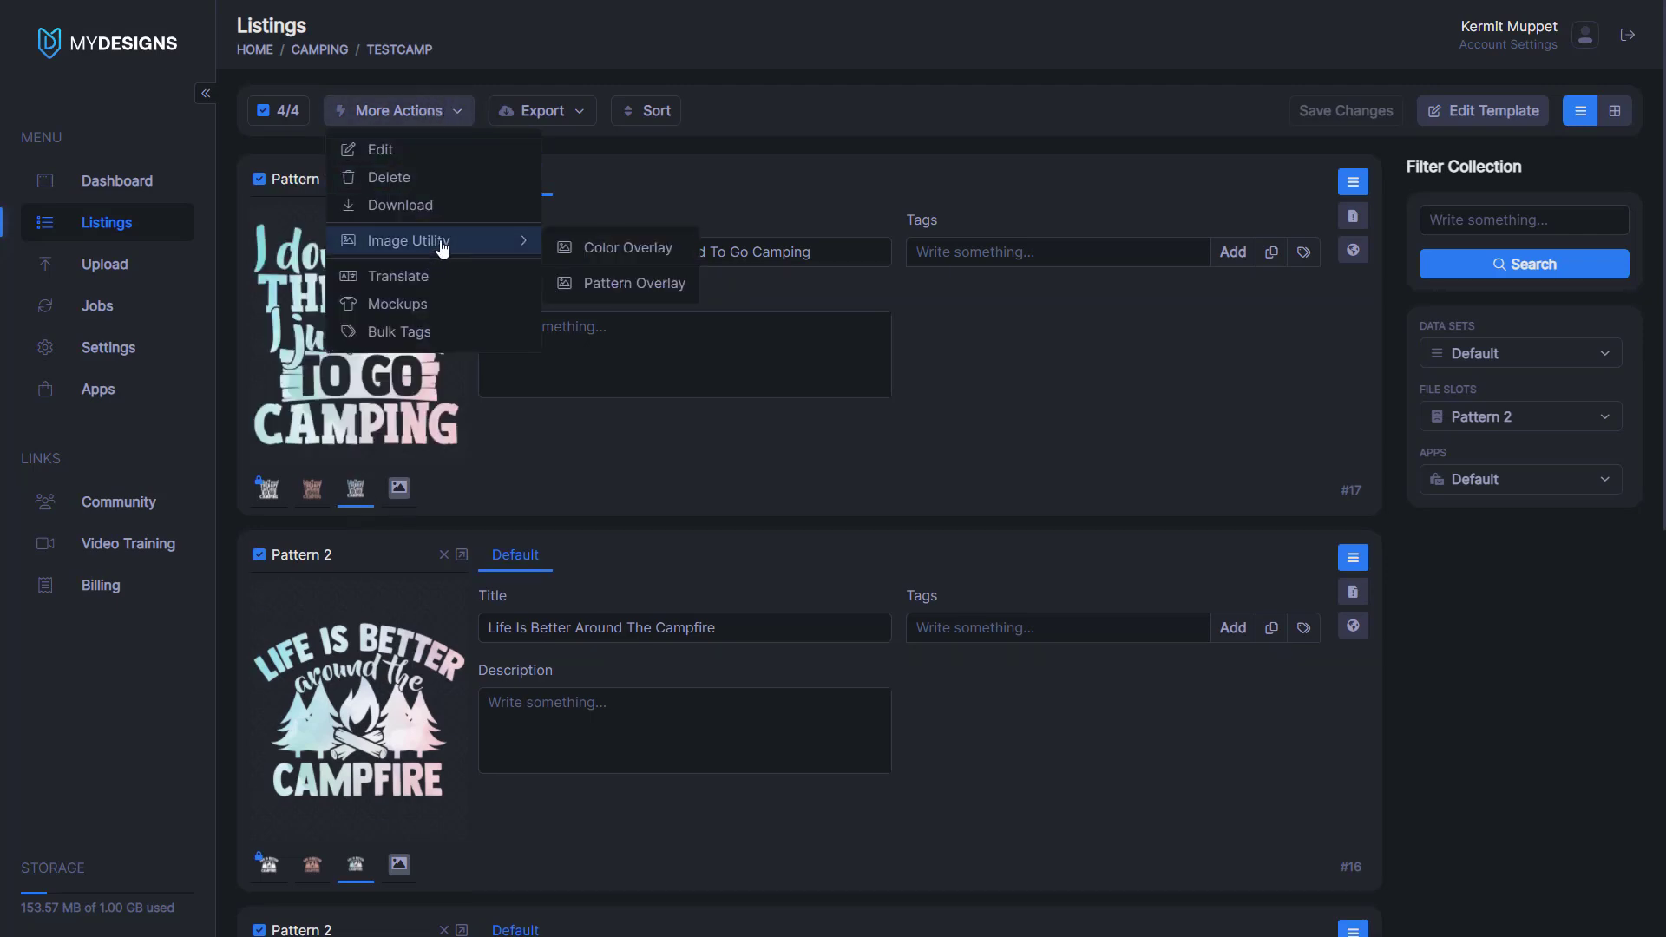
left_click(626, 247)
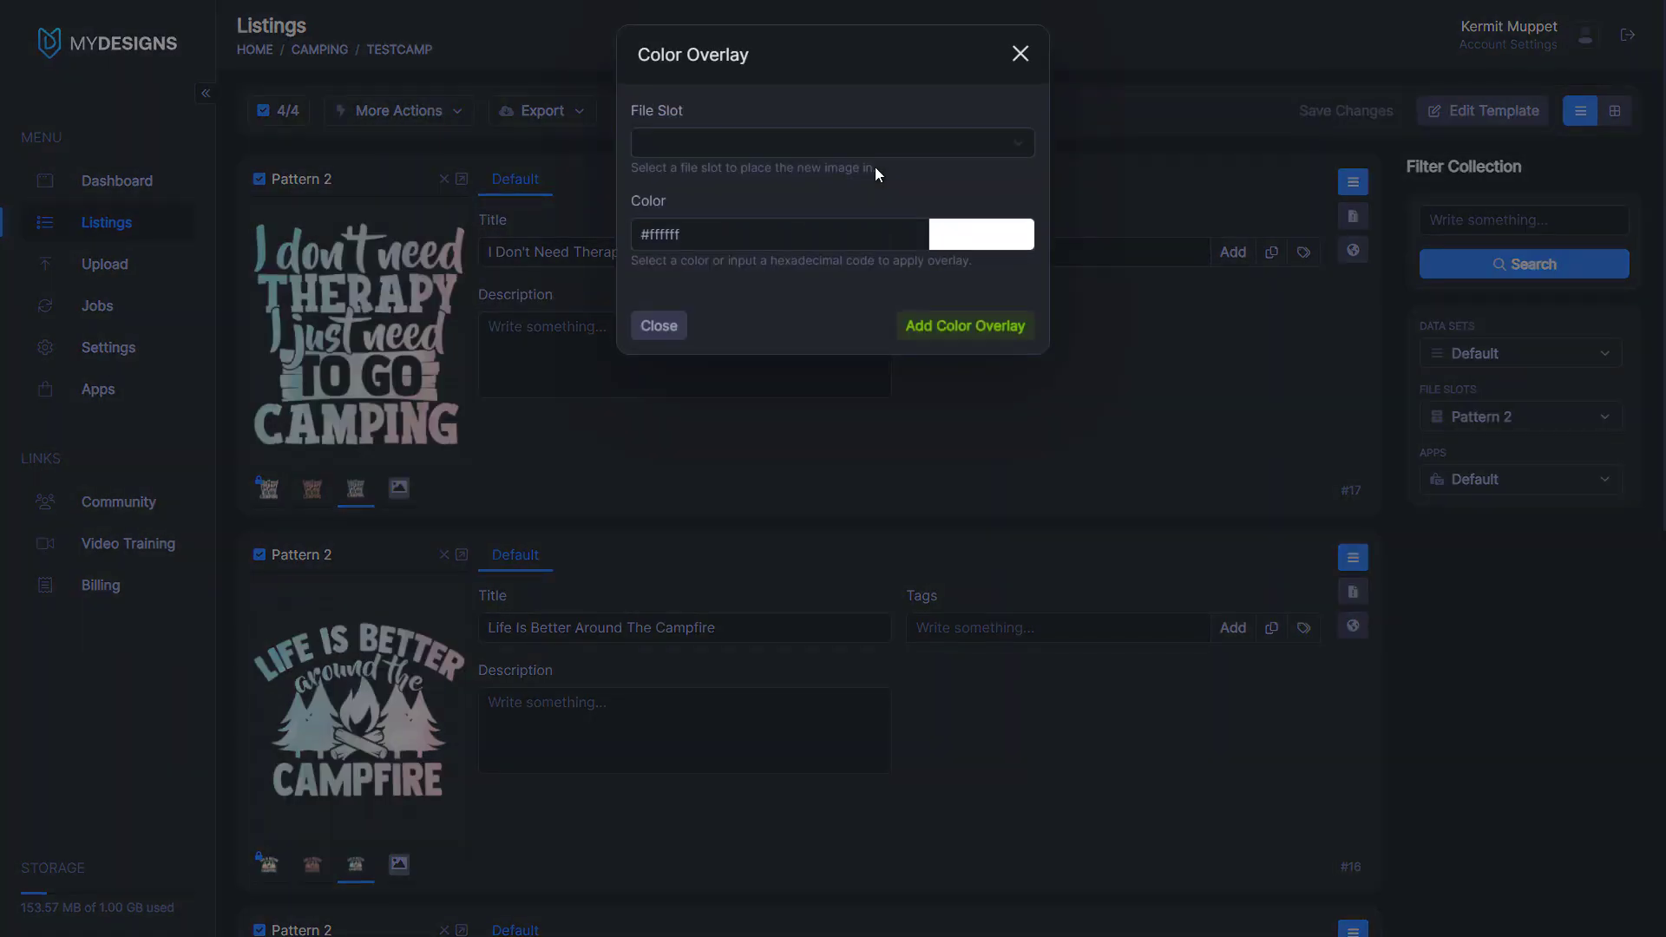
left_click(832, 142)
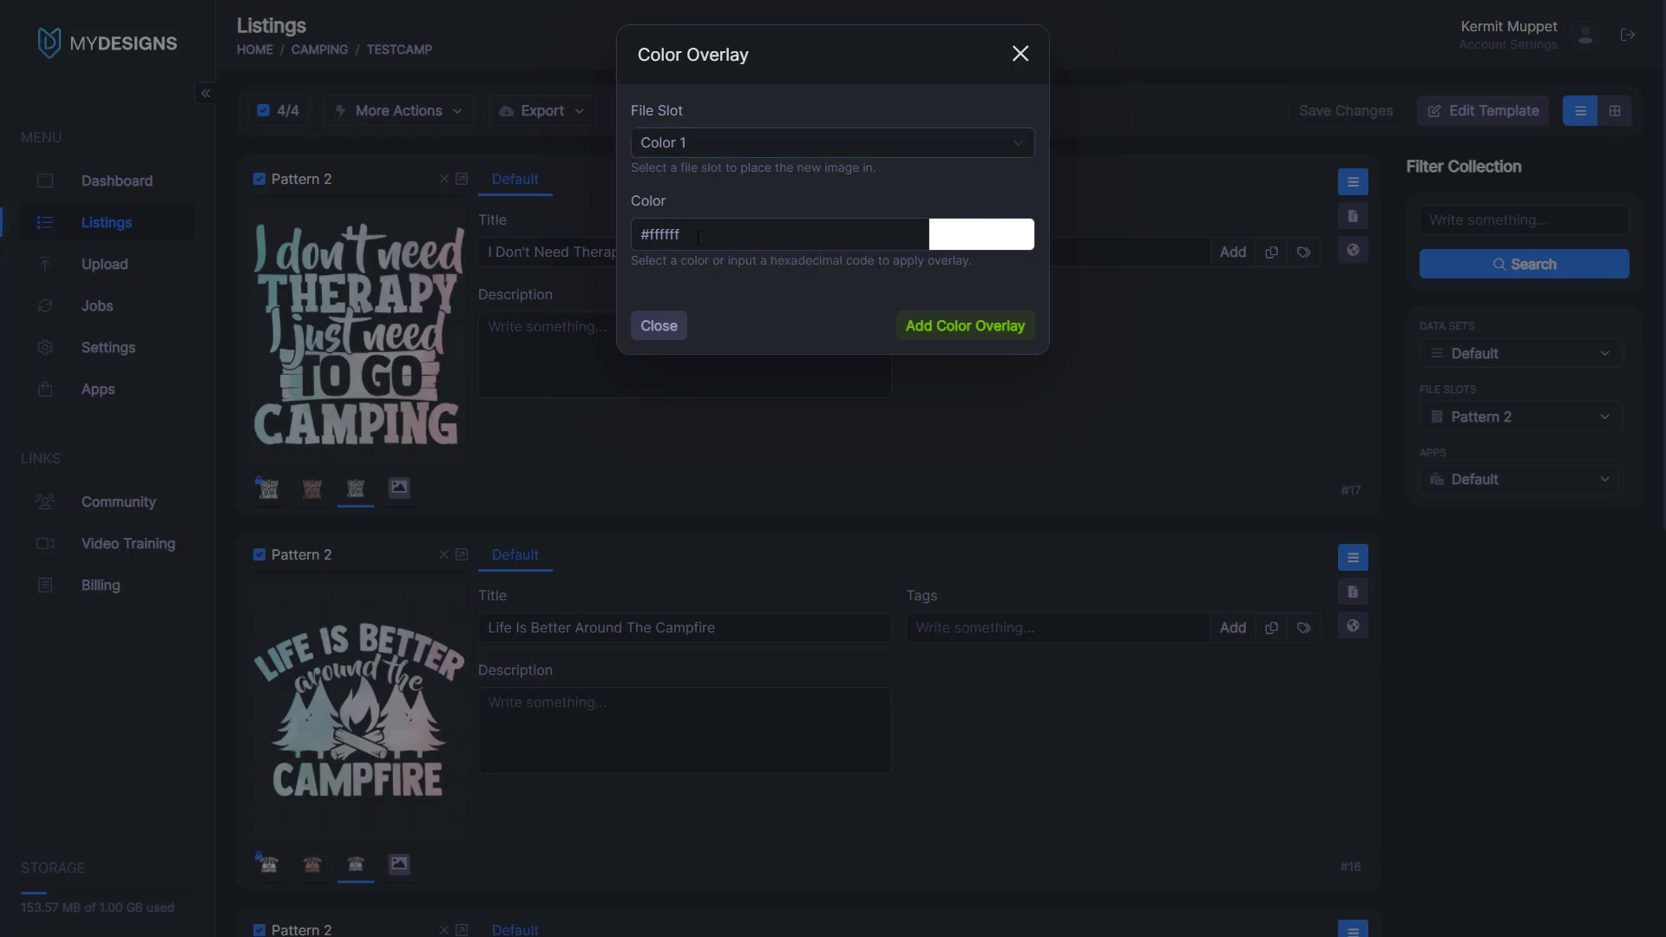
left_click(988, 233)
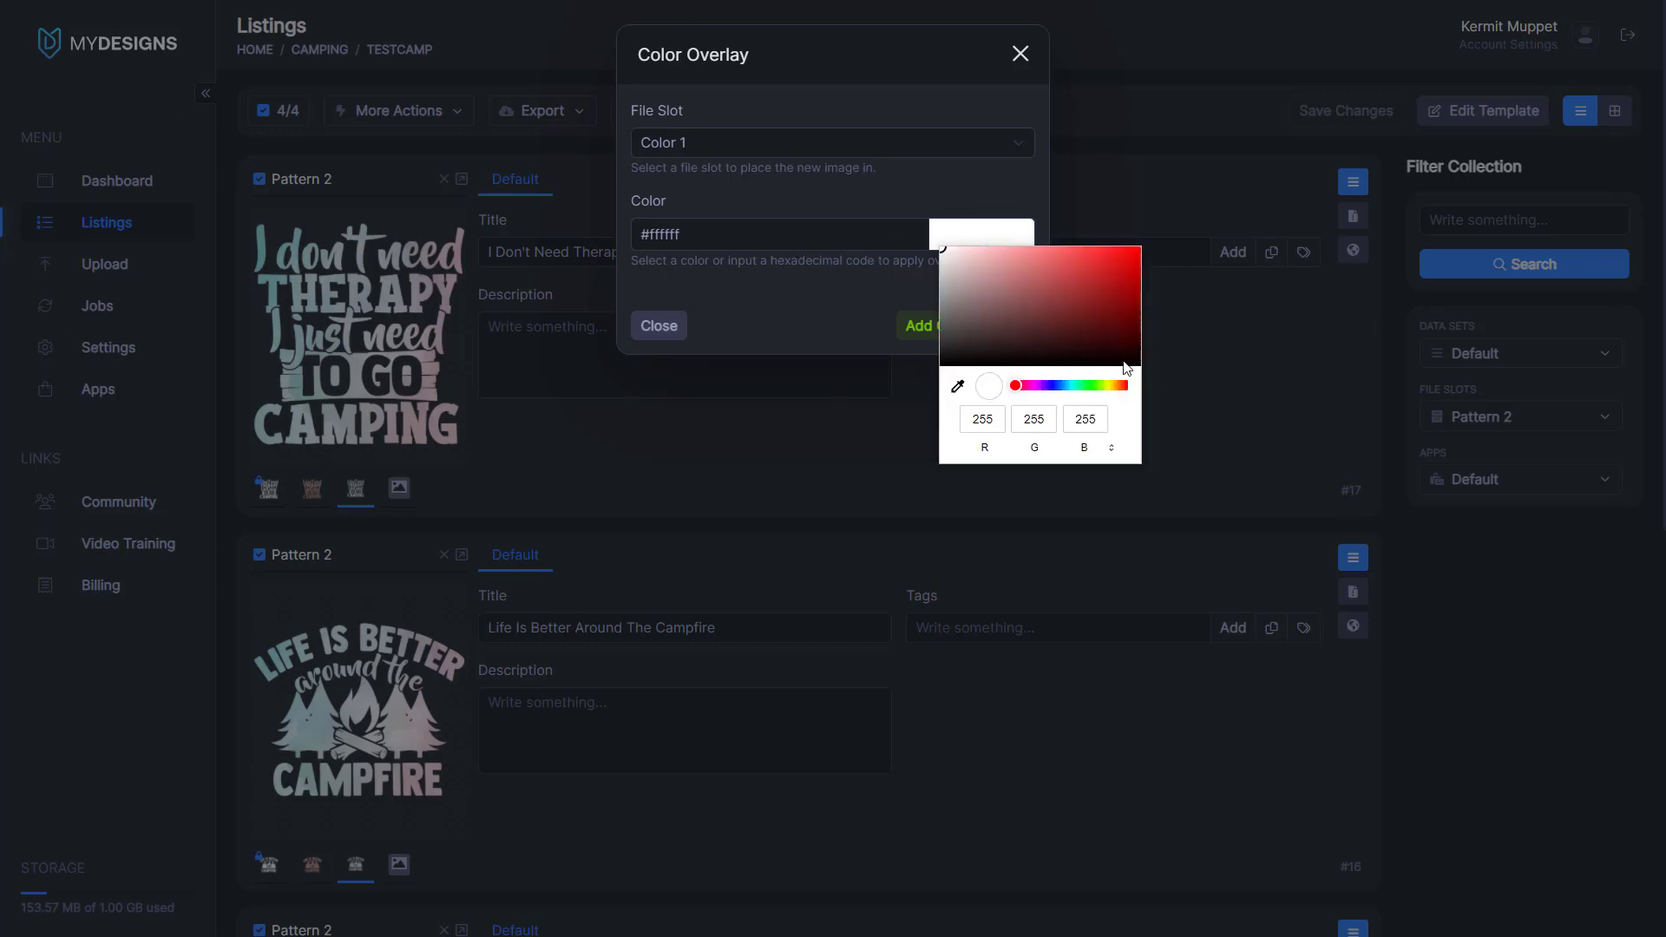
left_click(962, 326)
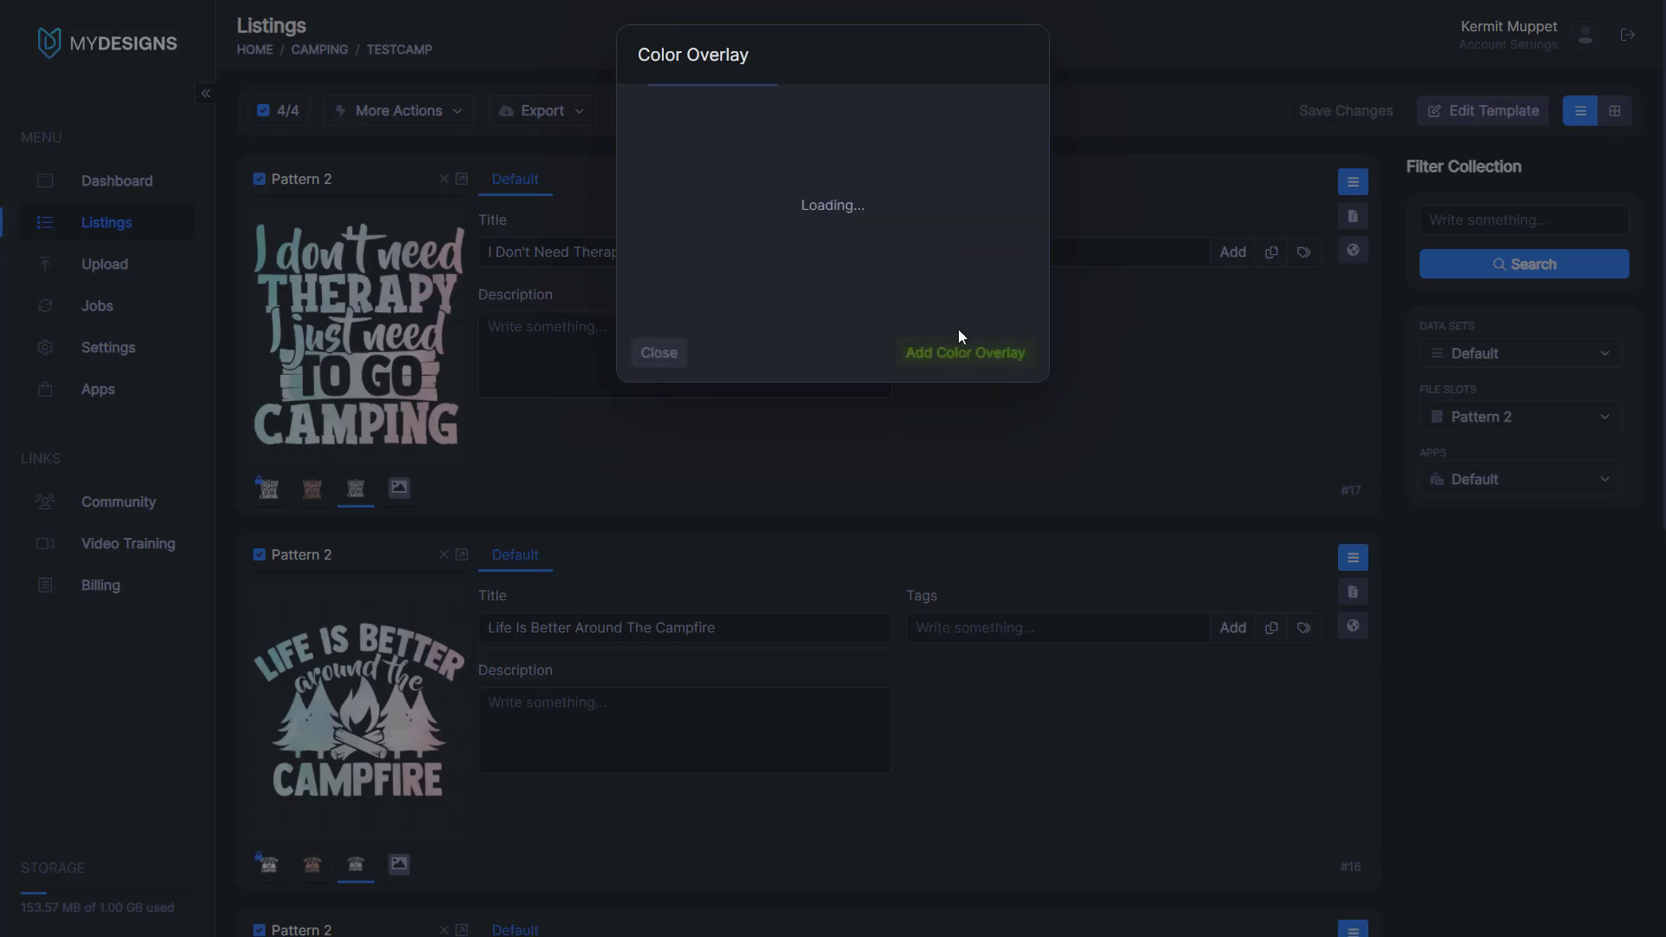
left_click(963, 352)
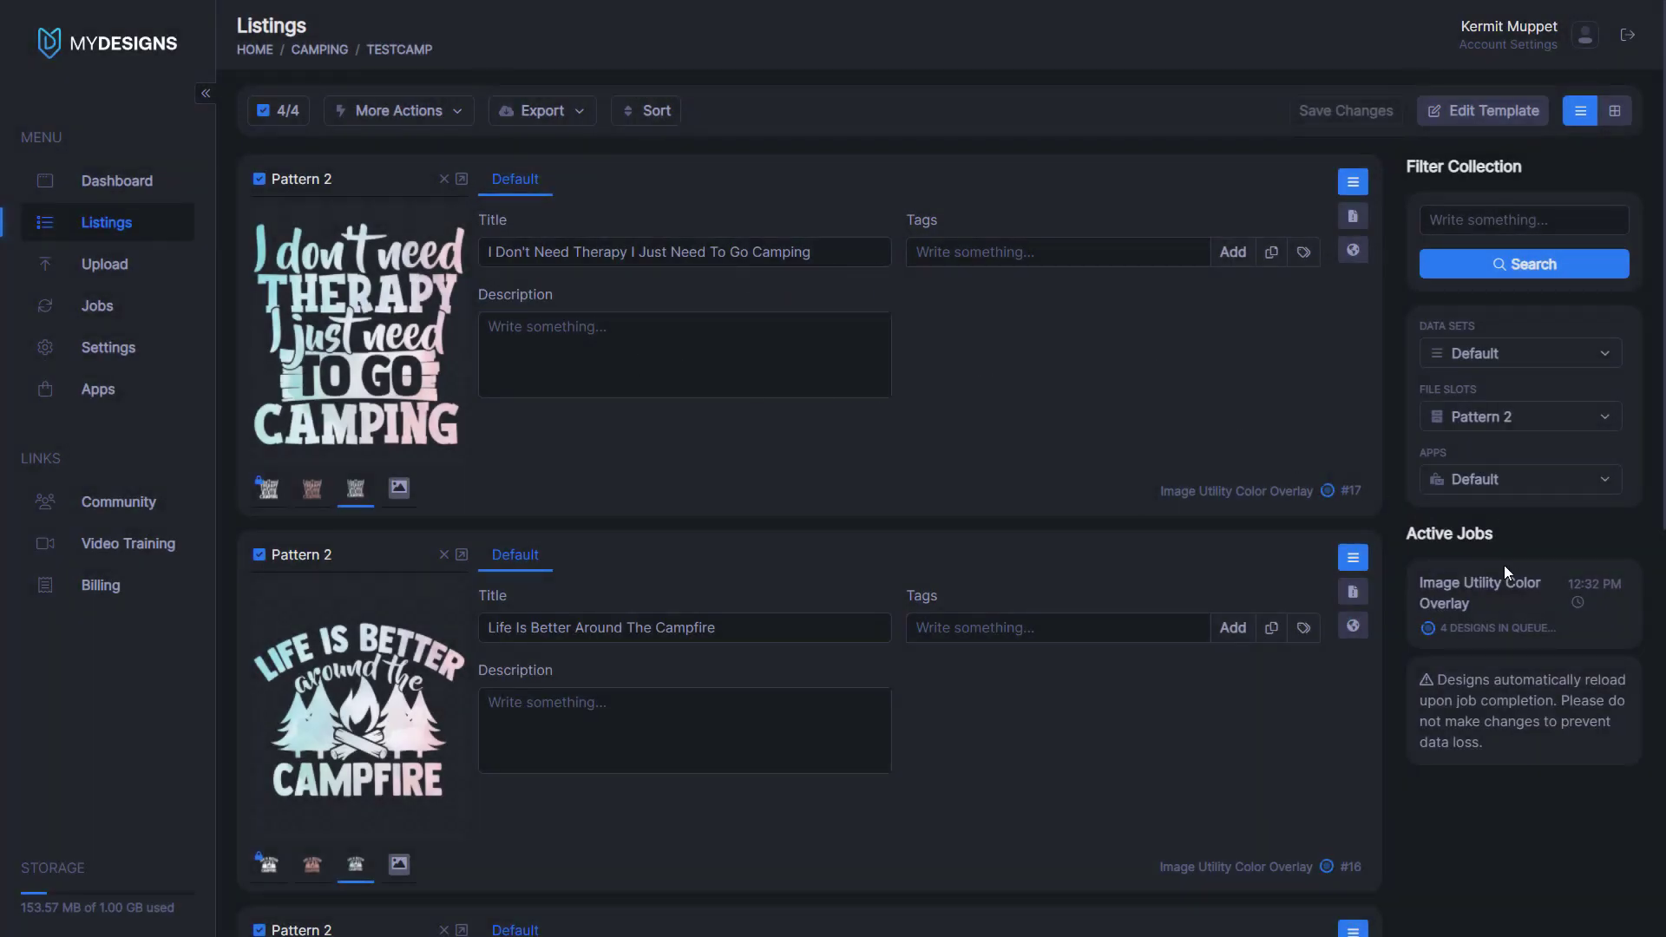
mouse_move(1348, 507)
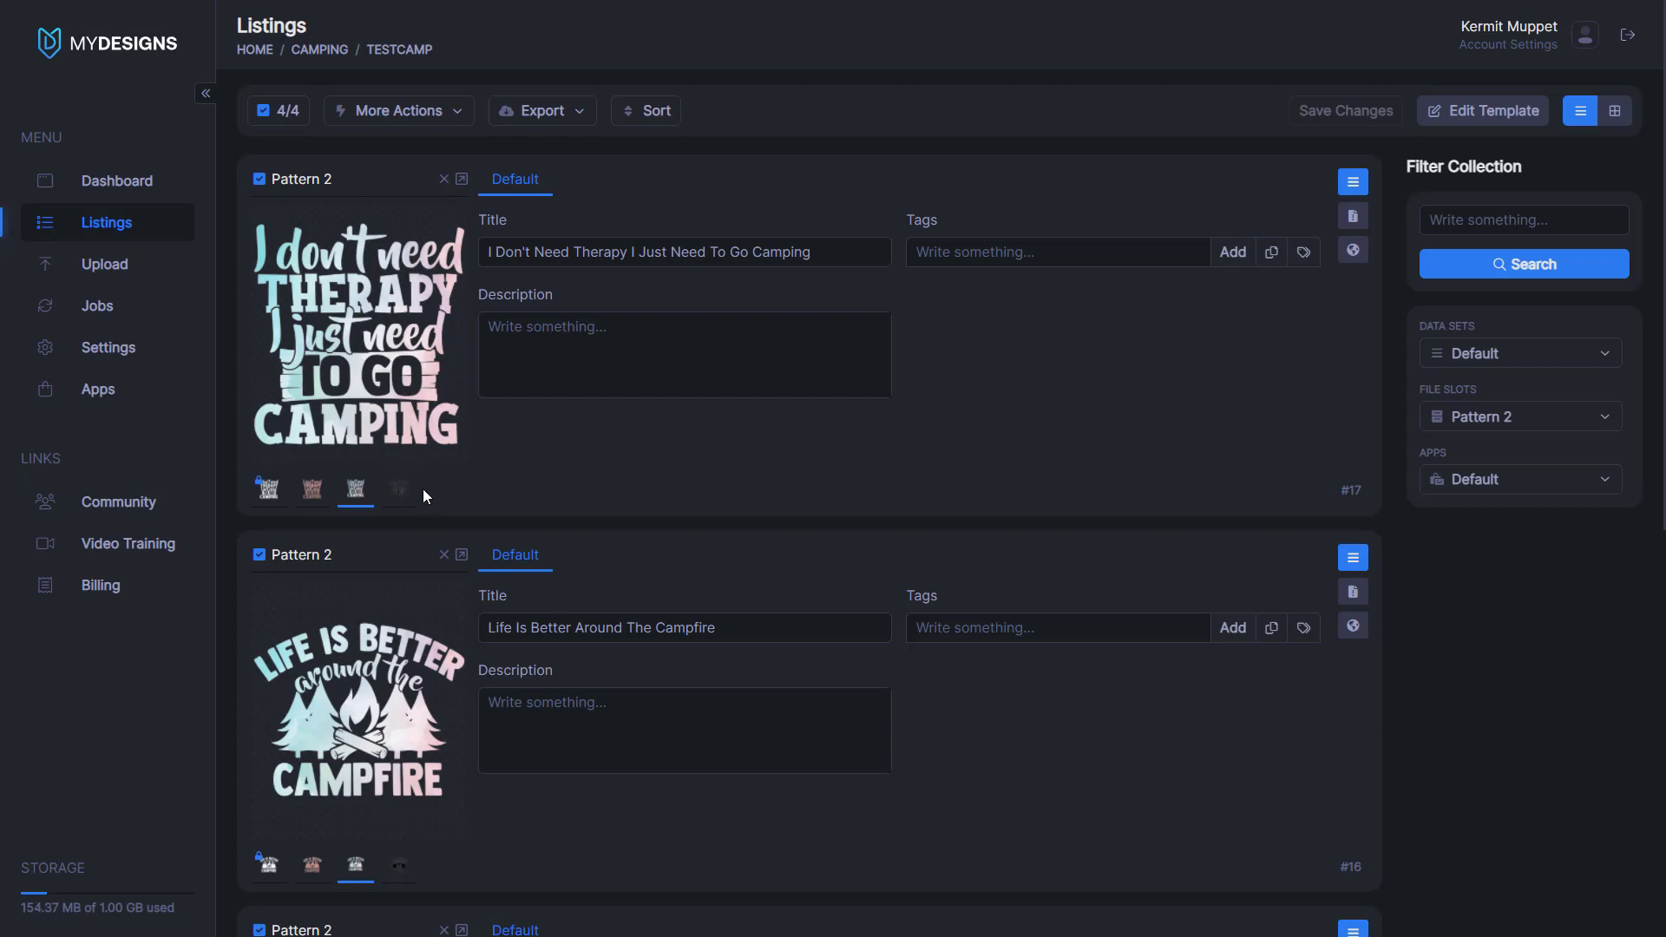
Step: Show the I Don't Need Therapy design's black Color 1 image, then switch to grid view
left_click(399, 489)
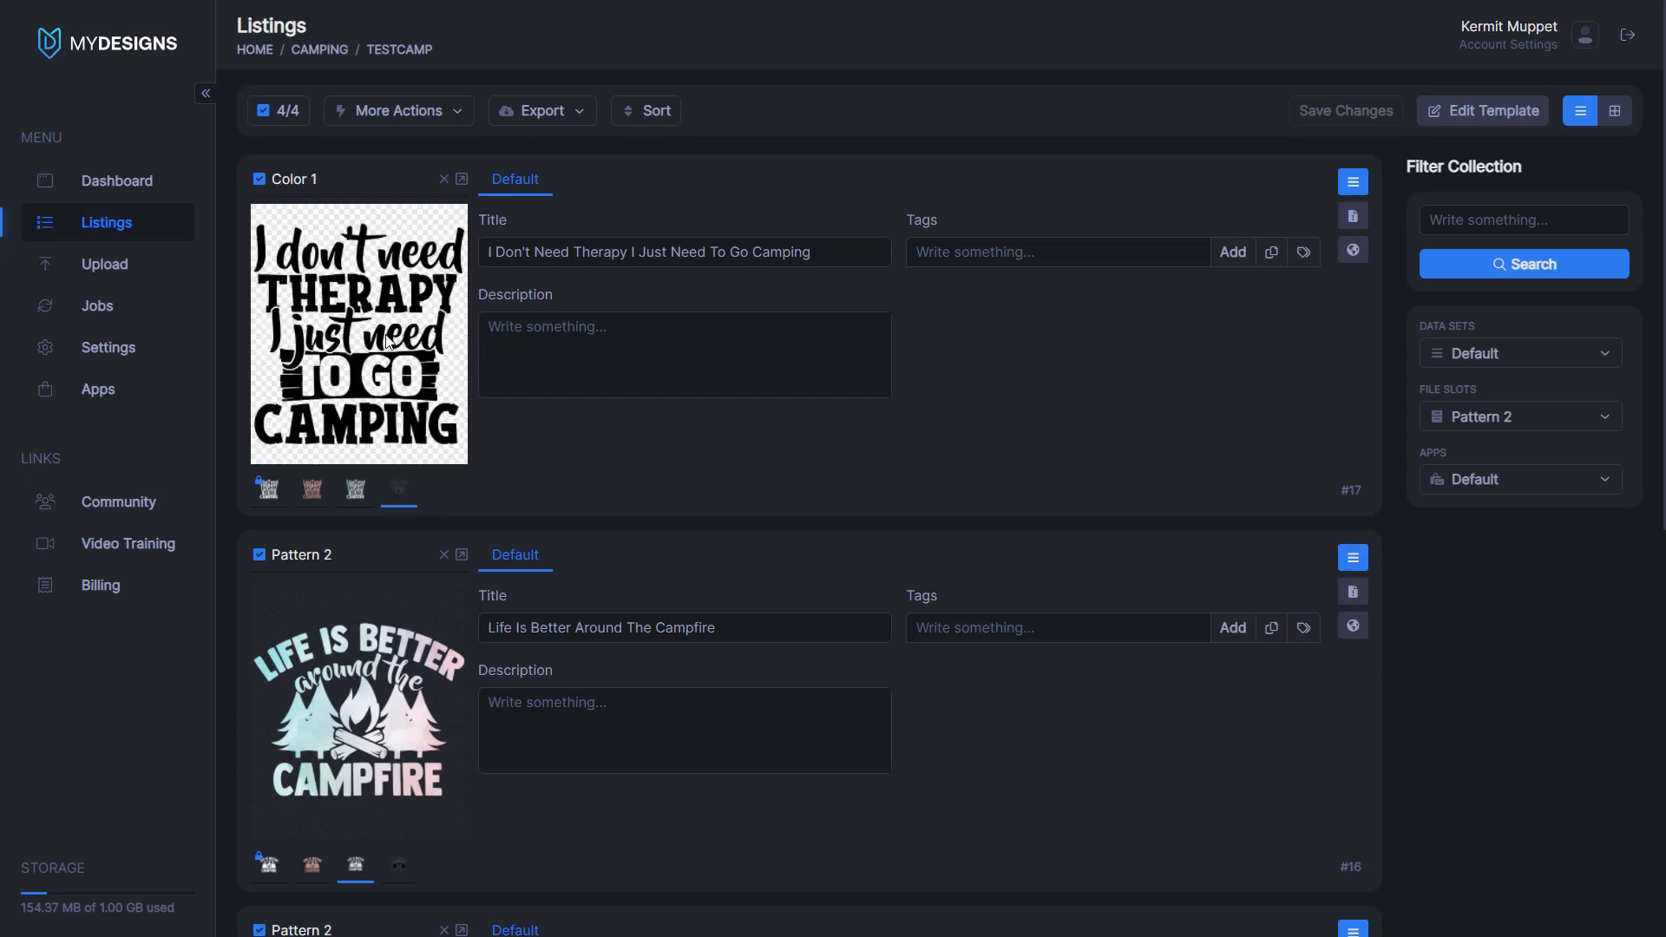
left_click(1616, 110)
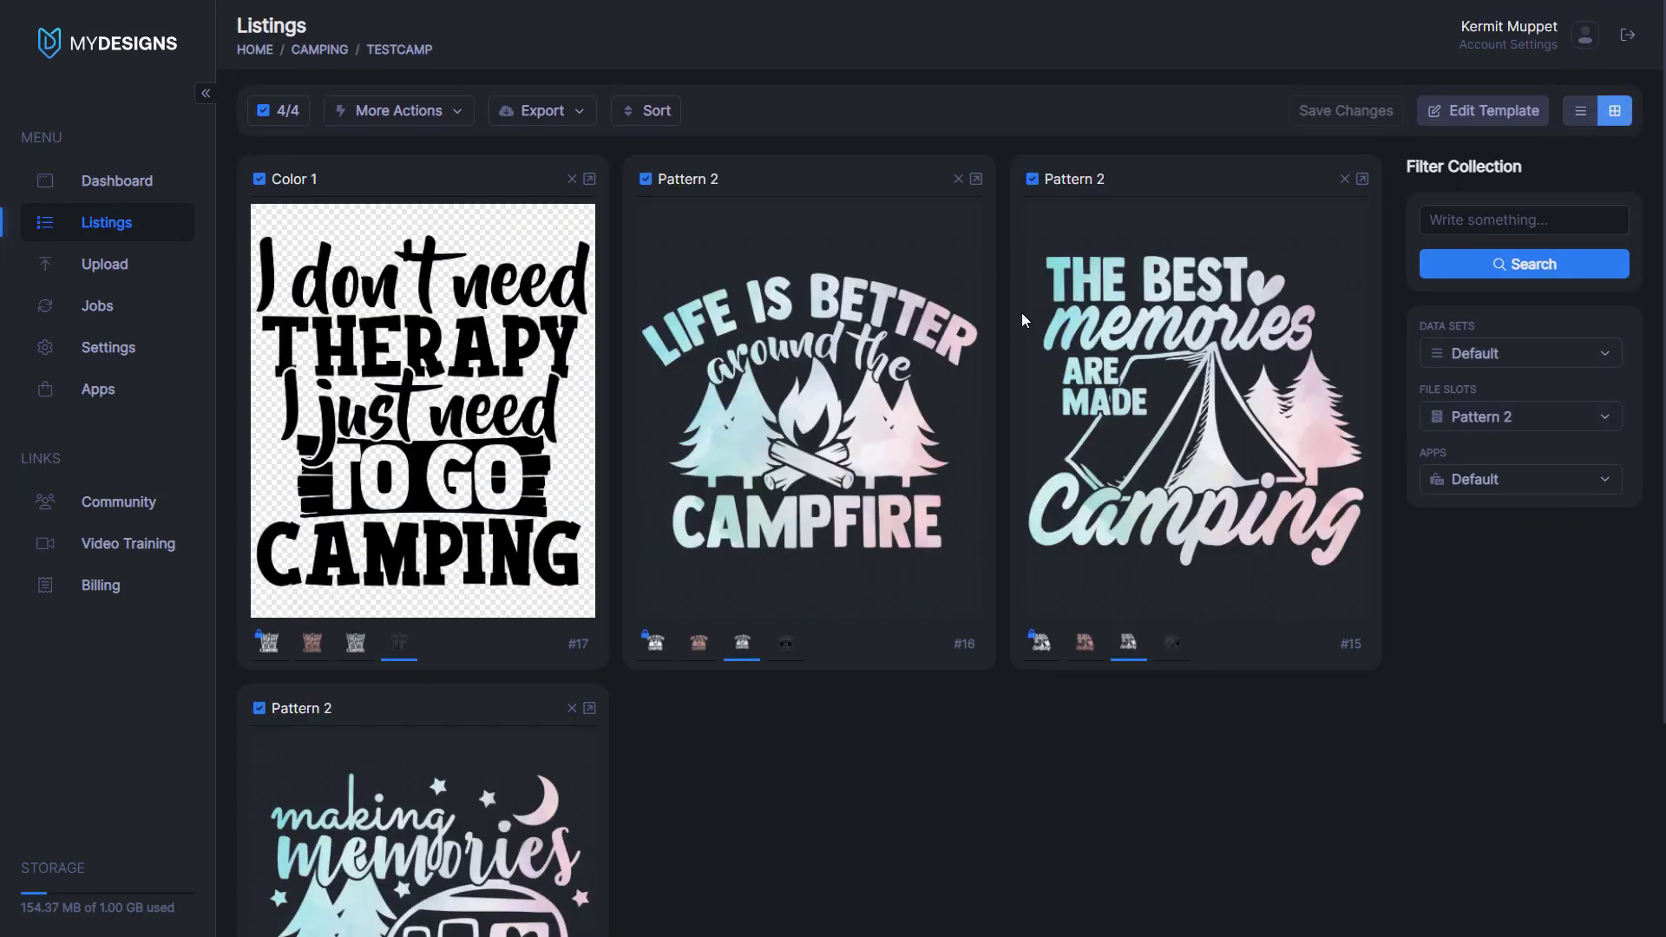
Step: Filter by the Color 1 file slot, switch to list view and scroll the listings
left_click(1519, 416)
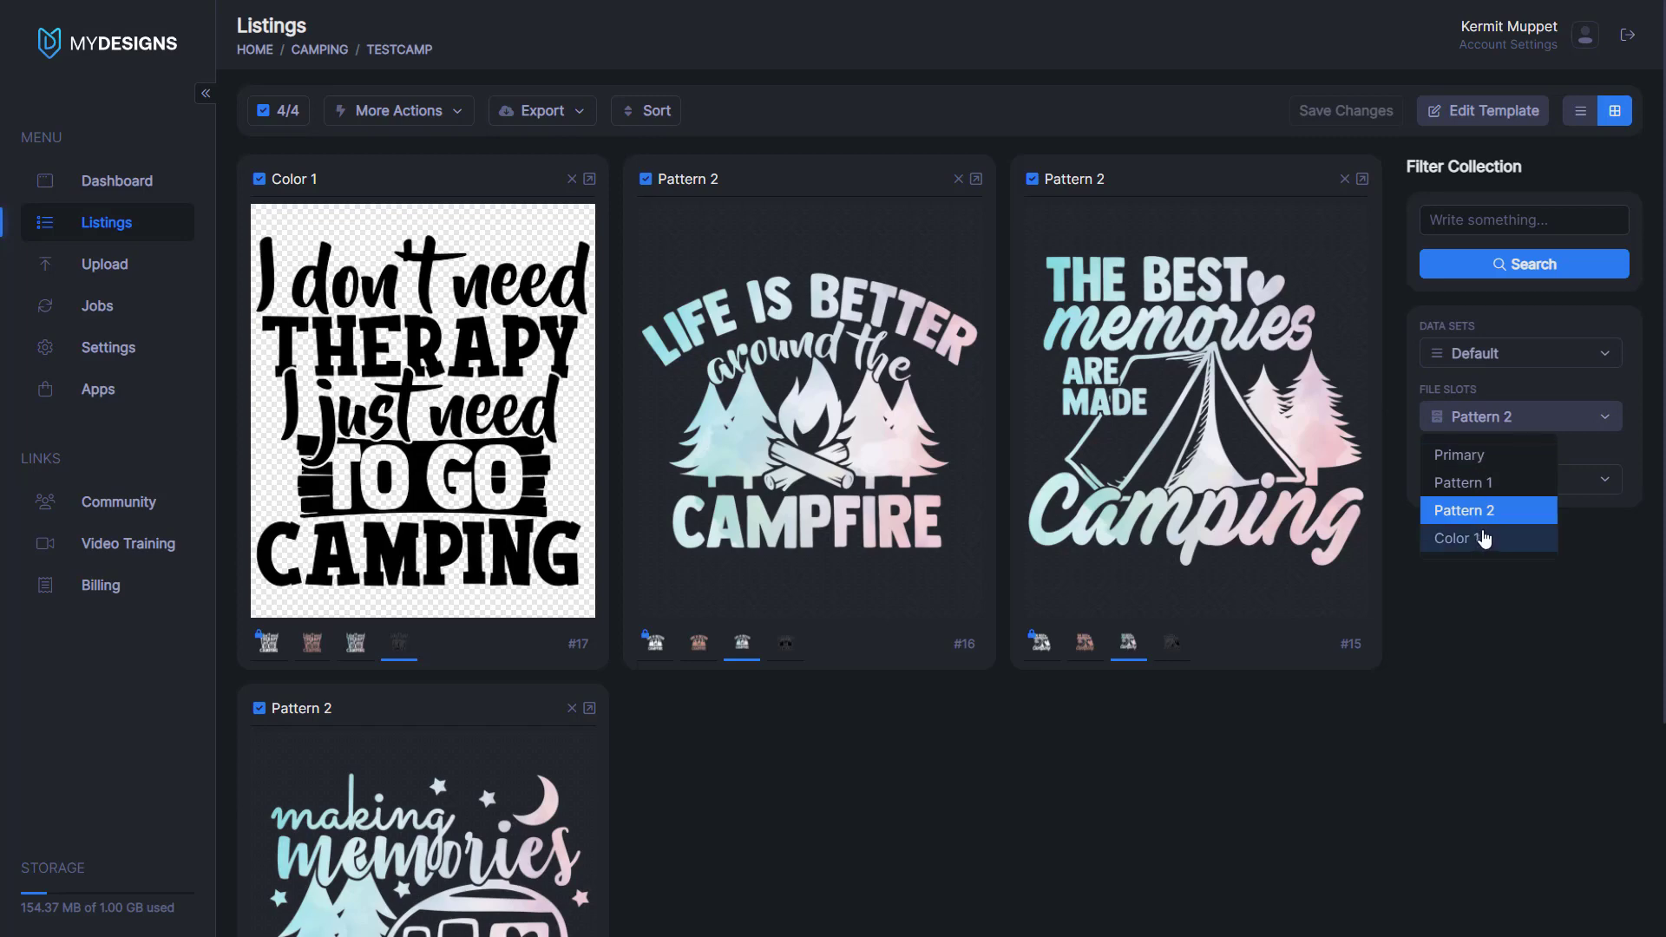
left_click(1464, 539)
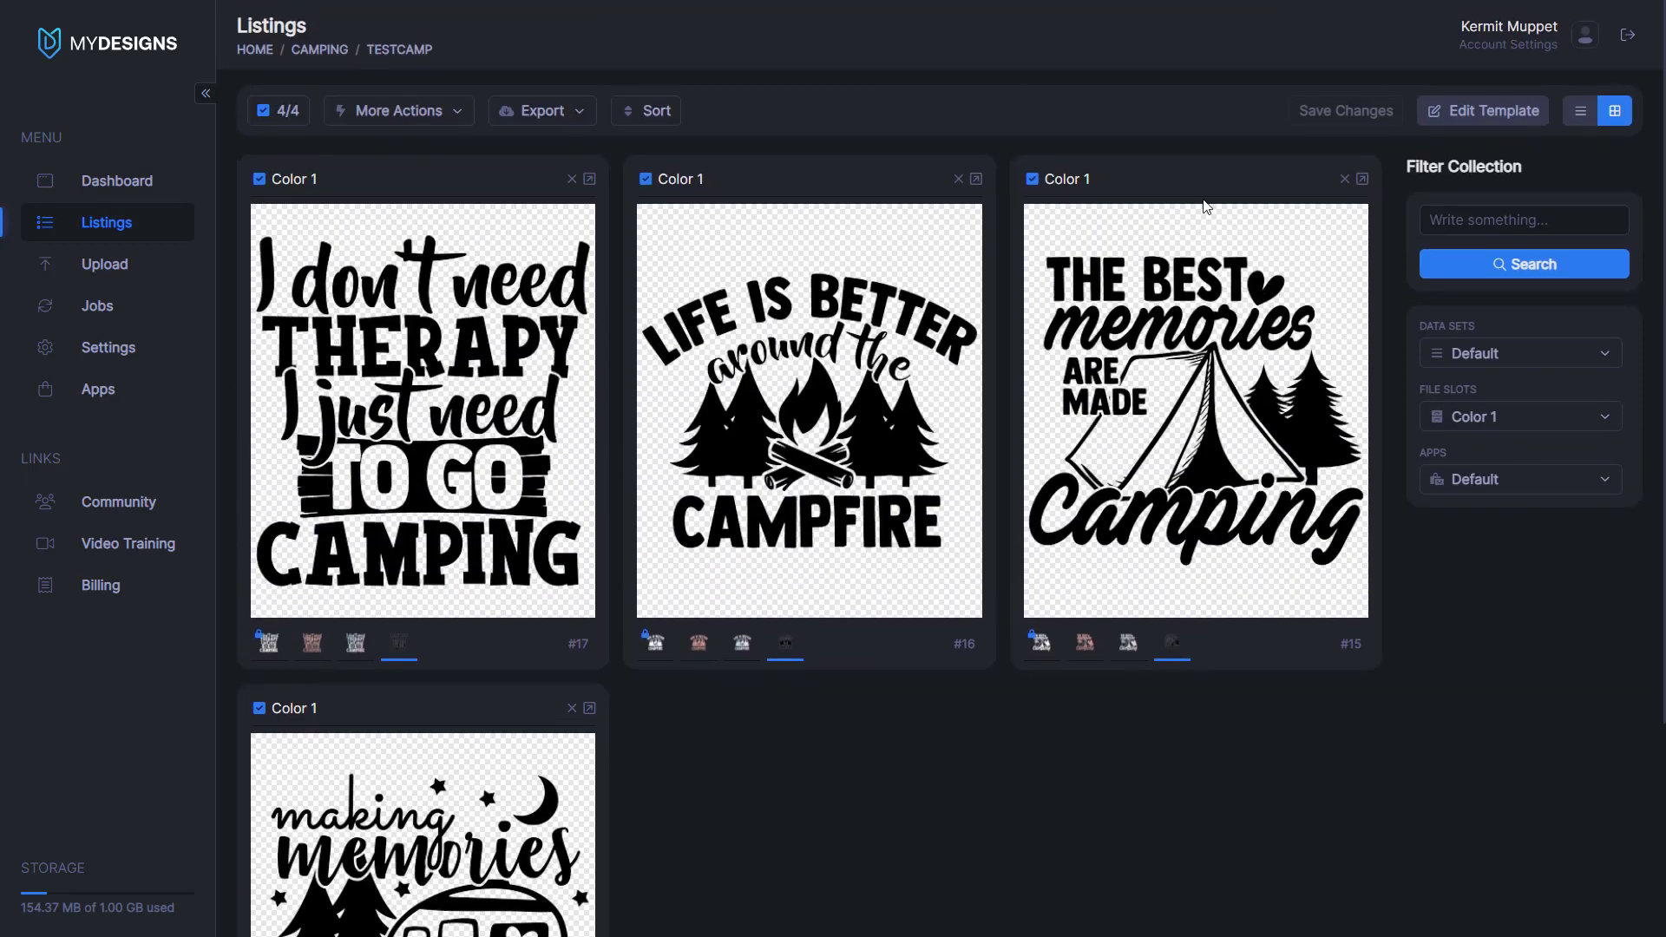
left_click(1581, 110)
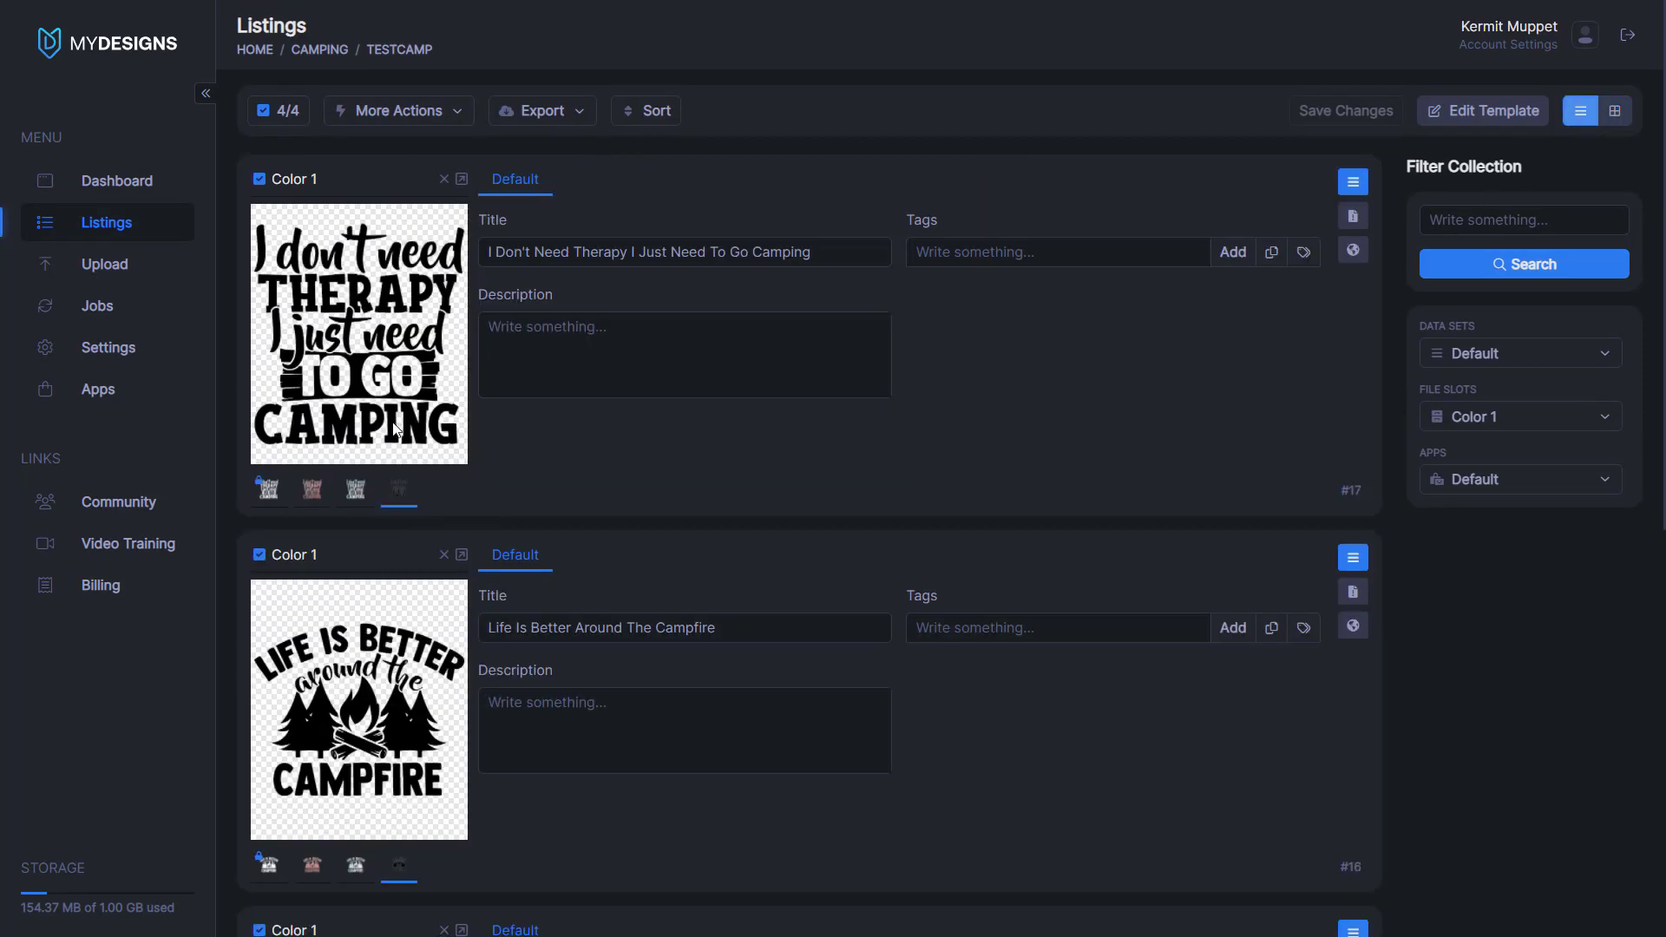
scroll("down", 3)
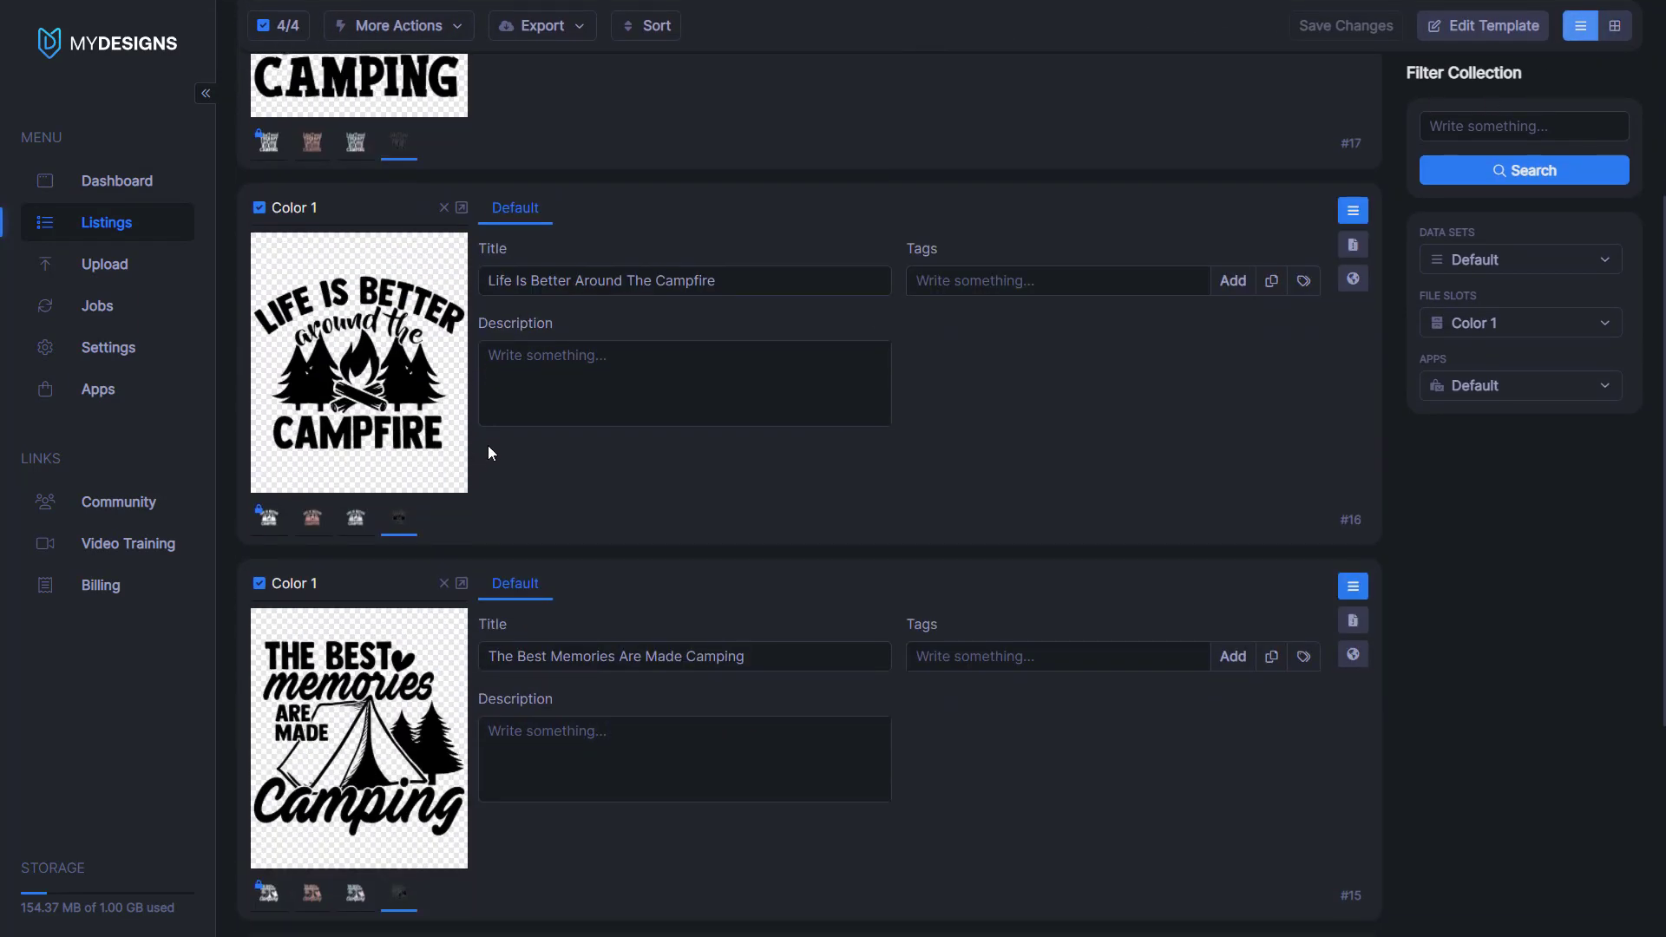